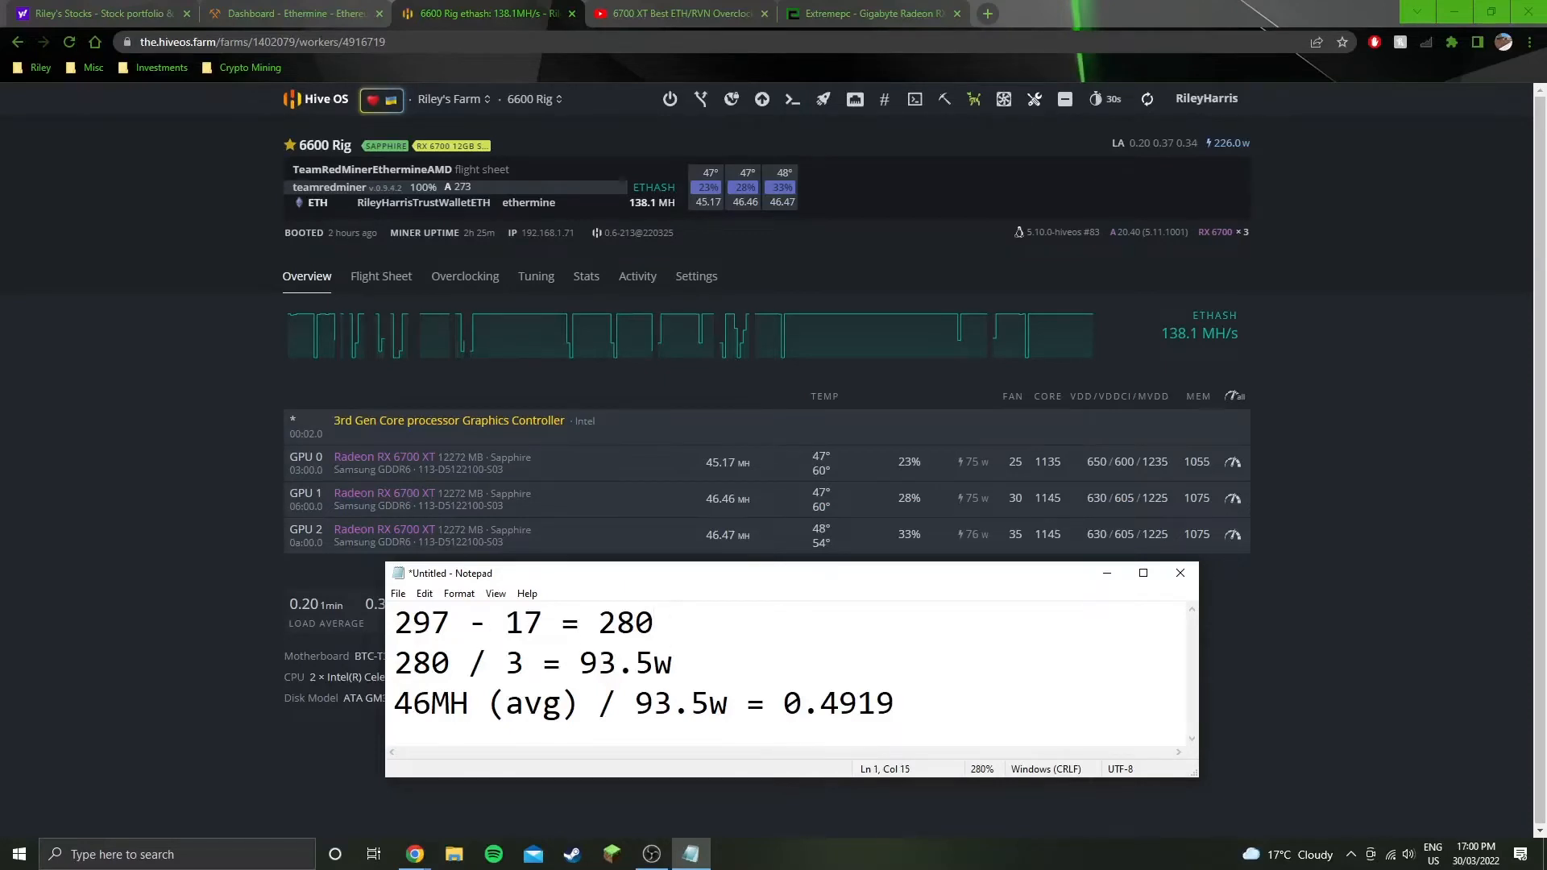
Check the 280w result on the first line, then move to the end of the second line
double_click(421, 622)
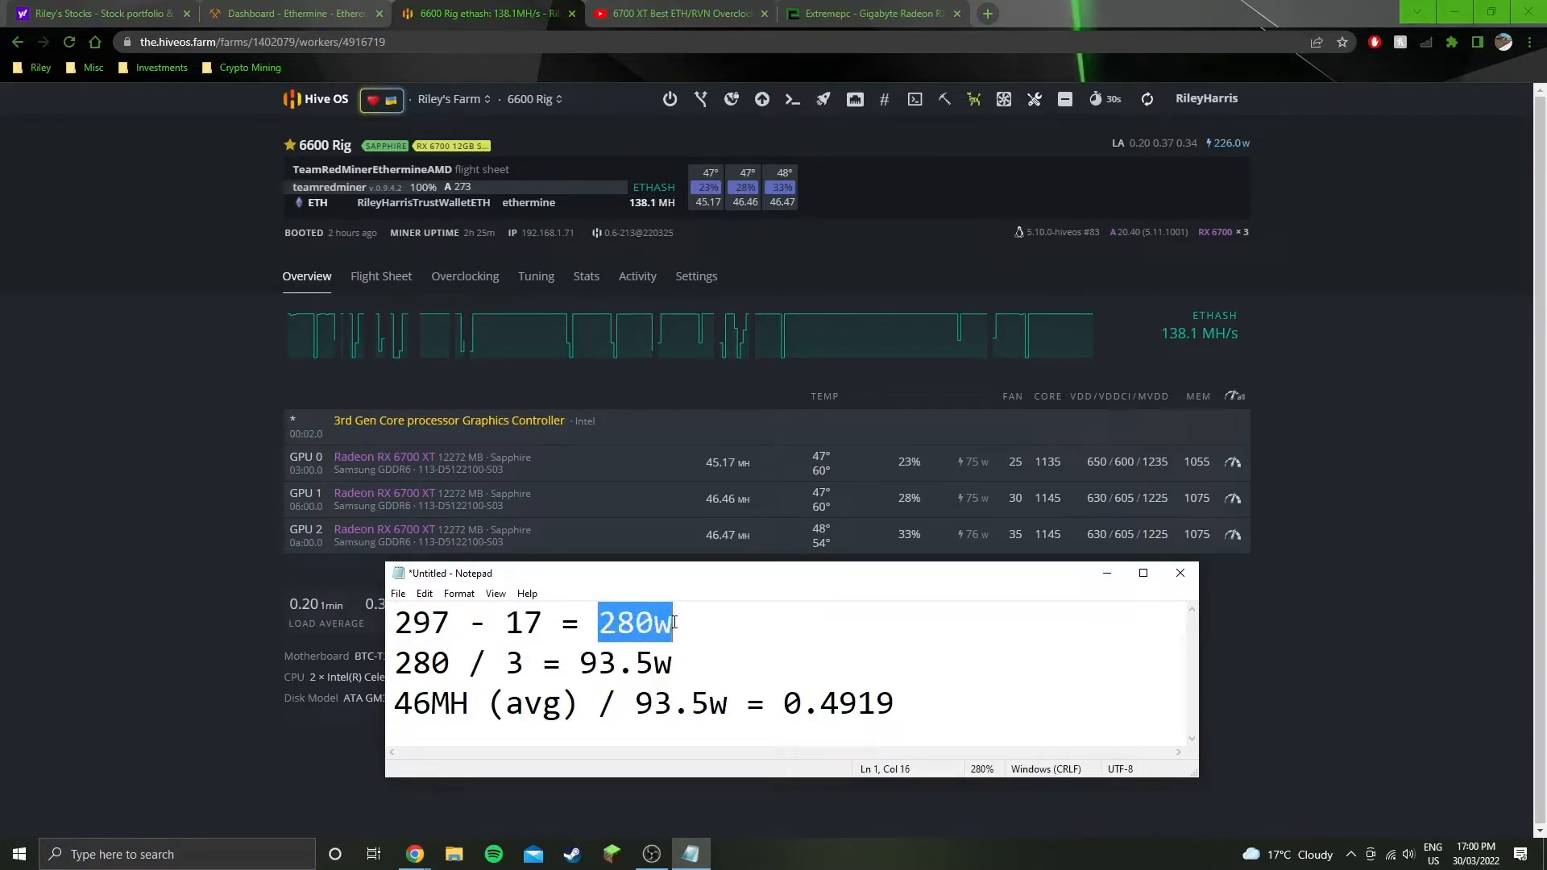
click(546, 662)
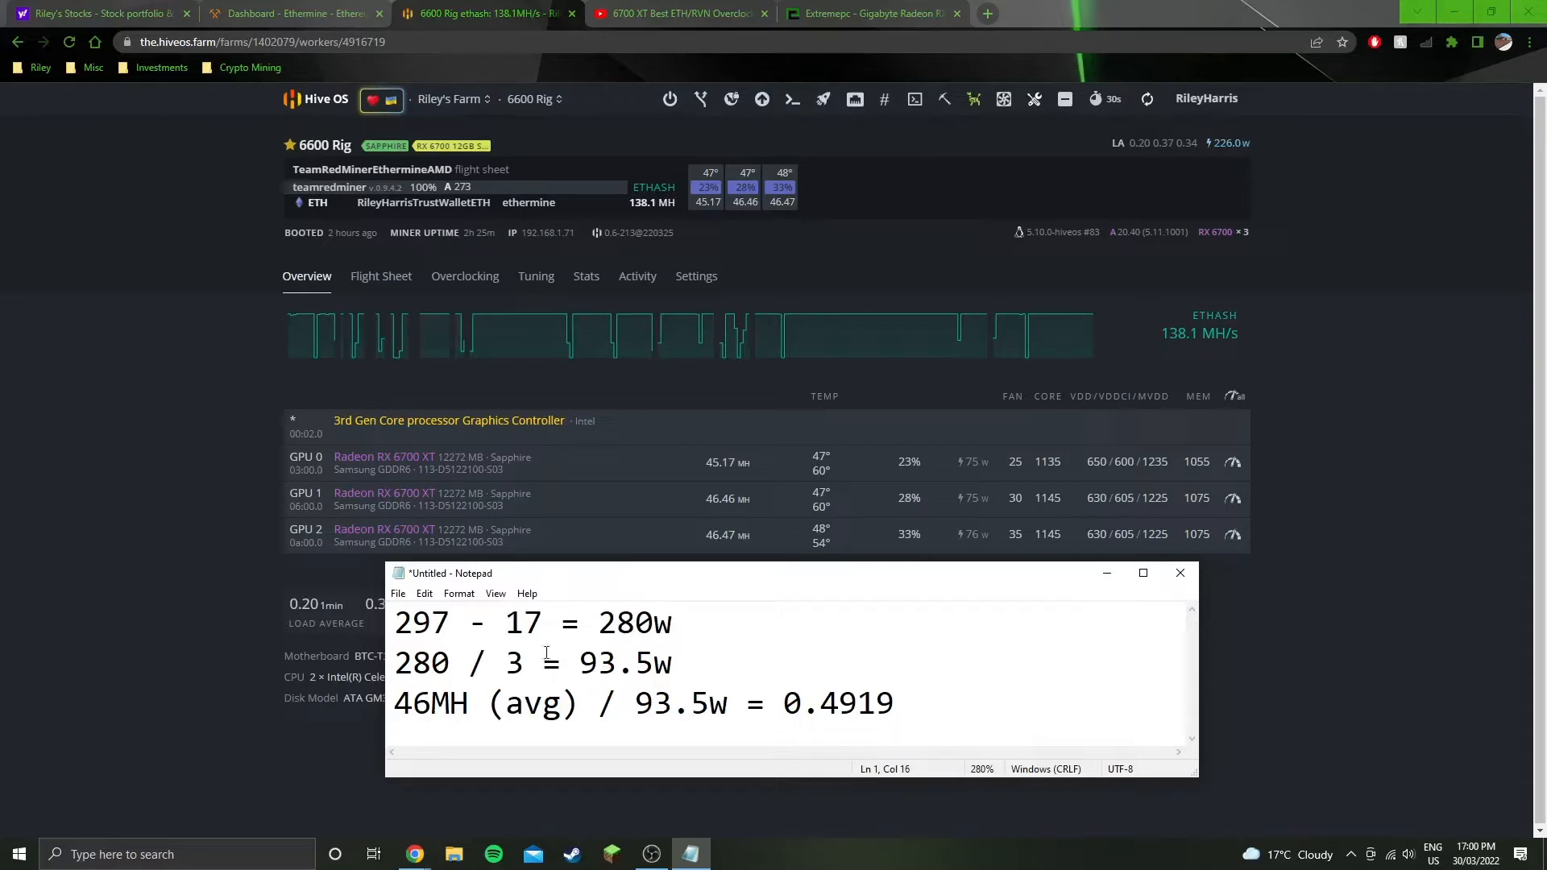
click(673, 663)
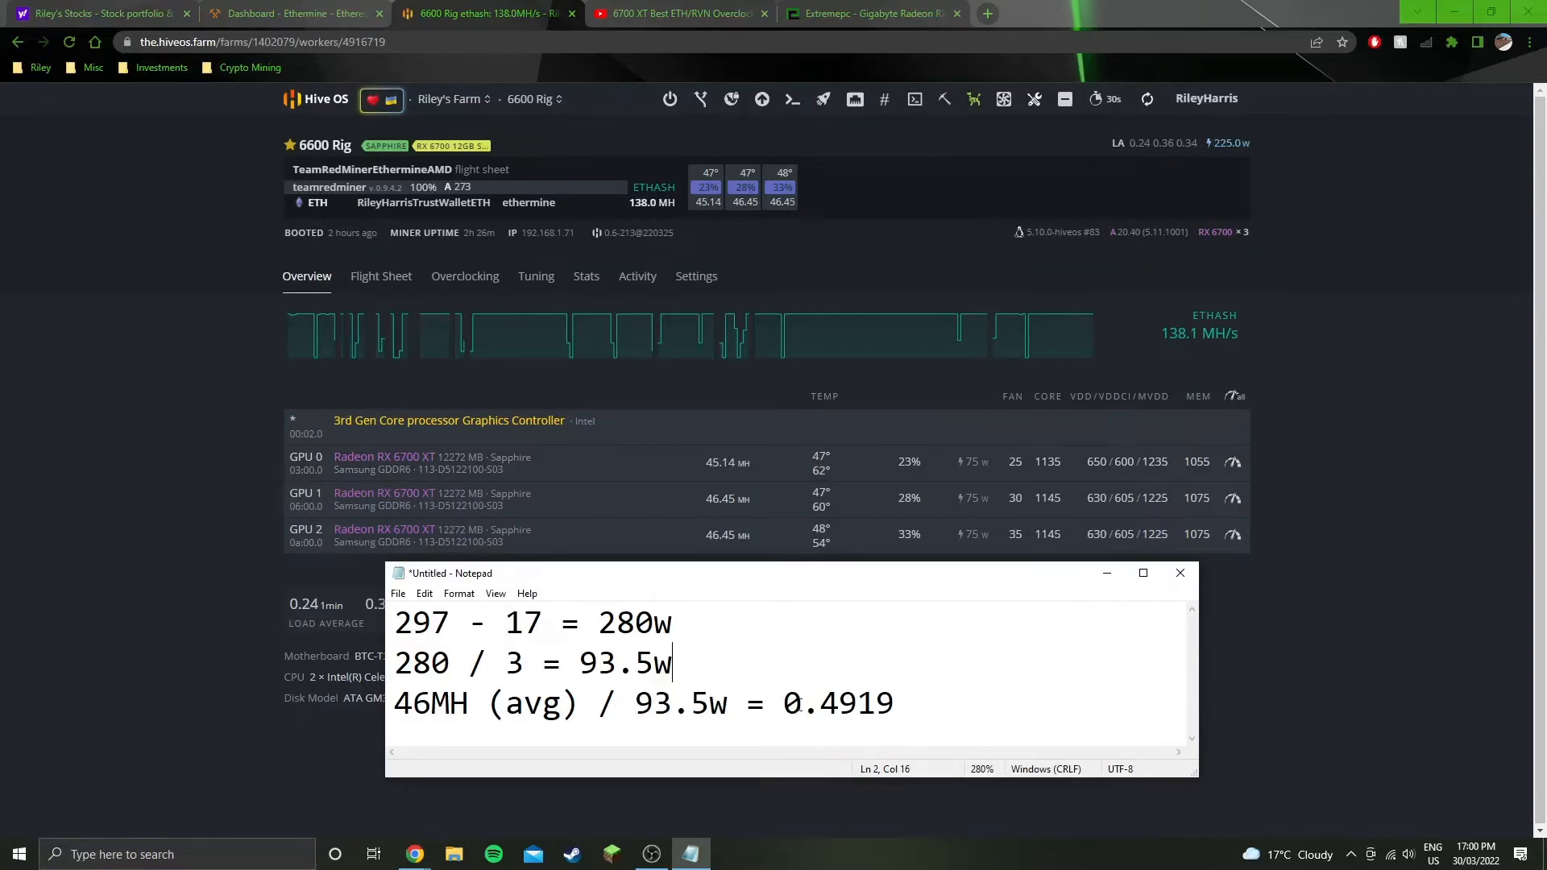
mouse_move(853, 641)
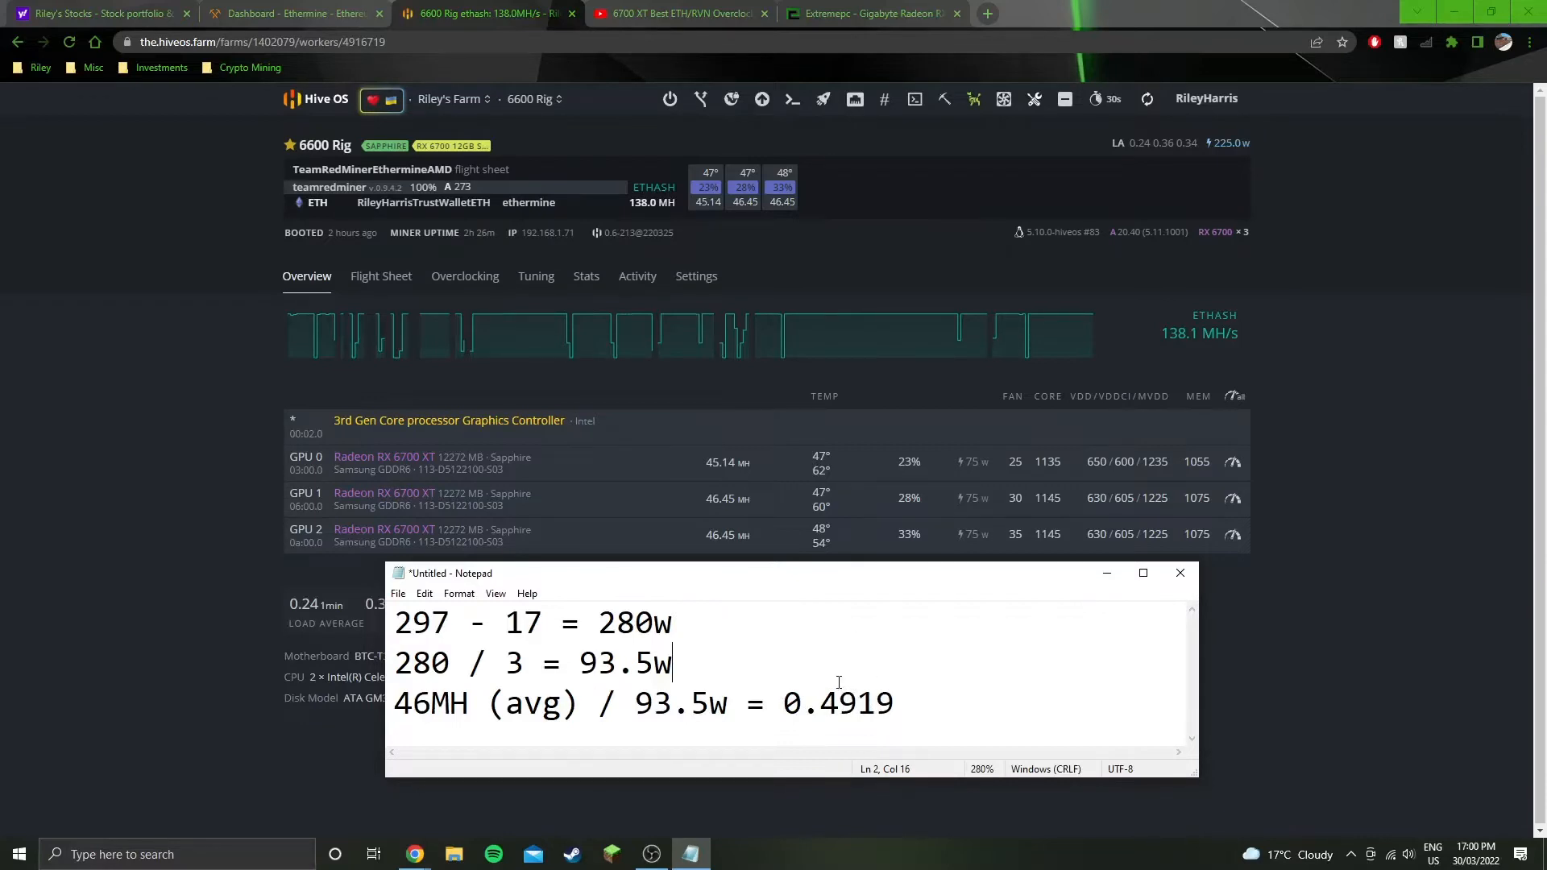
mouse_move(832, 639)
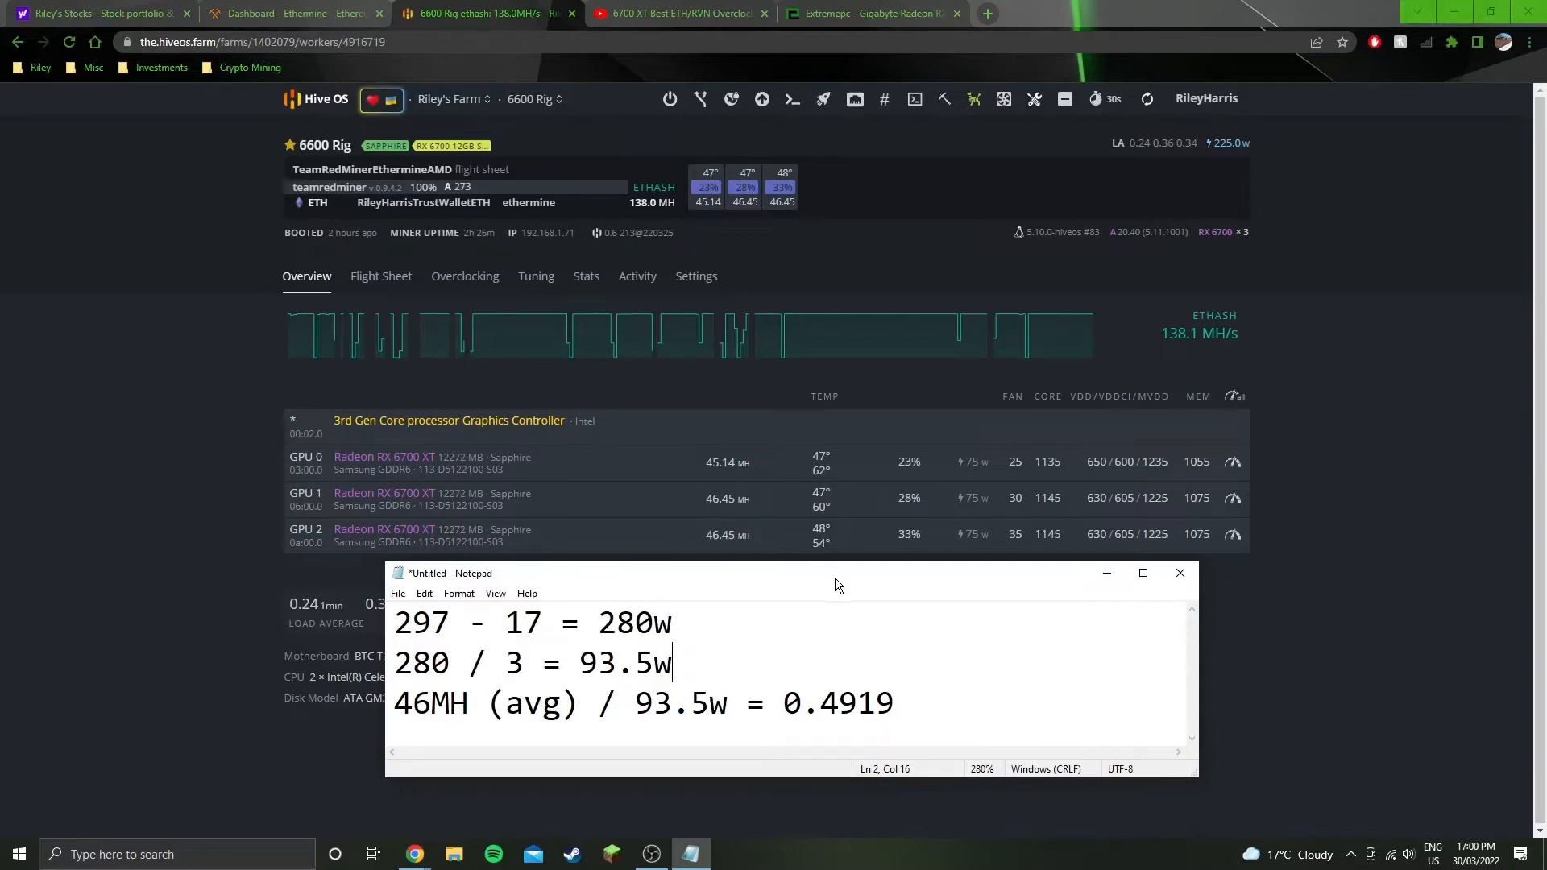
mouse_move(838, 589)
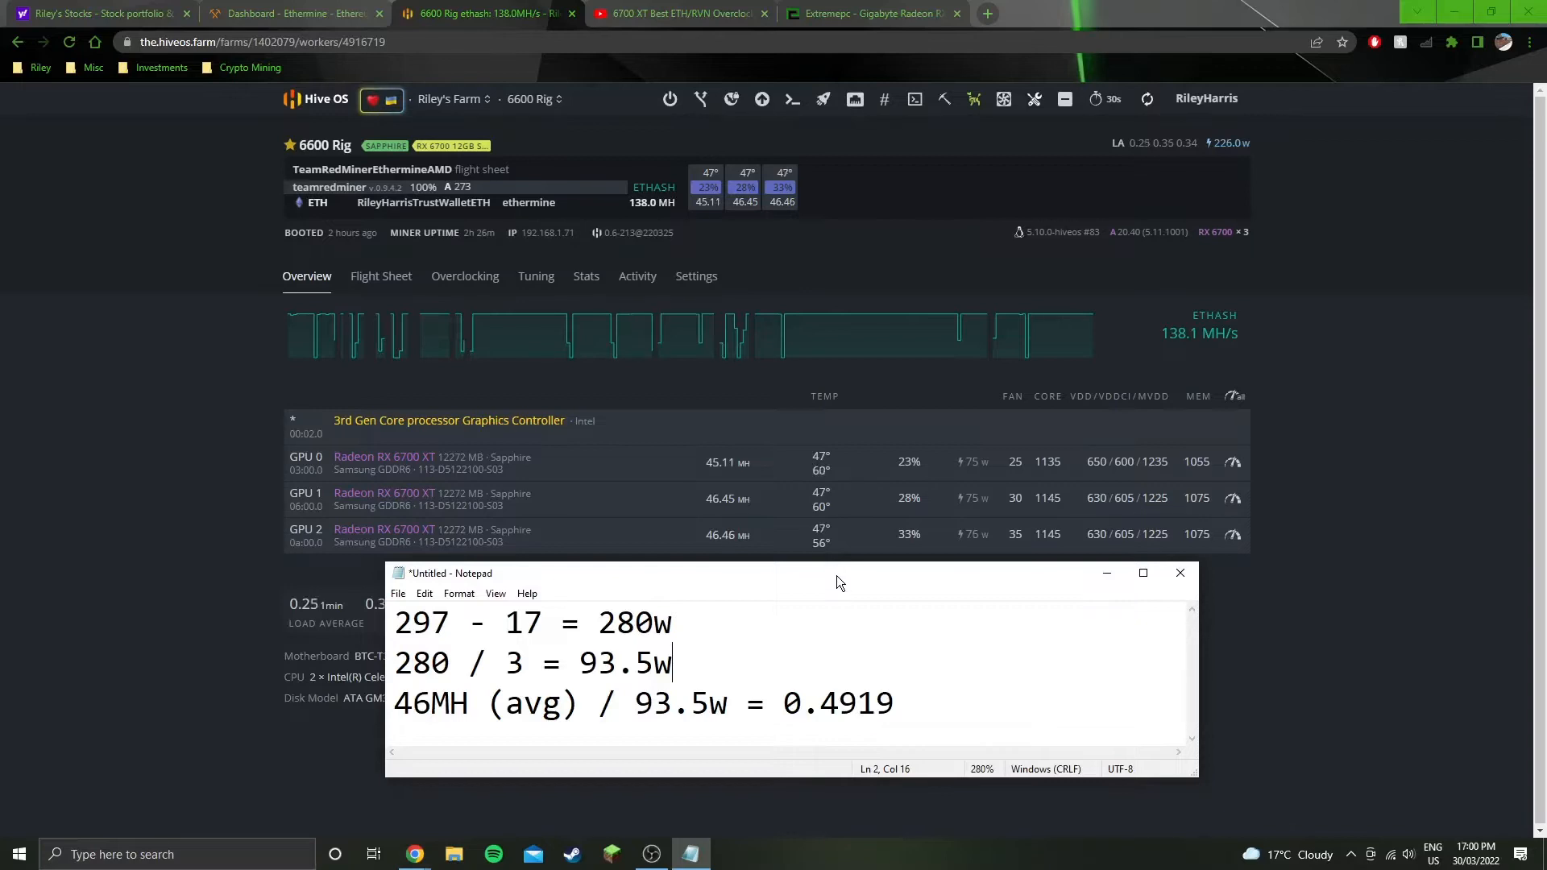
mouse_move(841, 580)
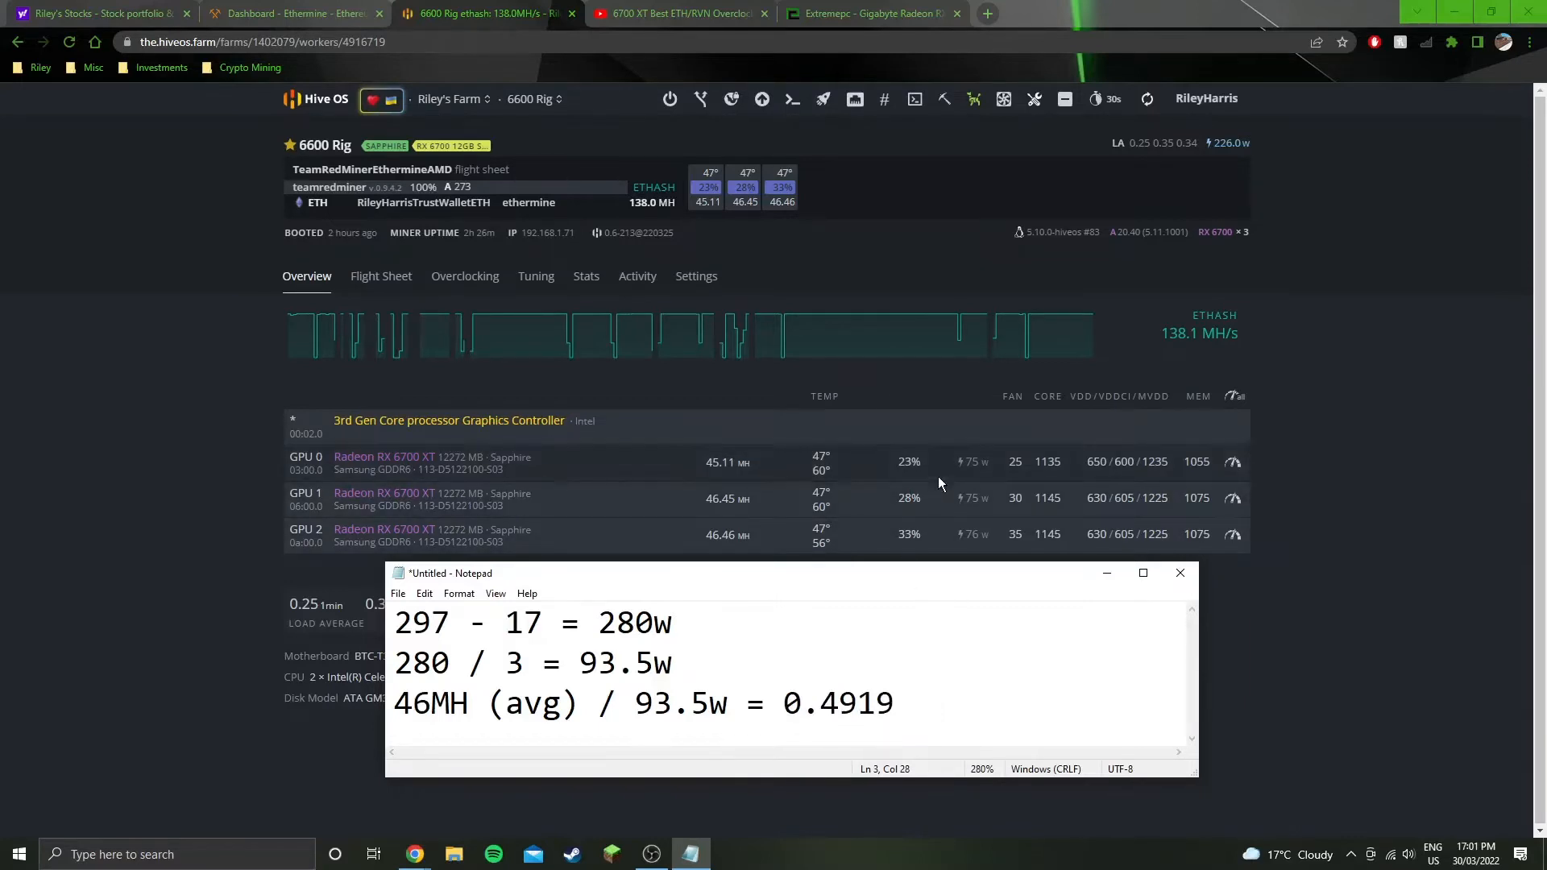
mouse_move(970, 447)
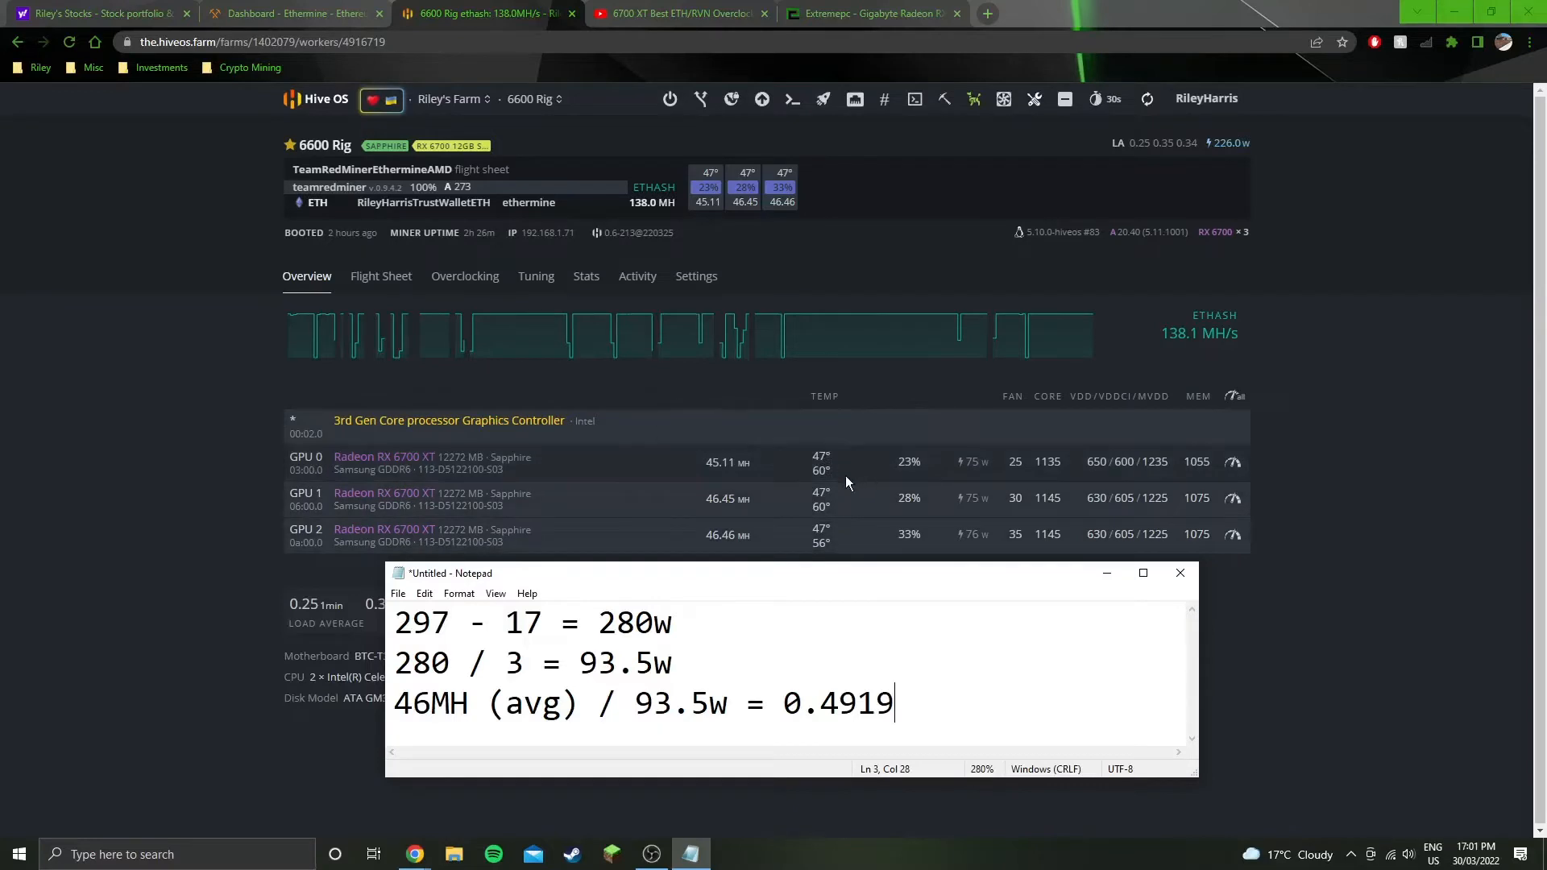
mouse_move(831, 472)
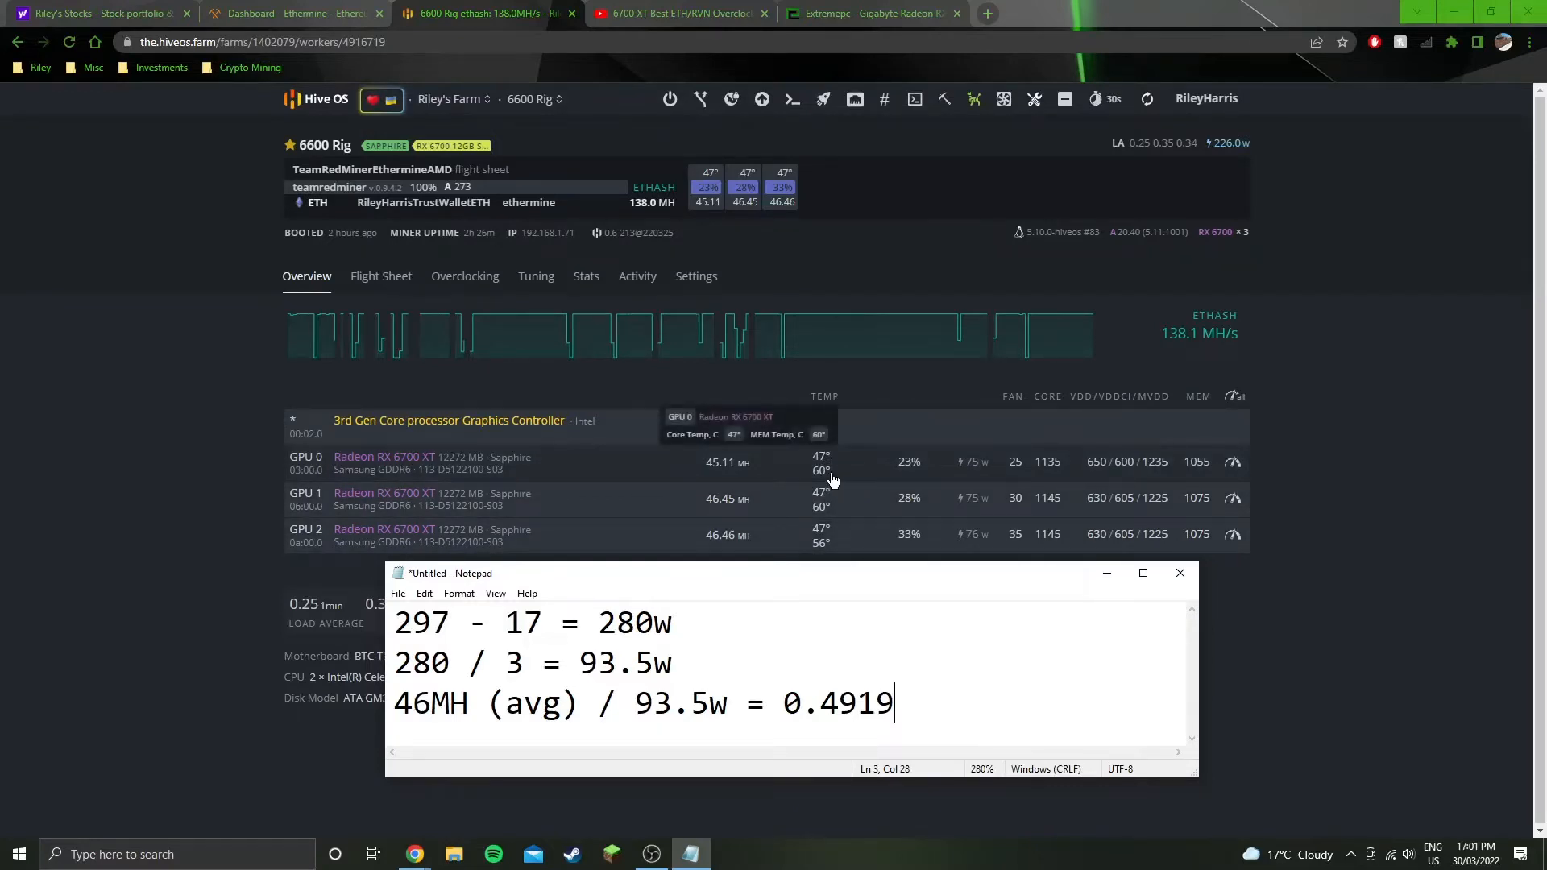
mouse_move(1008, 506)
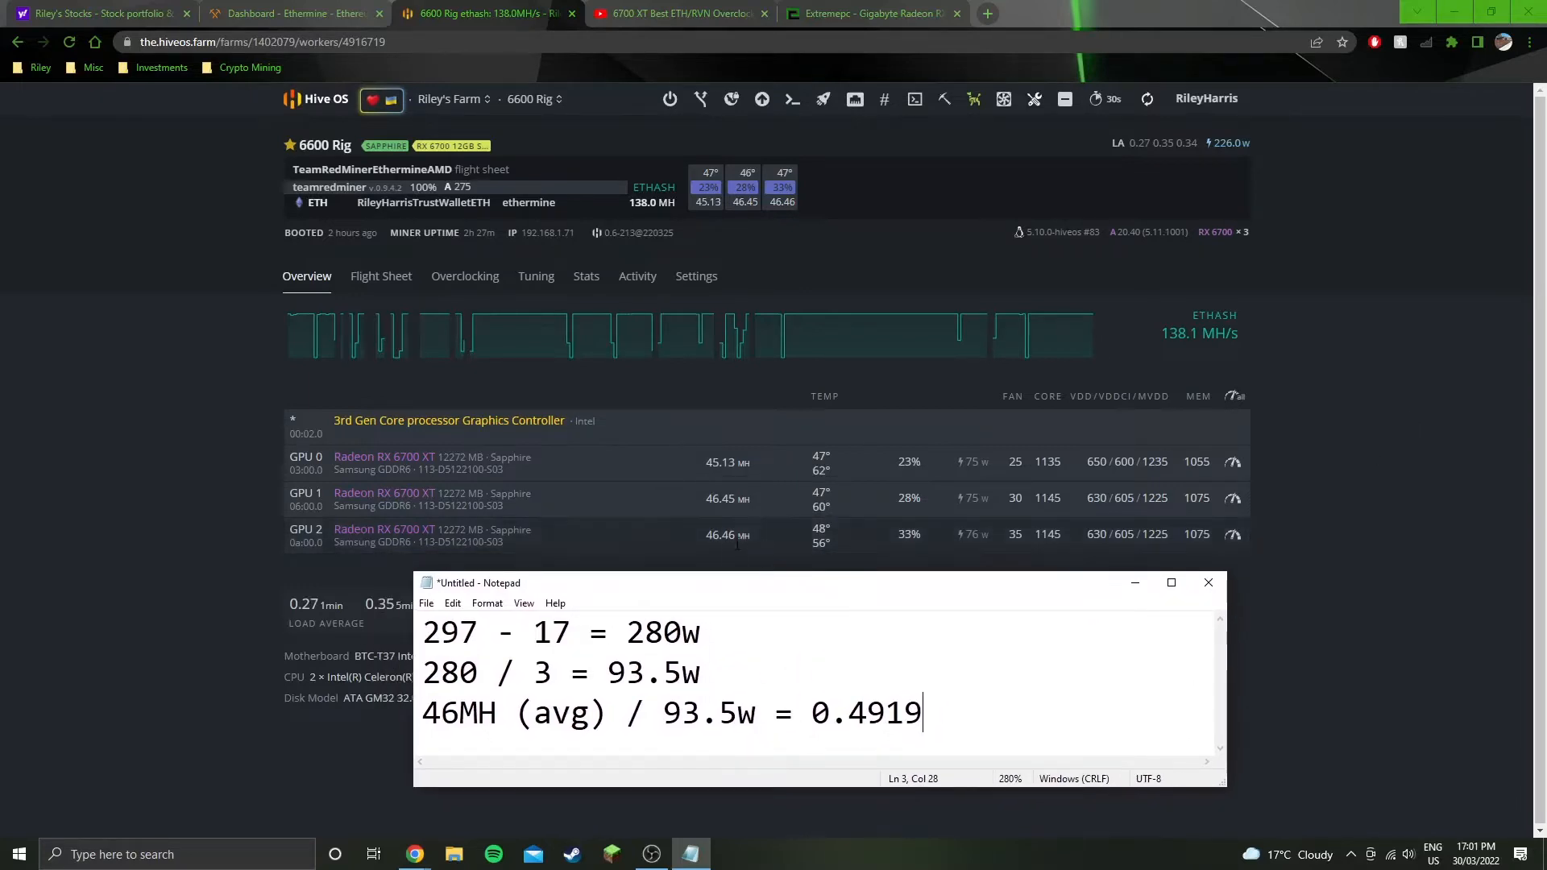
mouse_move(725, 557)
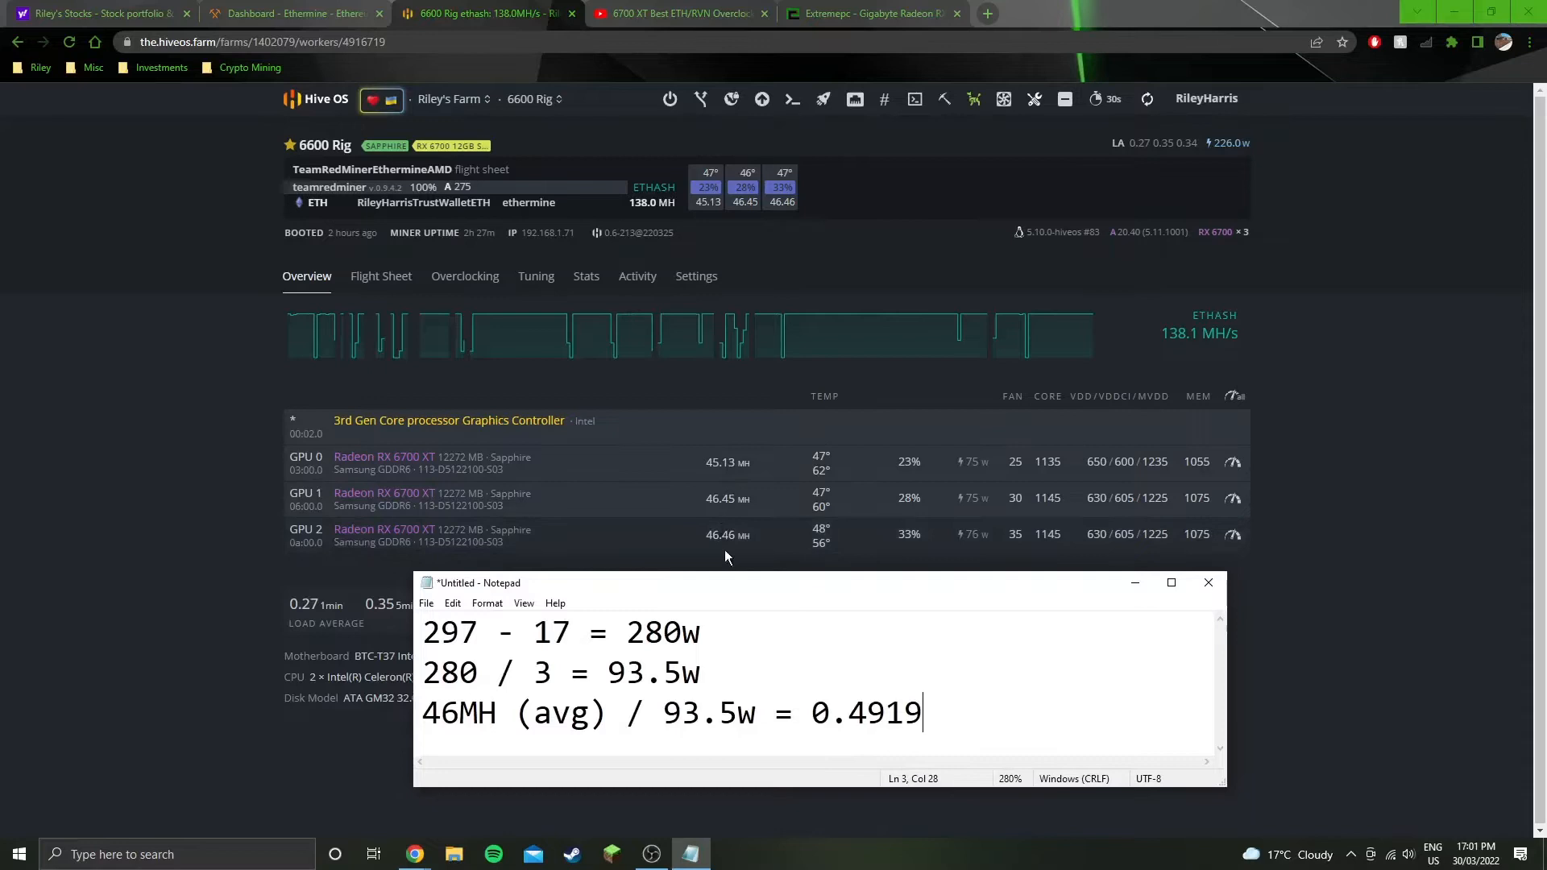
mouse_move(697, 551)
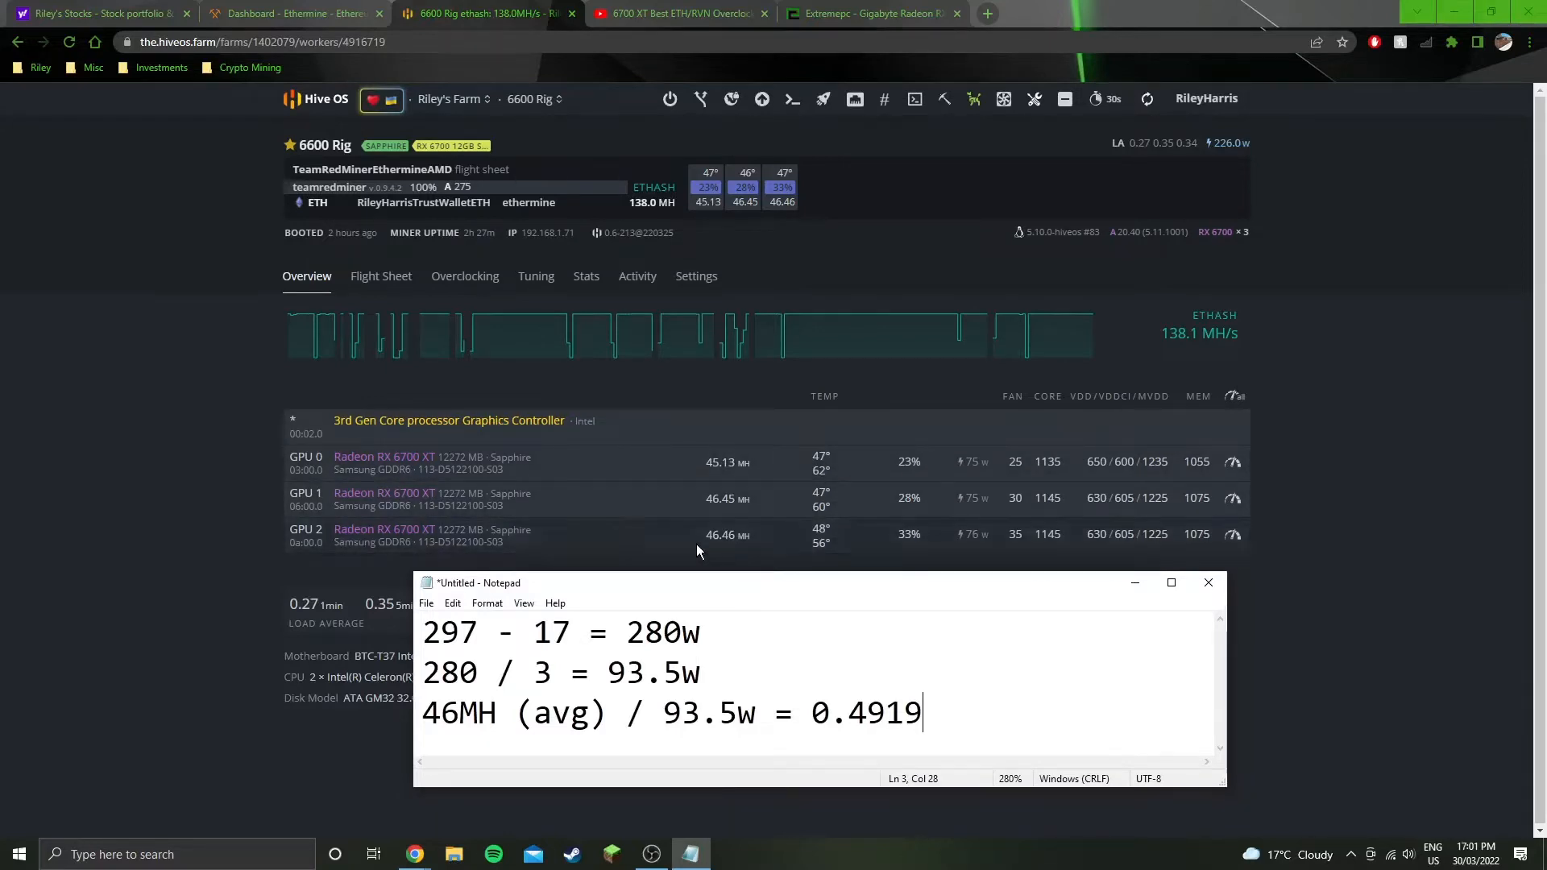
mouse_move(768, 598)
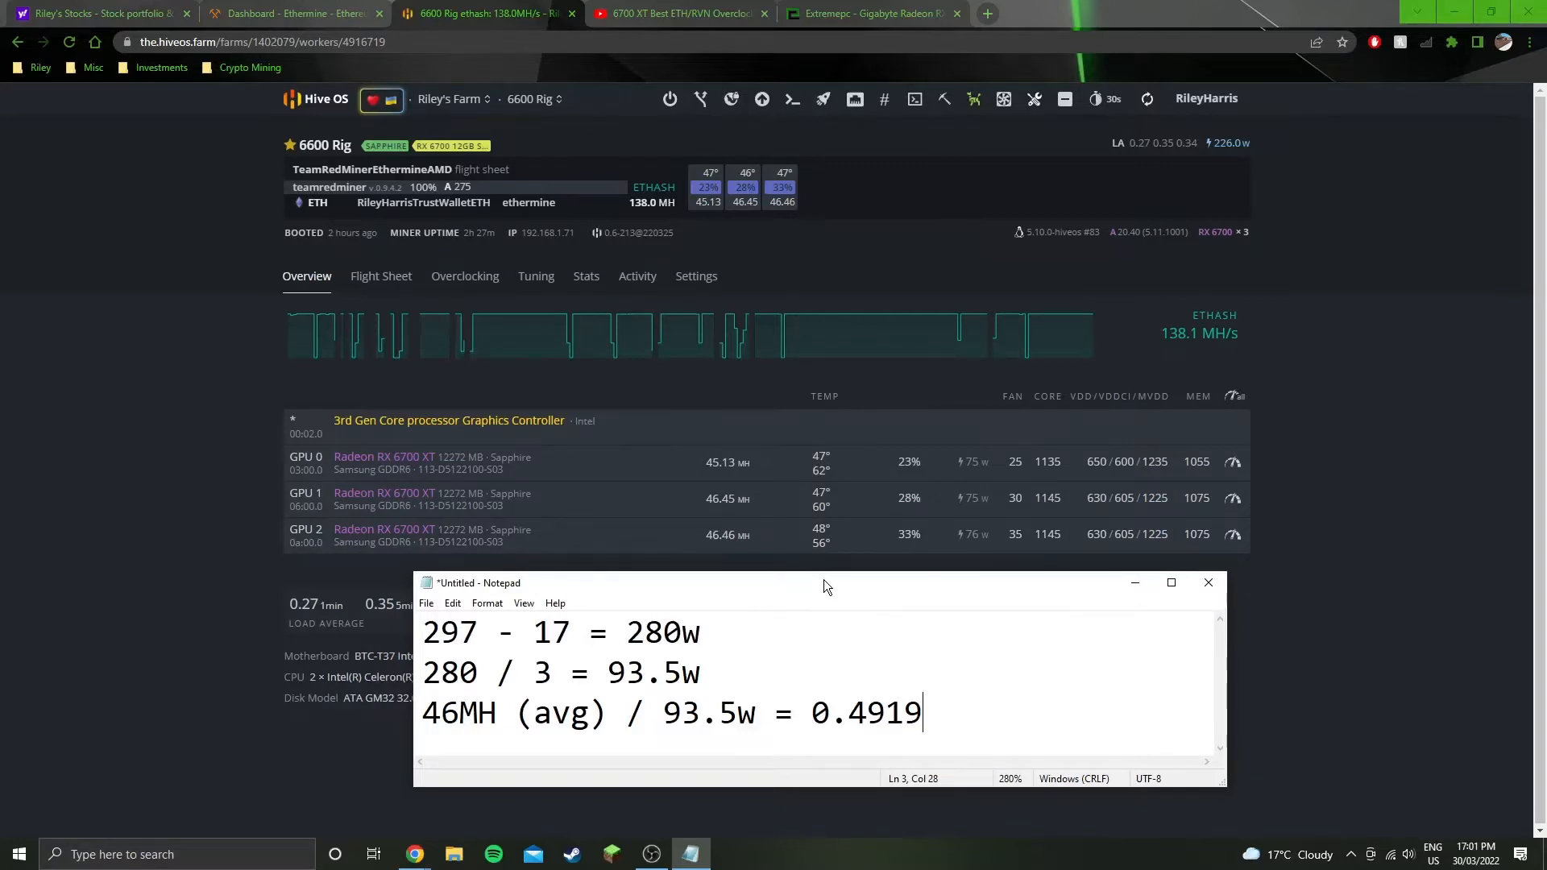
mouse_move(974, 651)
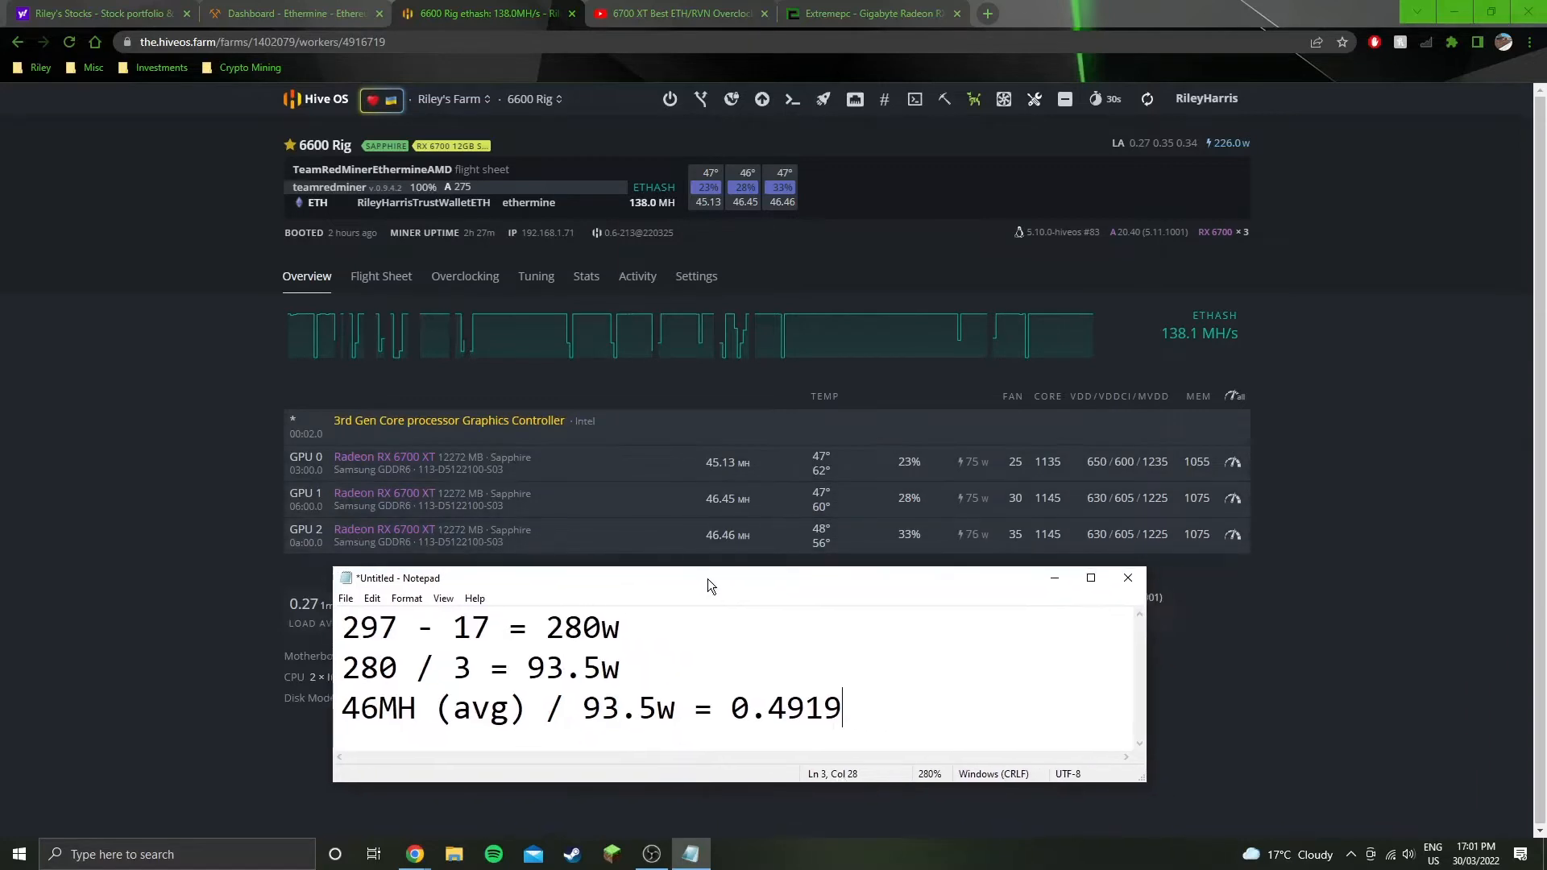
drag(706, 576, 739, 566)
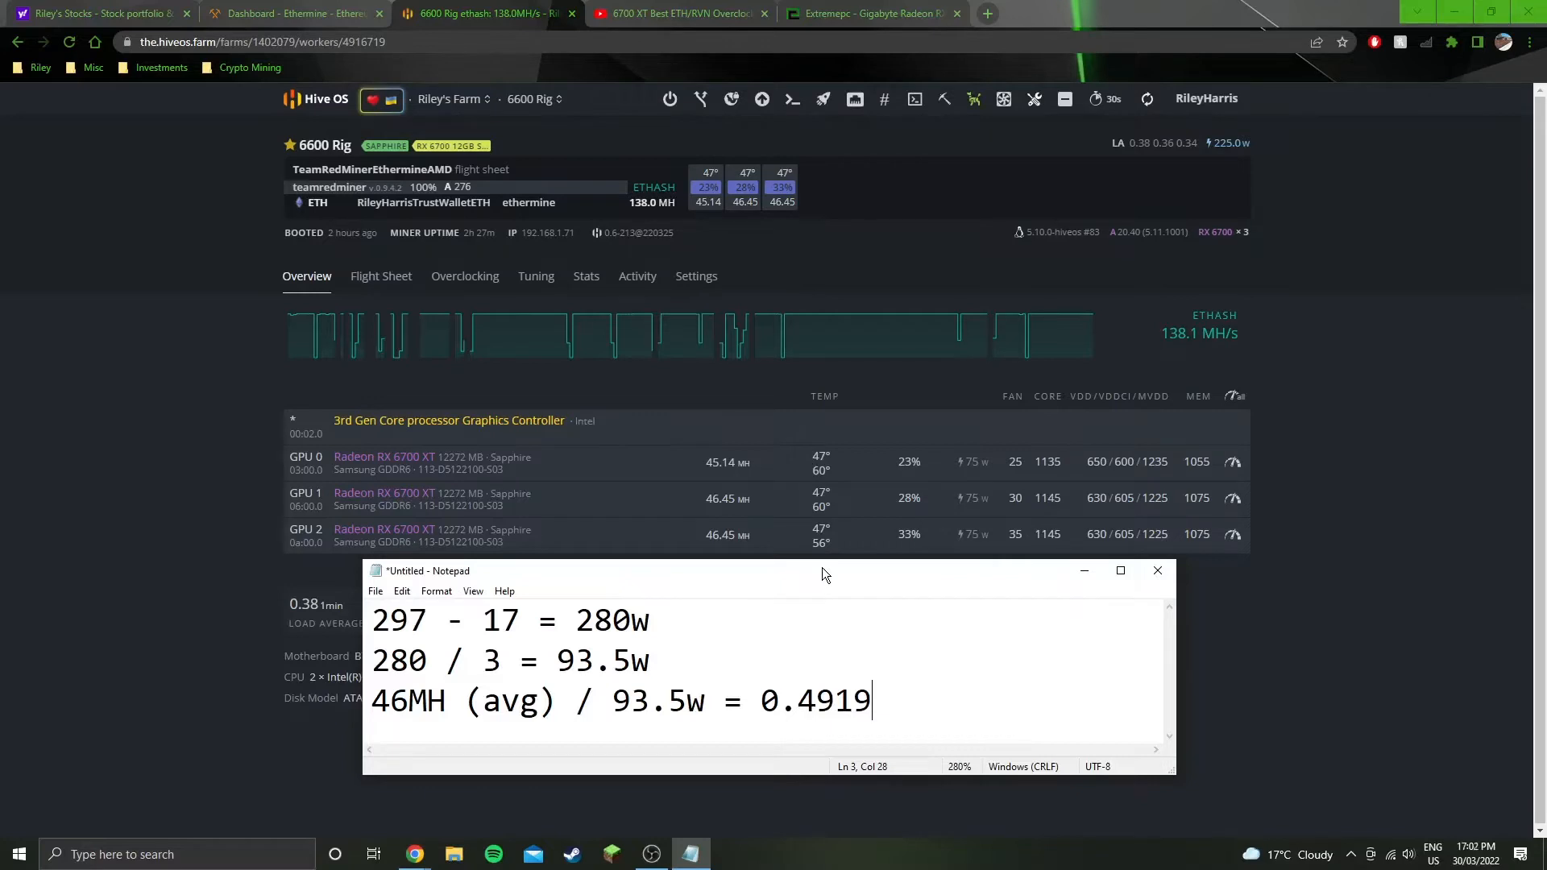
mouse_move(814, 576)
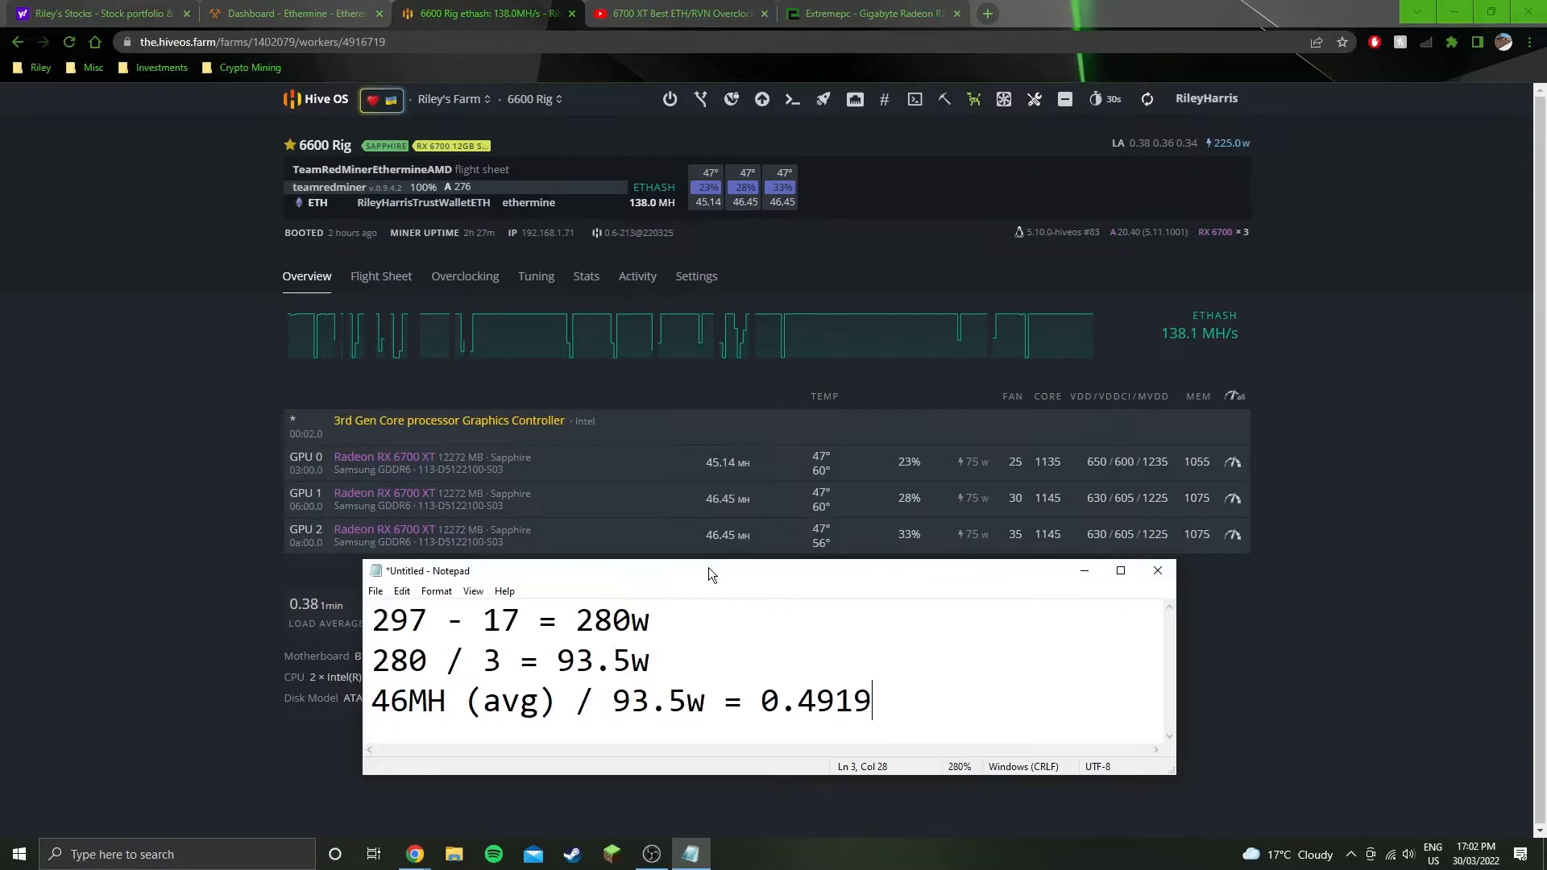
drag(430, 701, 373, 700)
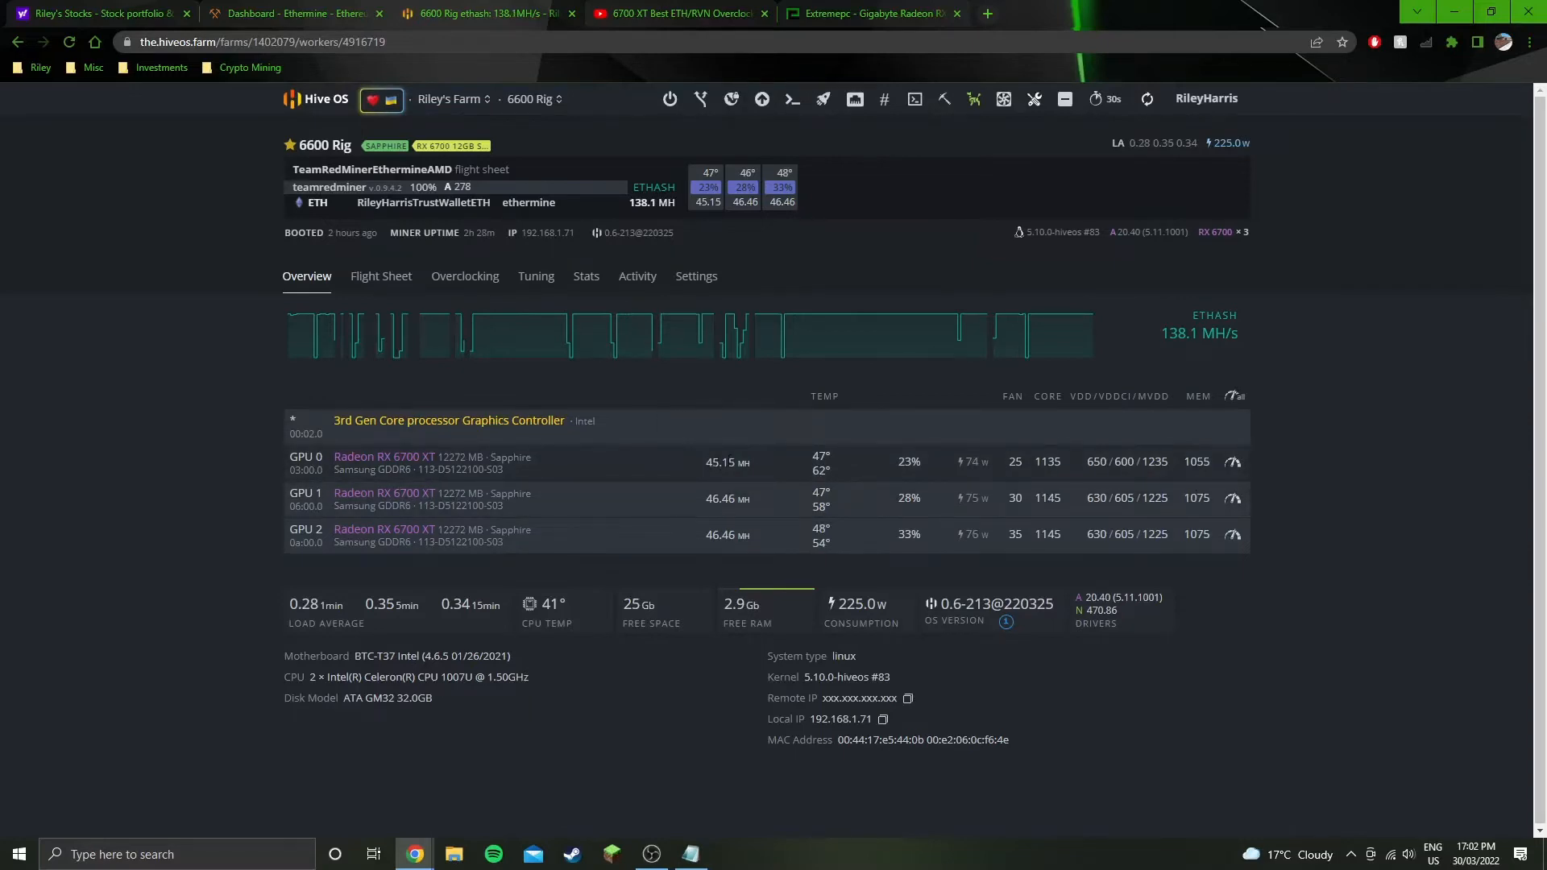
mouse_move(760, 466)
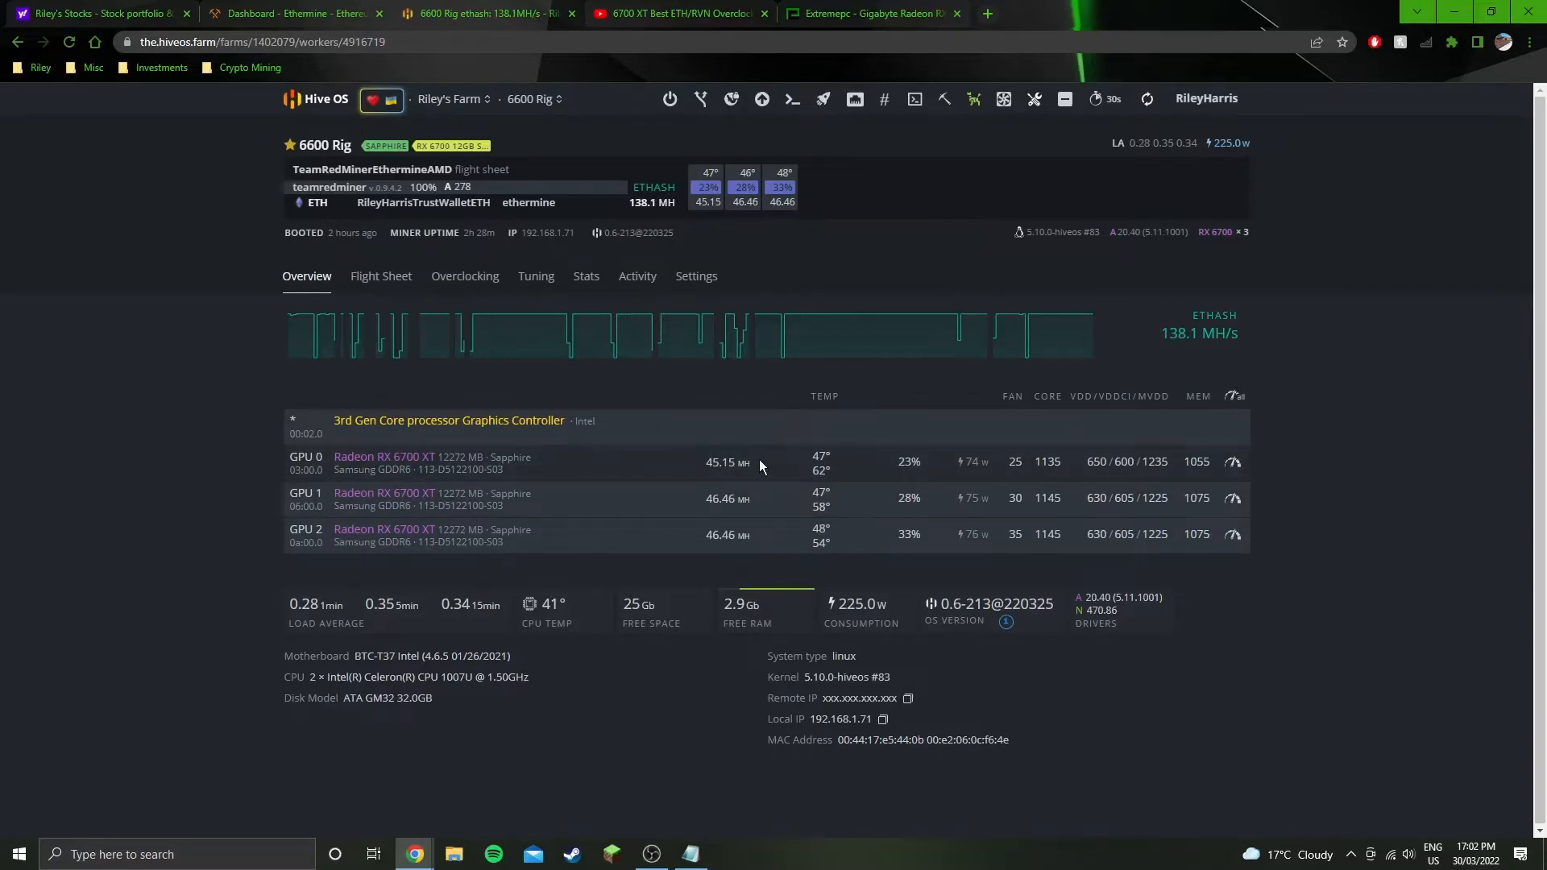
mouse_move(760, 466)
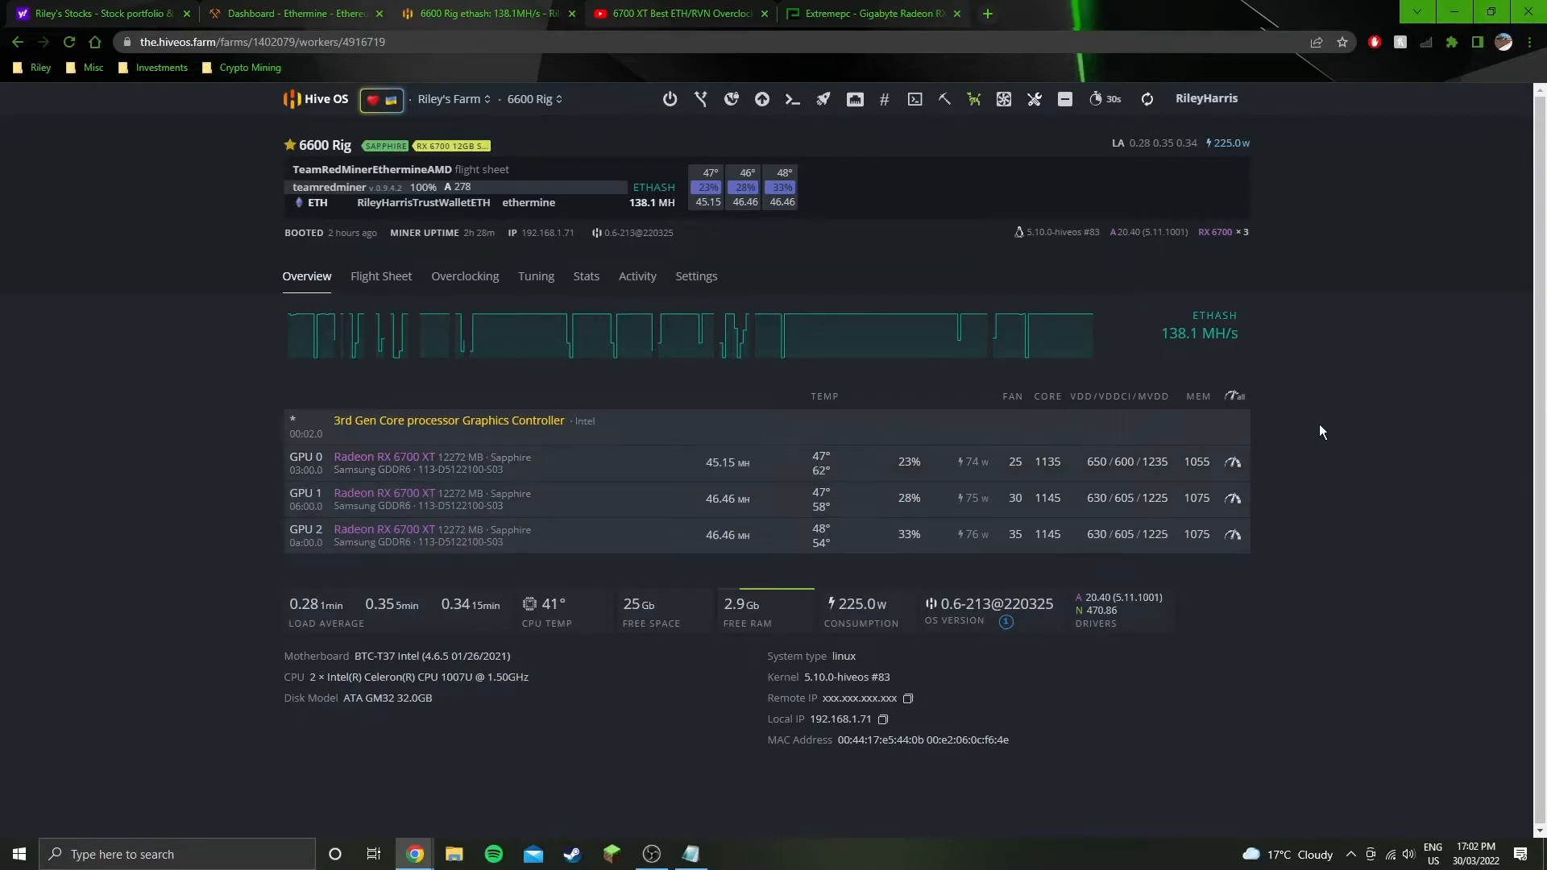
mouse_move(1310, 431)
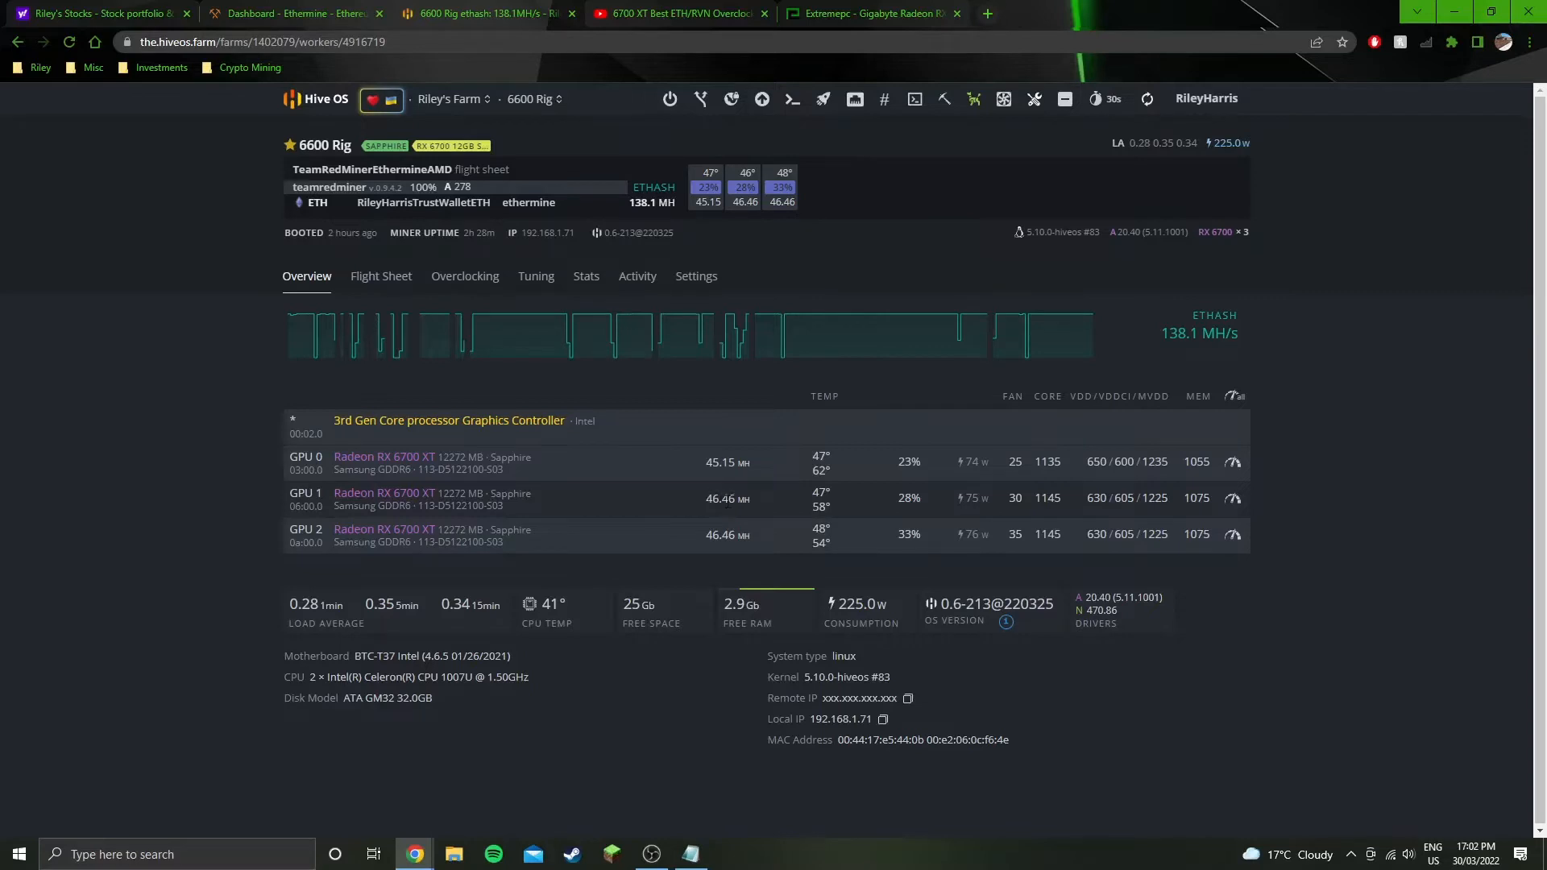
mouse_move(1105, 536)
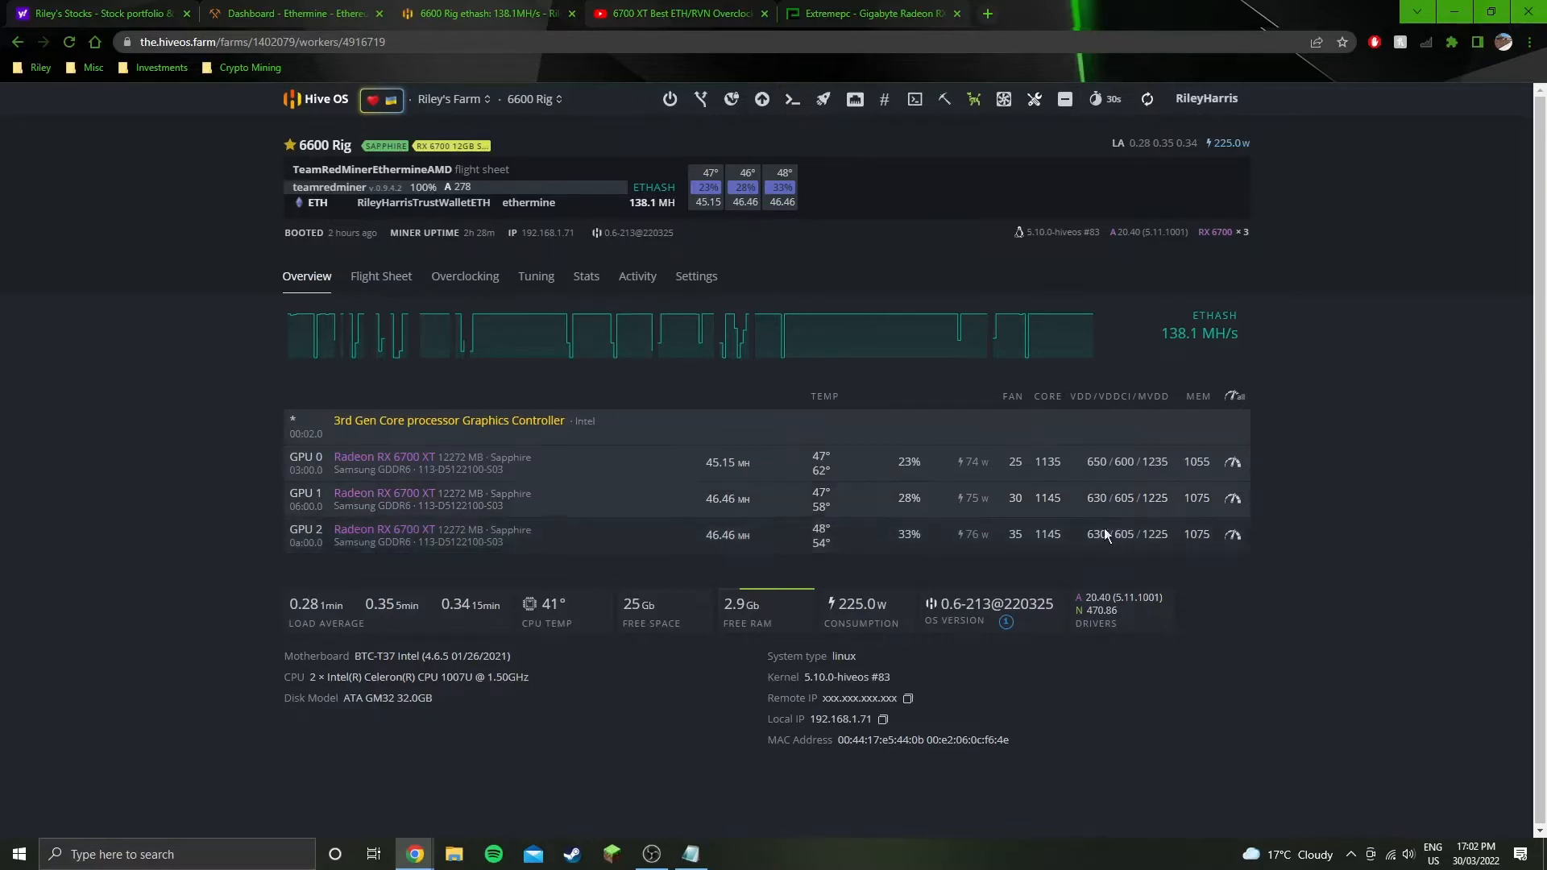
mouse_move(1120, 561)
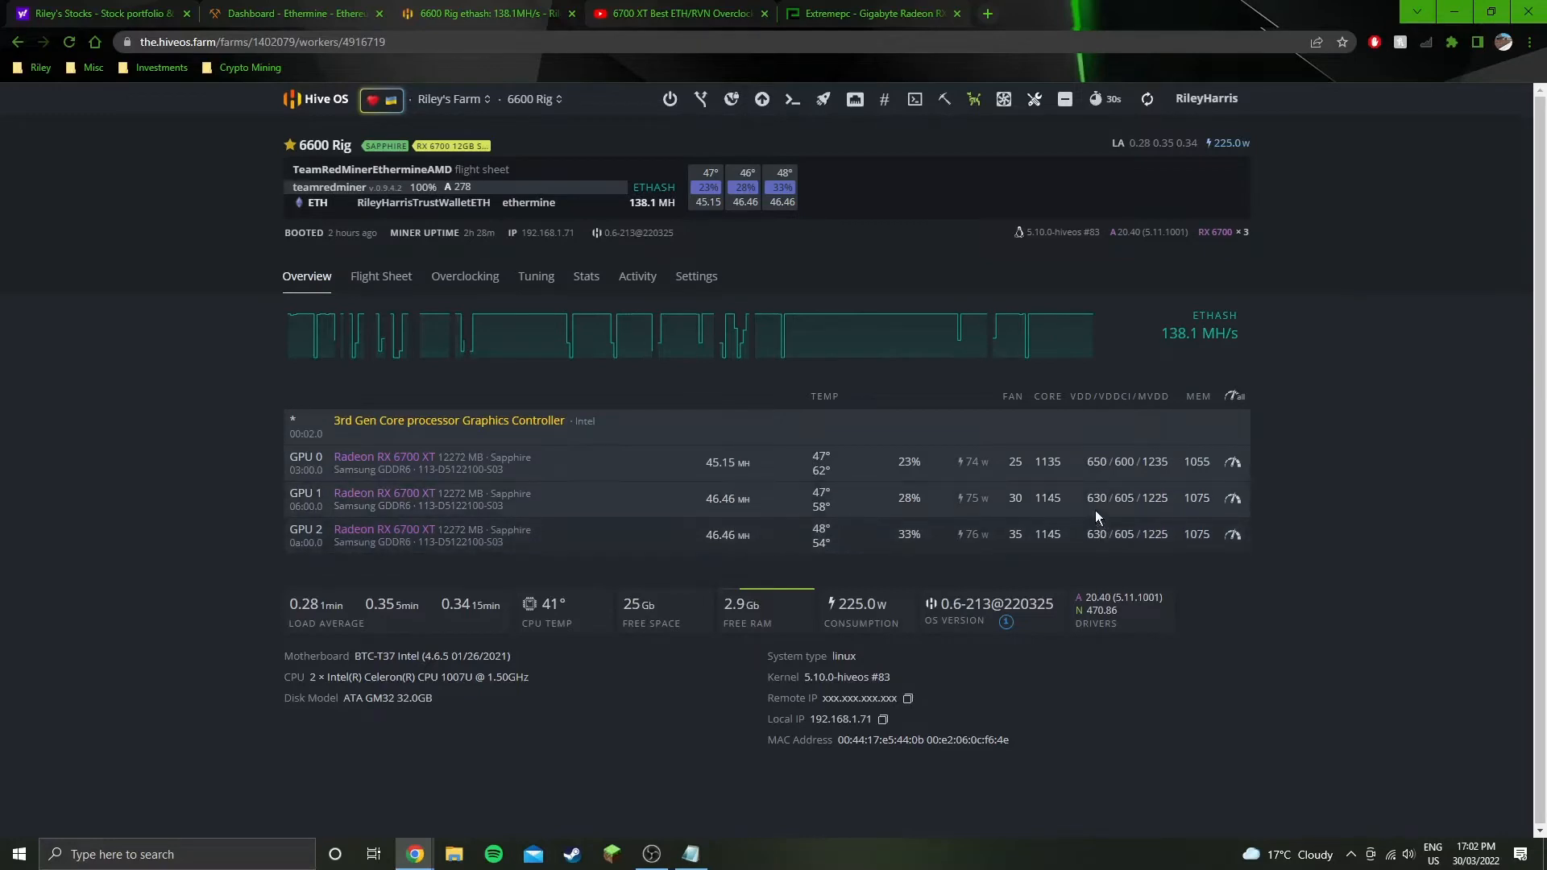
mouse_move(1016, 520)
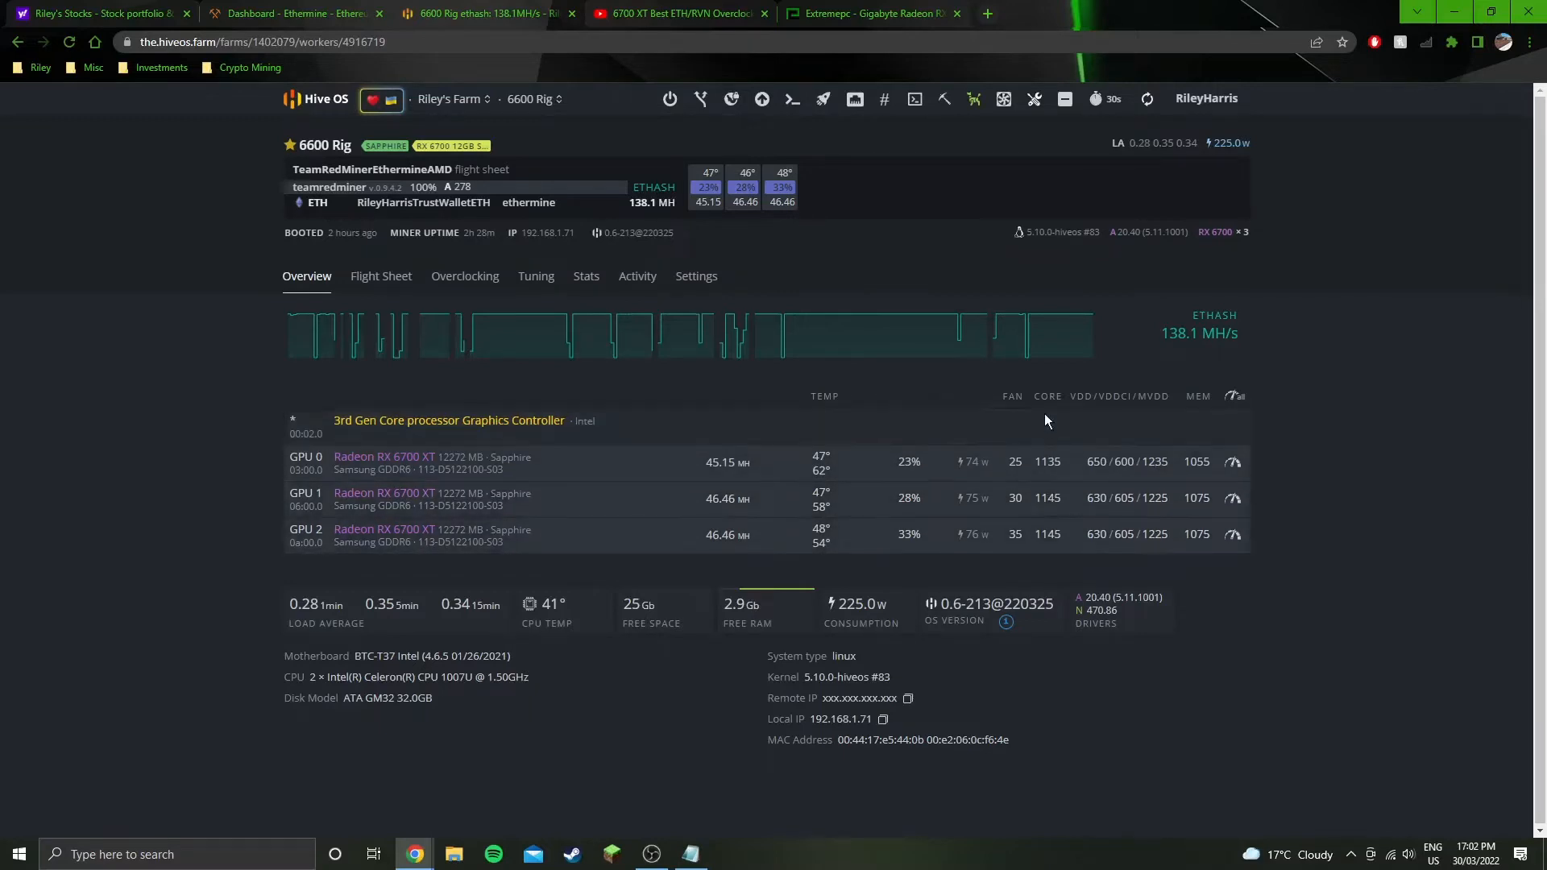
mouse_move(1263, 420)
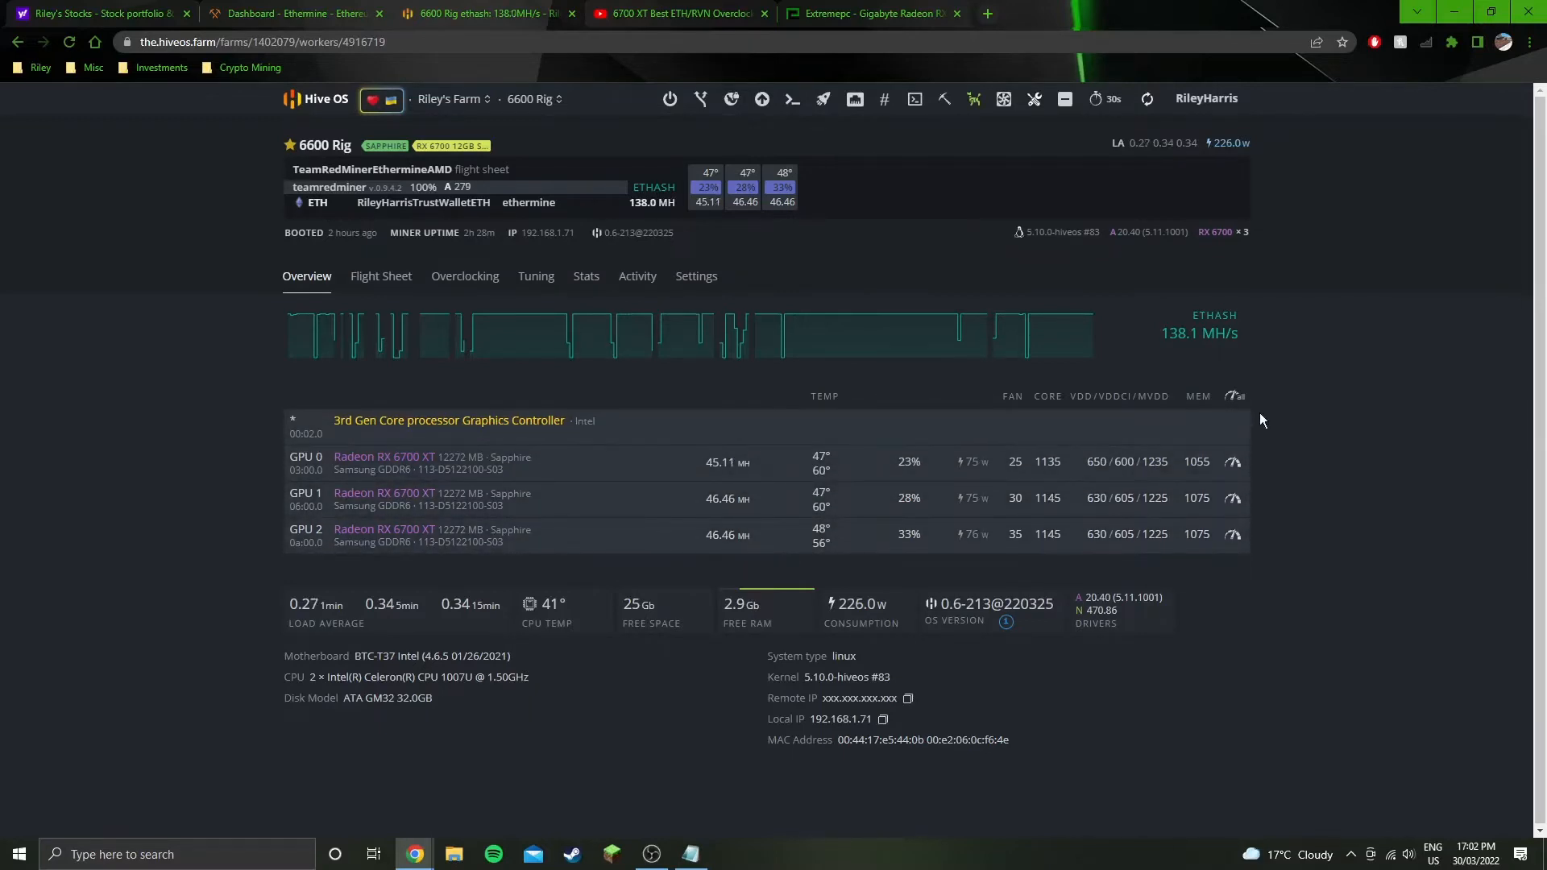
Minimize Notepad to reveal the 6600 Rig's full Hive OS overview
click(1033, 99)
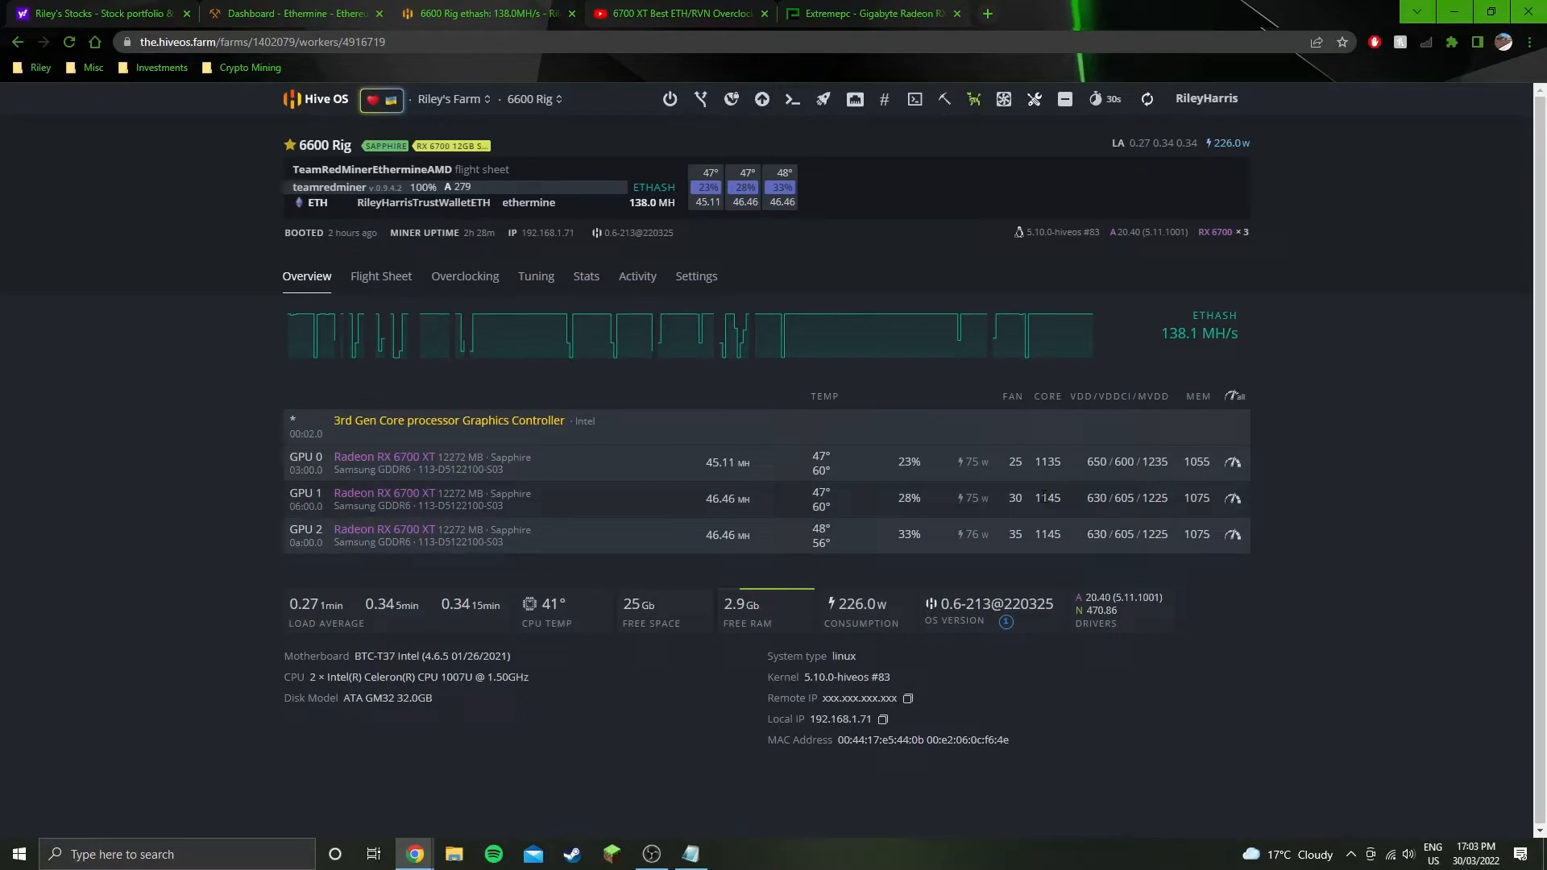
mouse_move(1068, 506)
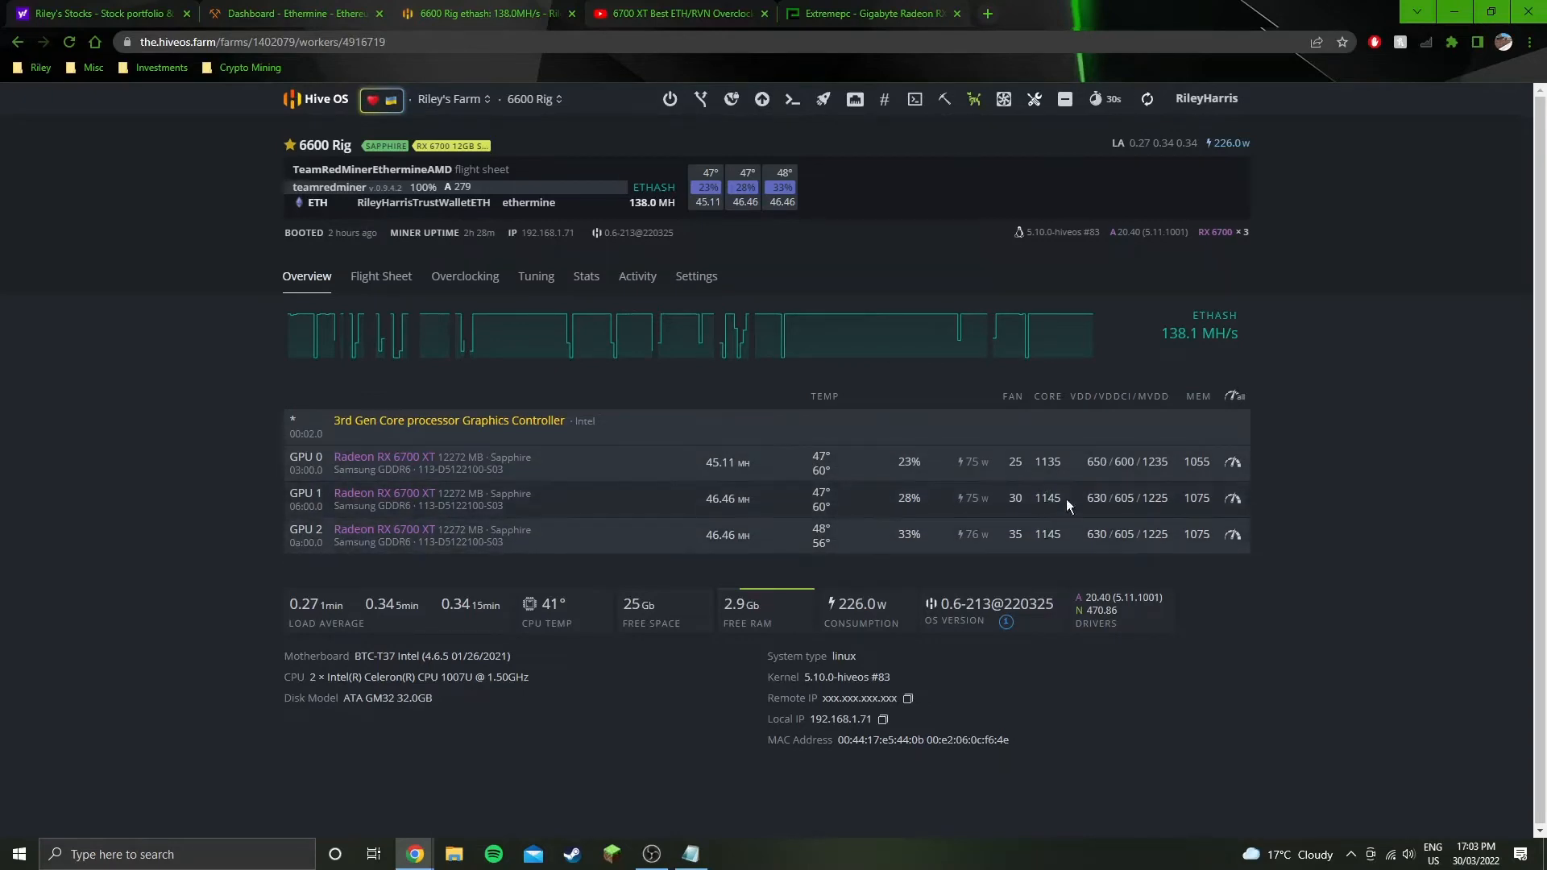
mouse_move(1074, 505)
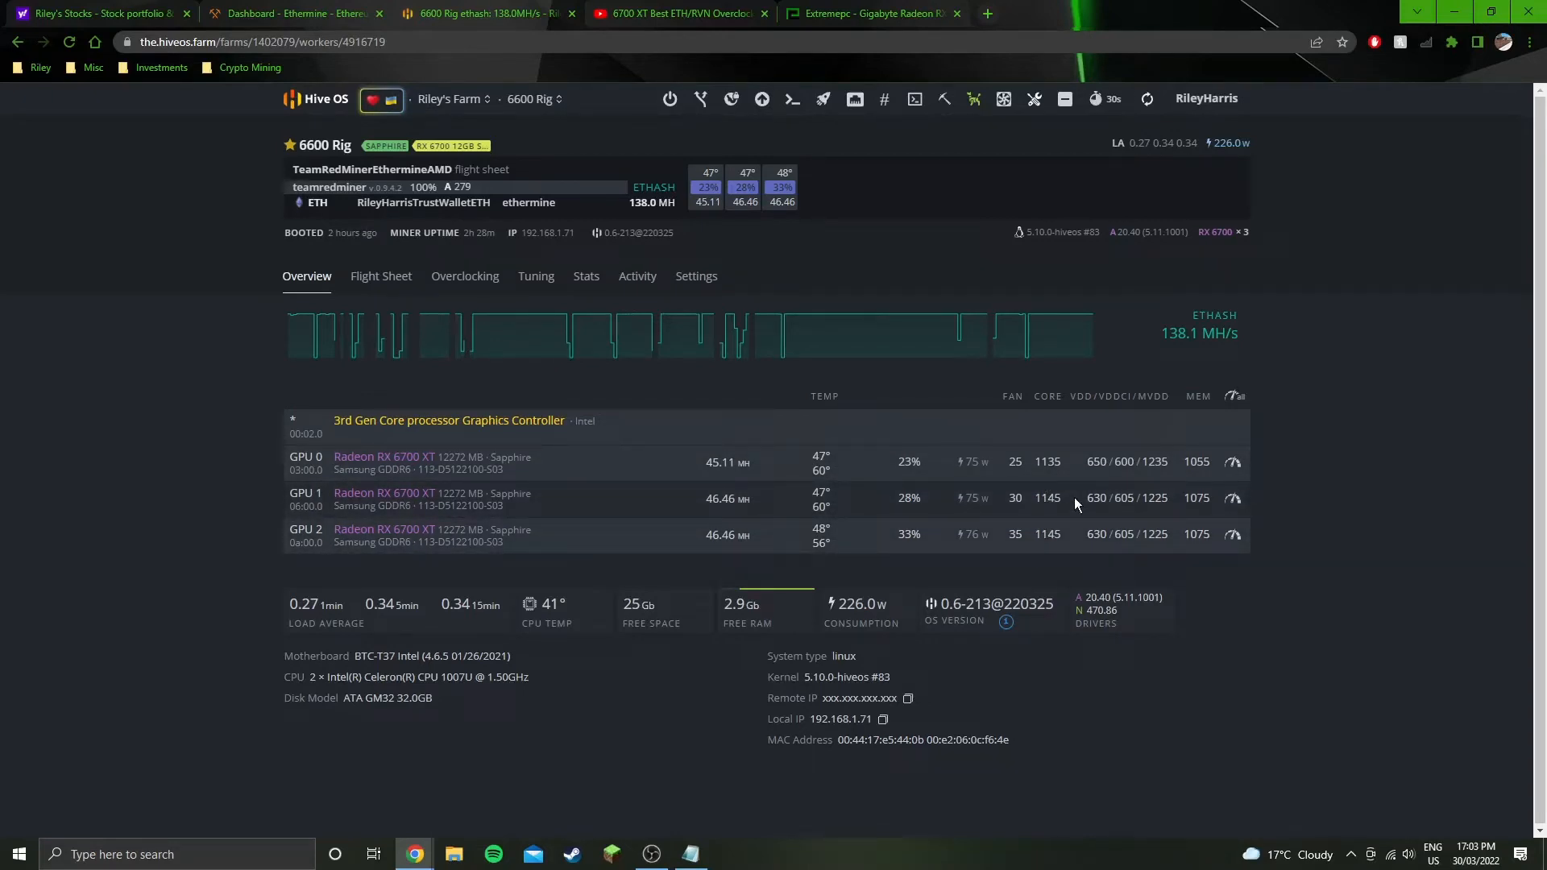
mouse_move(1059, 562)
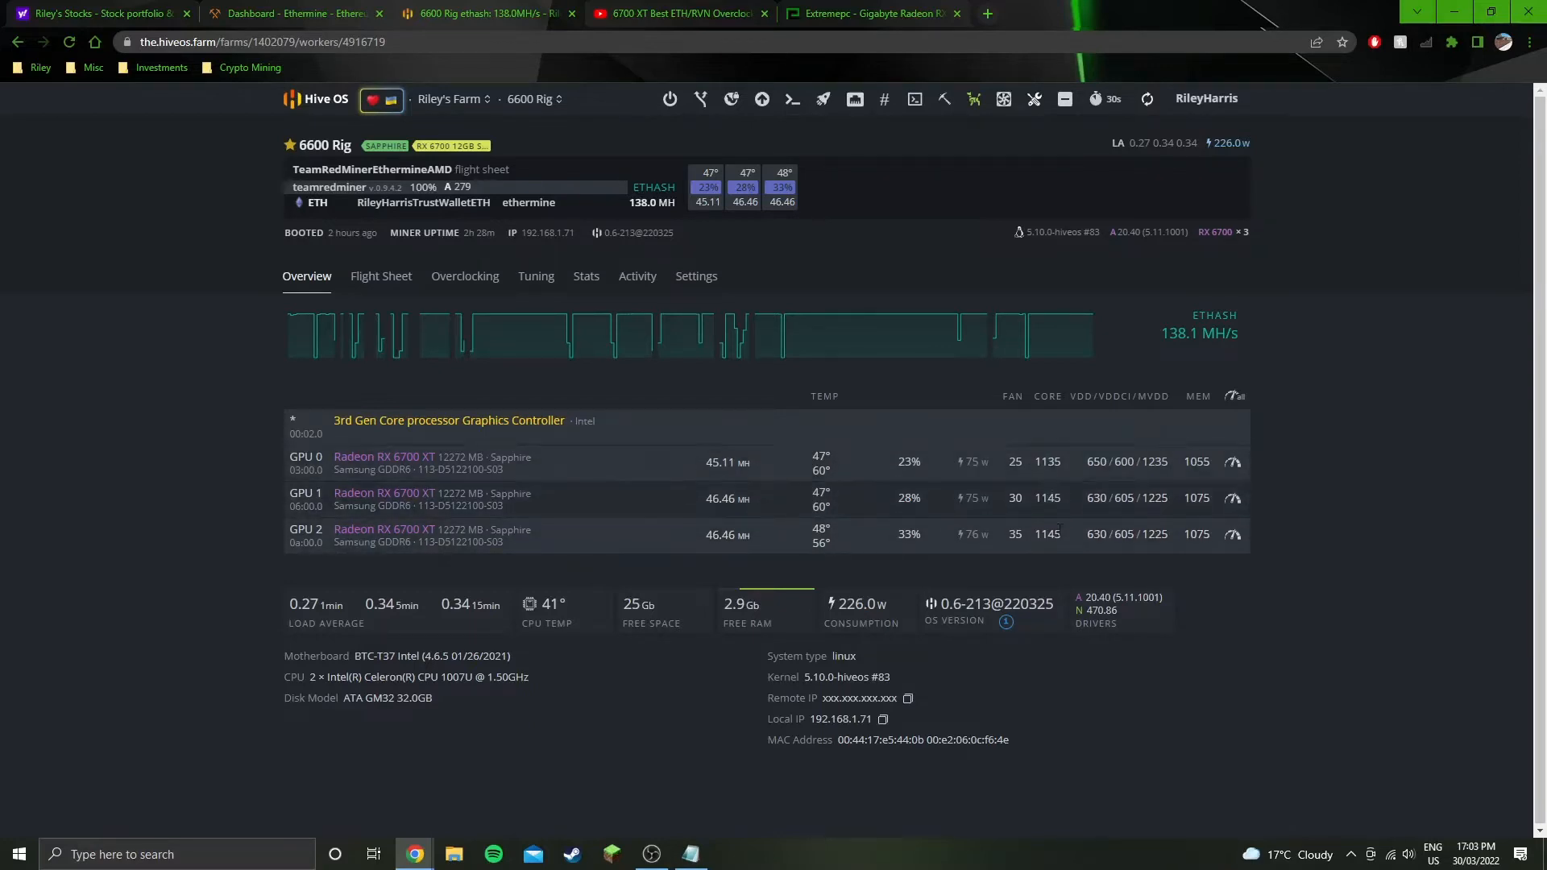
mouse_move(688, 503)
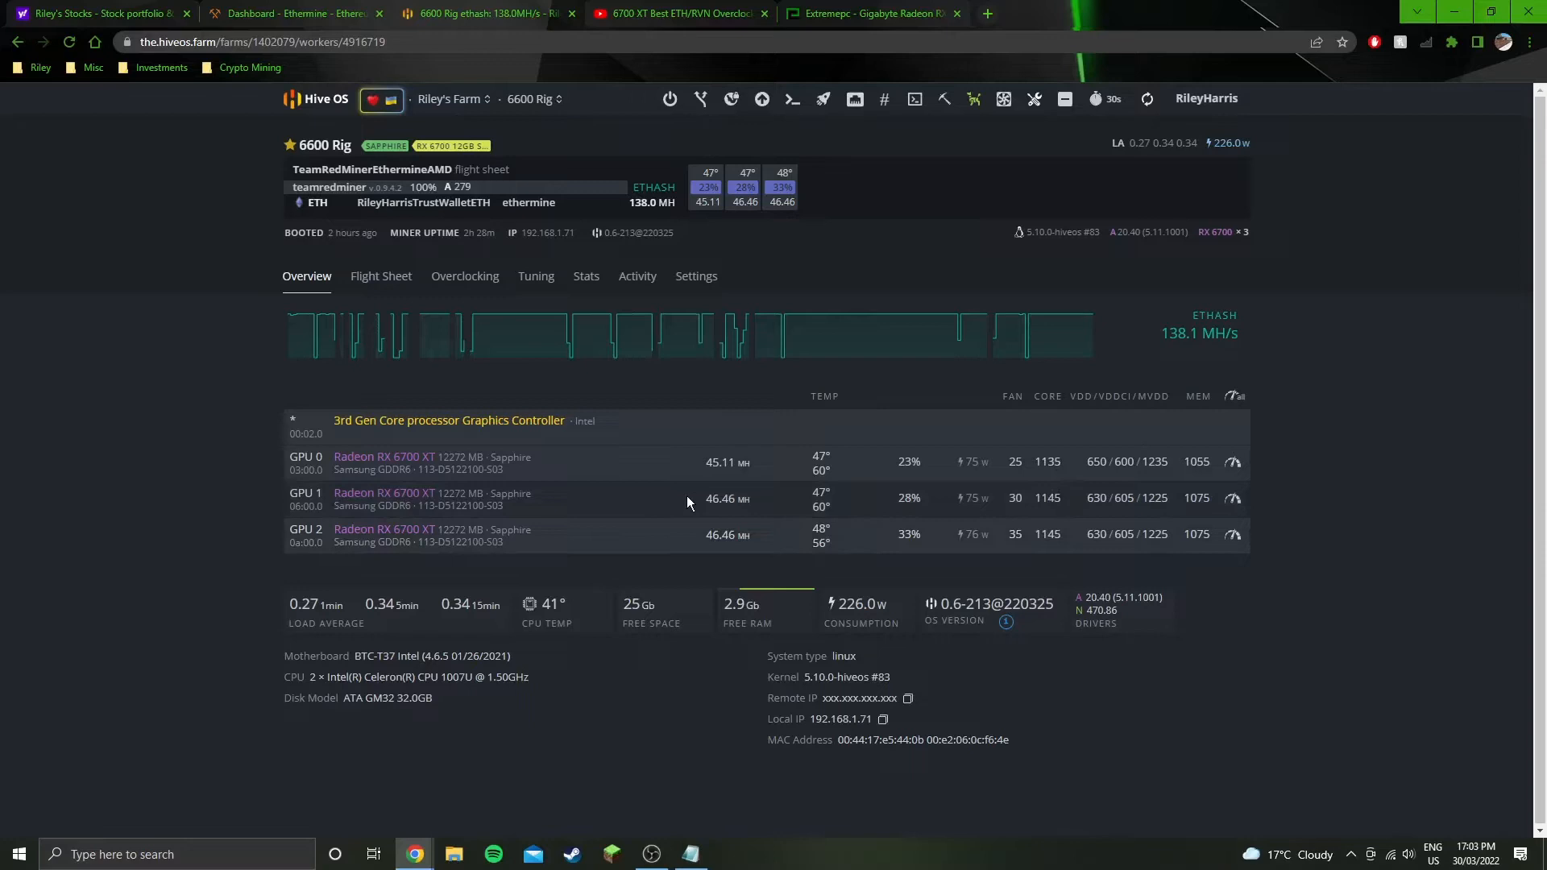
mouse_move(722, 568)
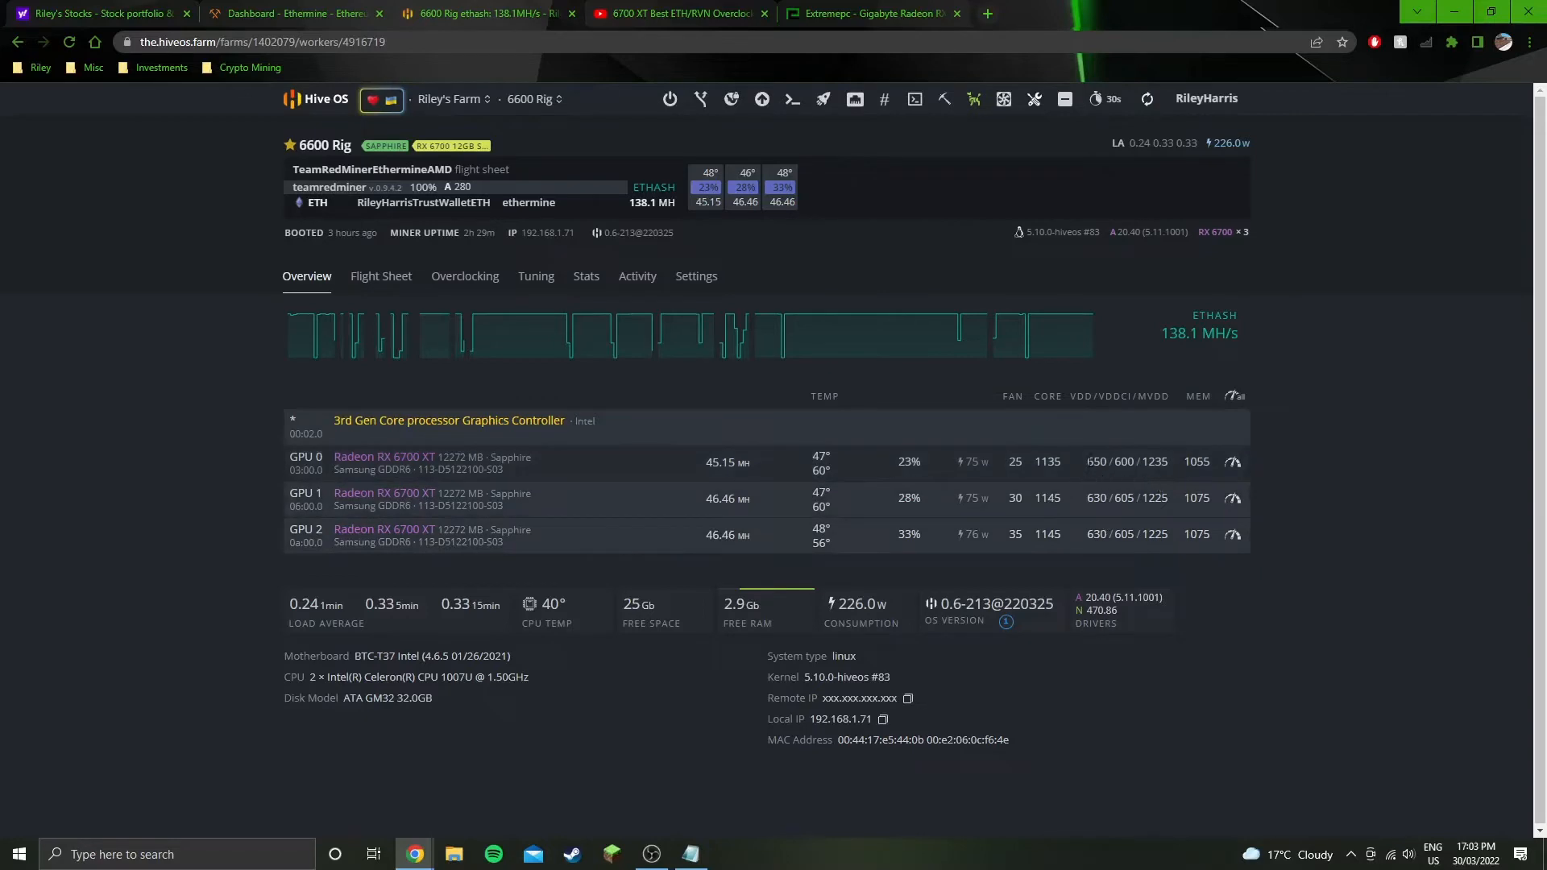
mouse_move(1191, 483)
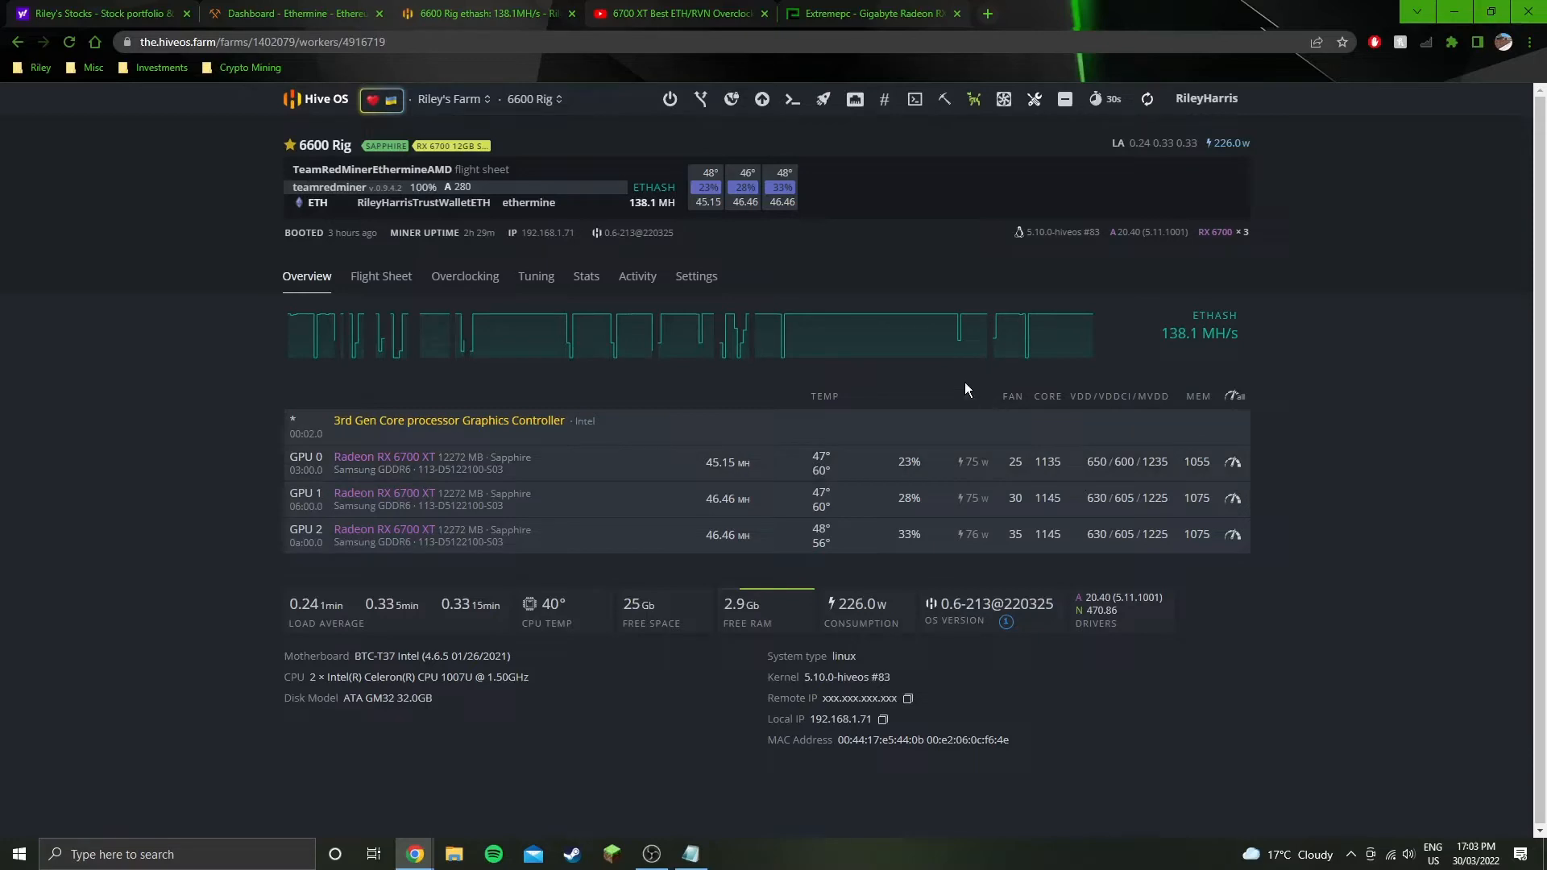
mouse_move(1368, 359)
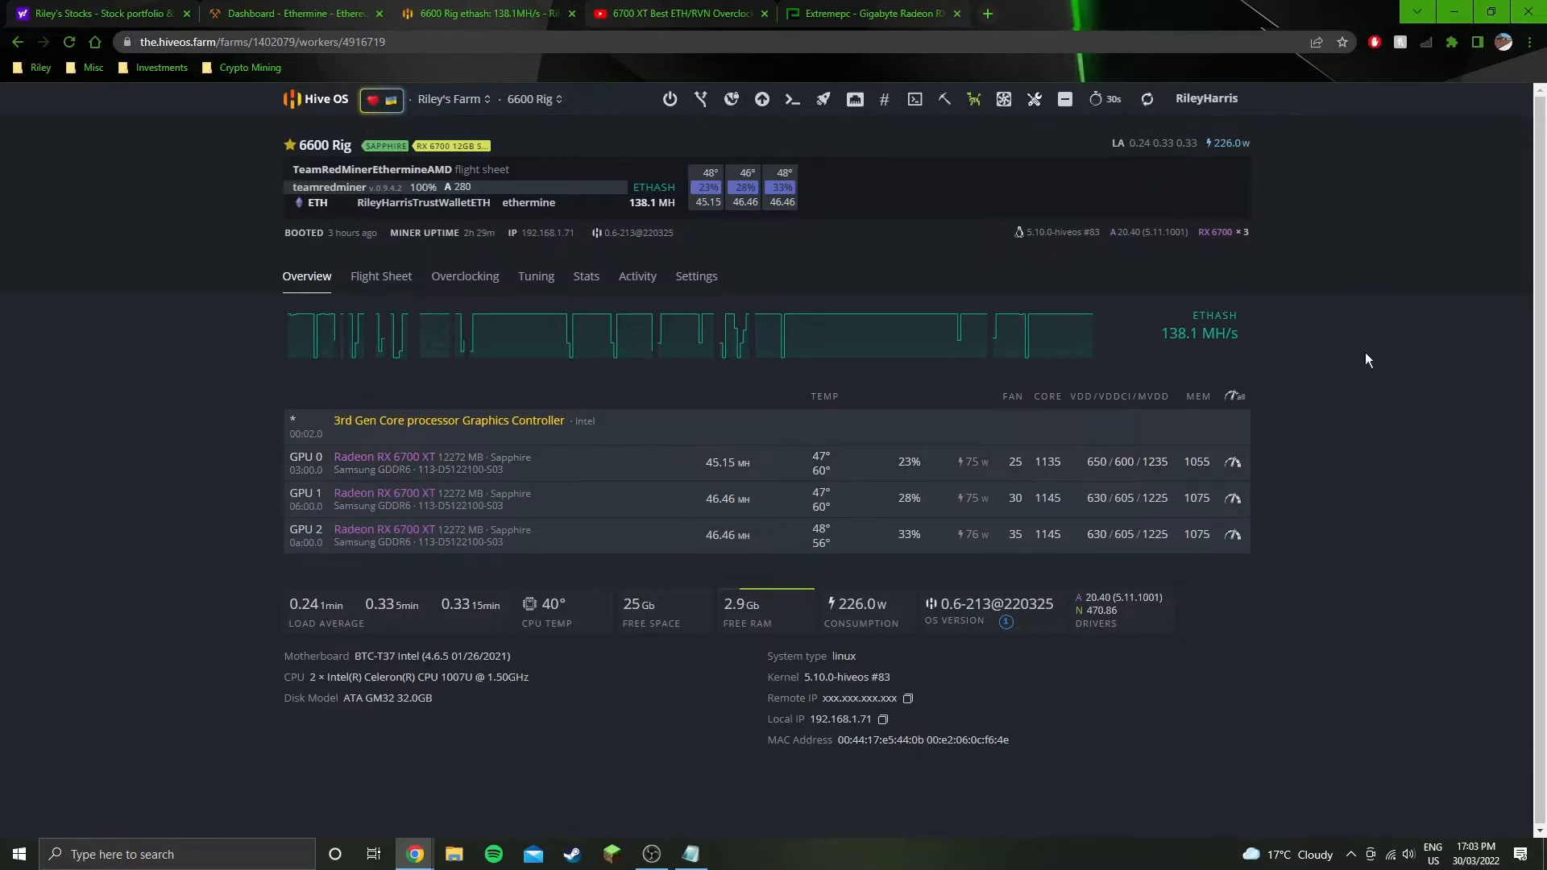
mouse_move(928, 452)
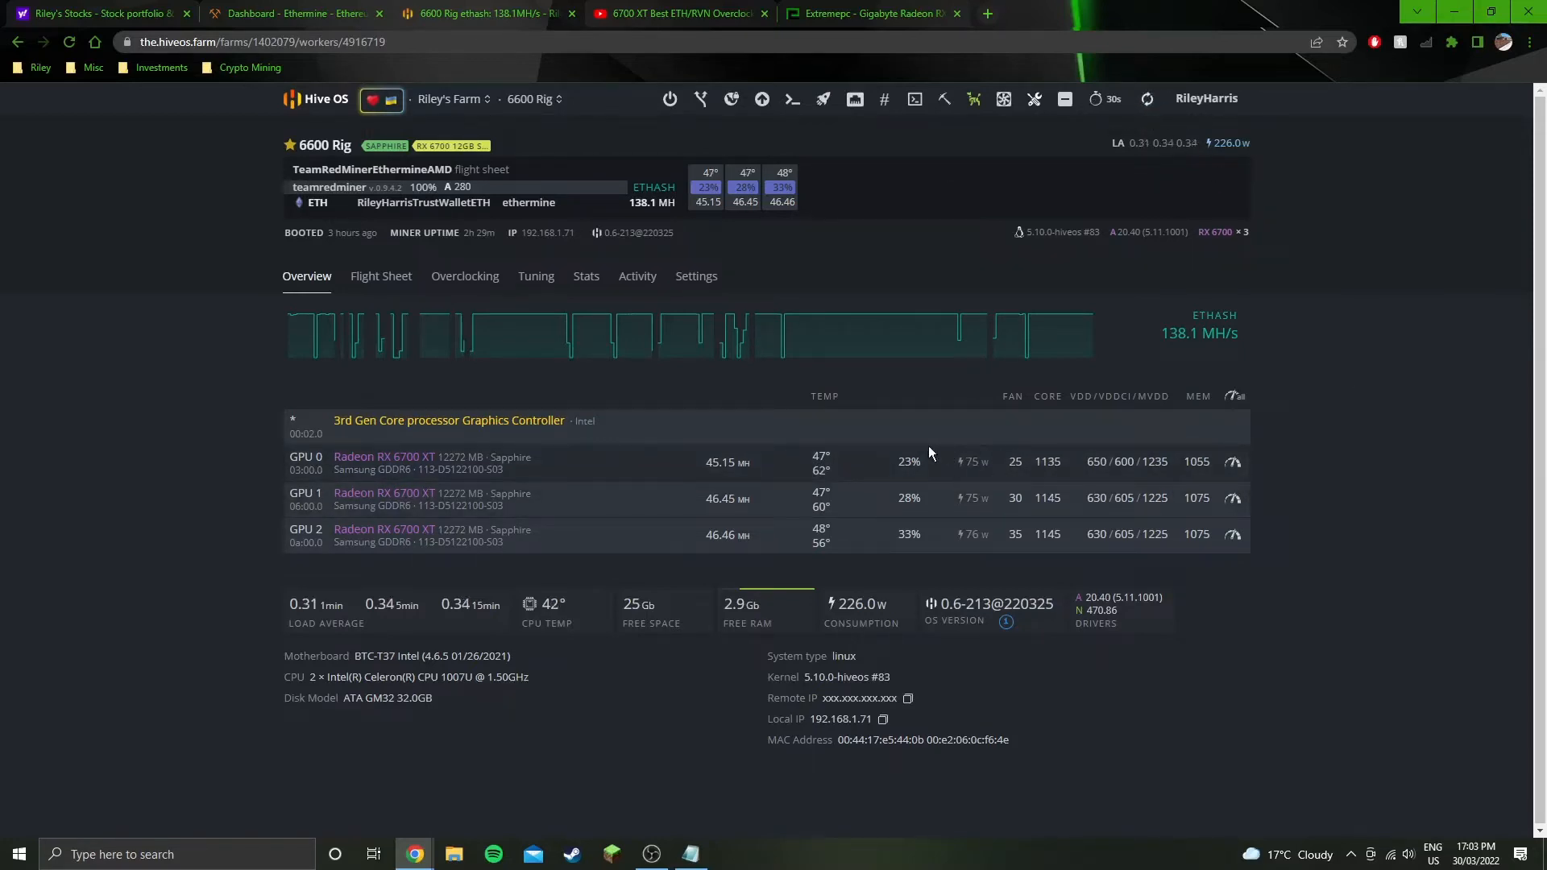
mouse_move(512, 344)
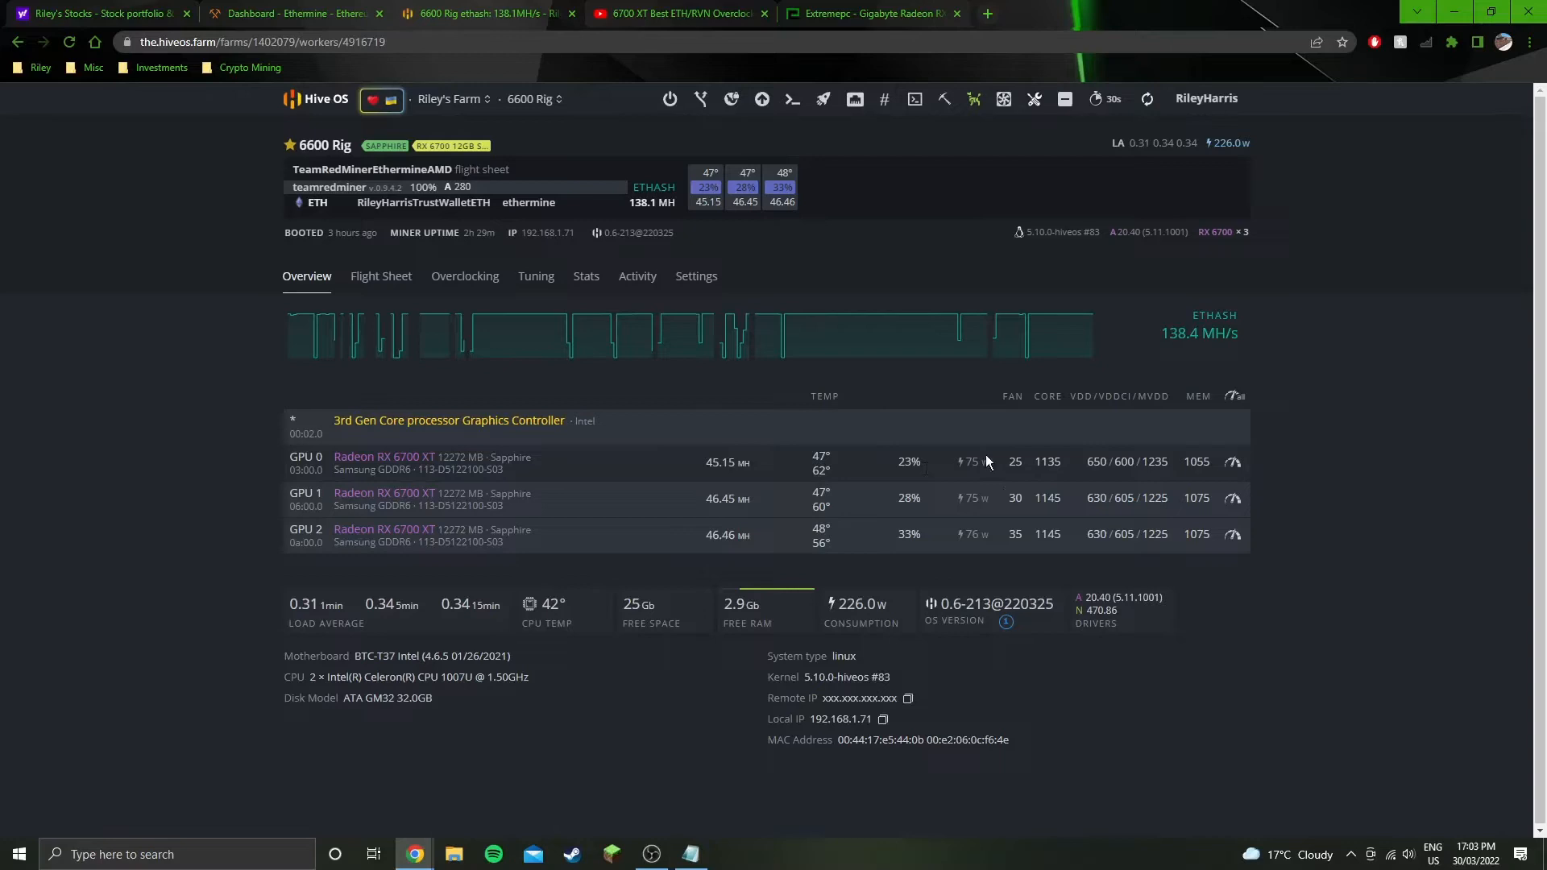
mouse_move(992, 466)
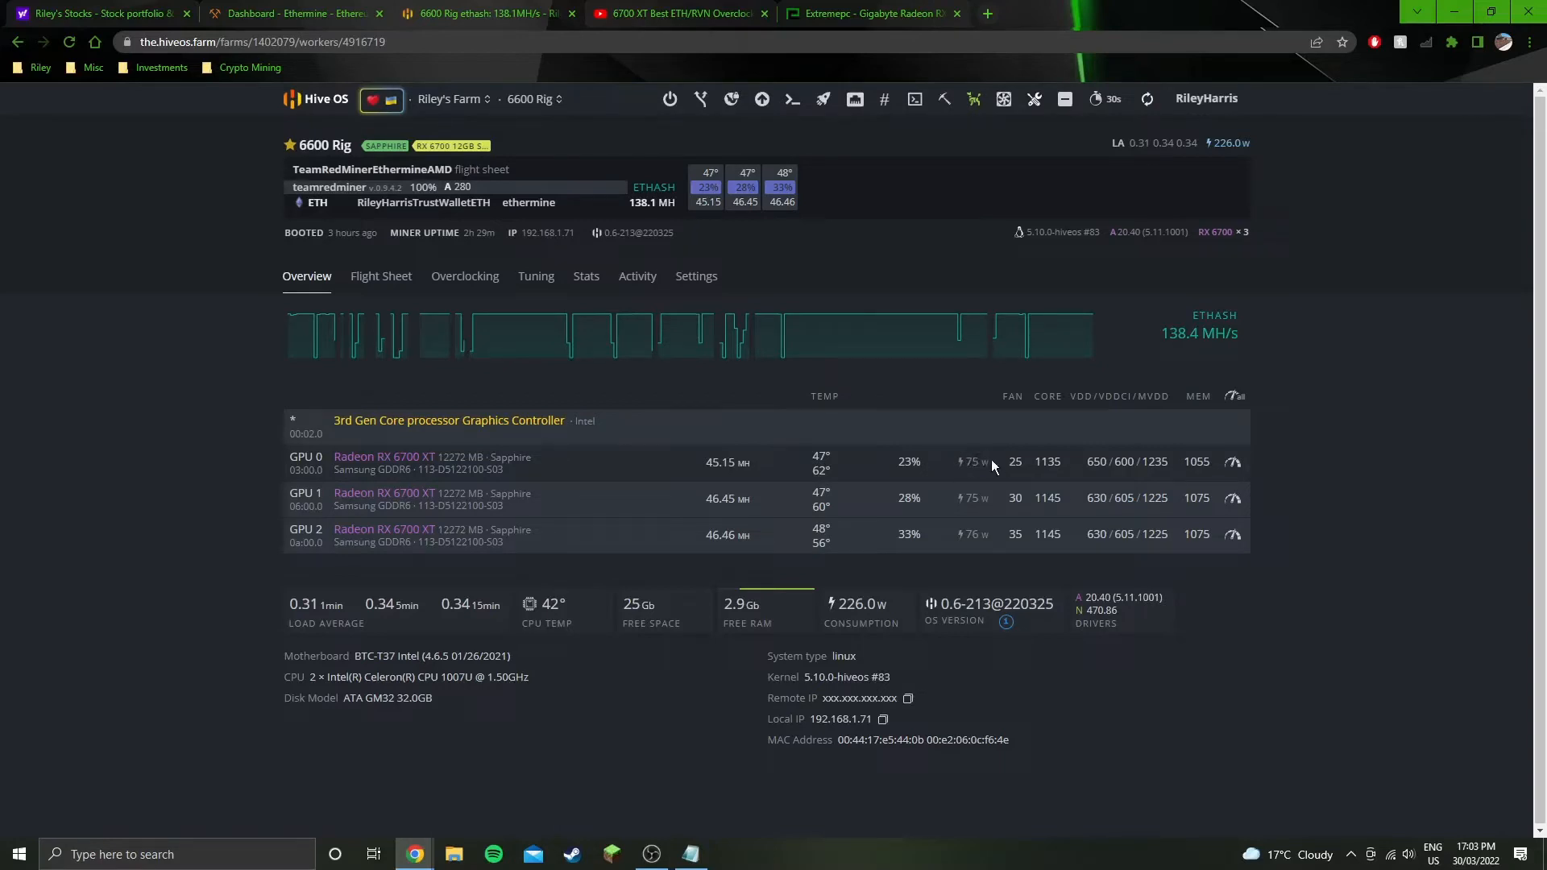
mouse_move(998, 462)
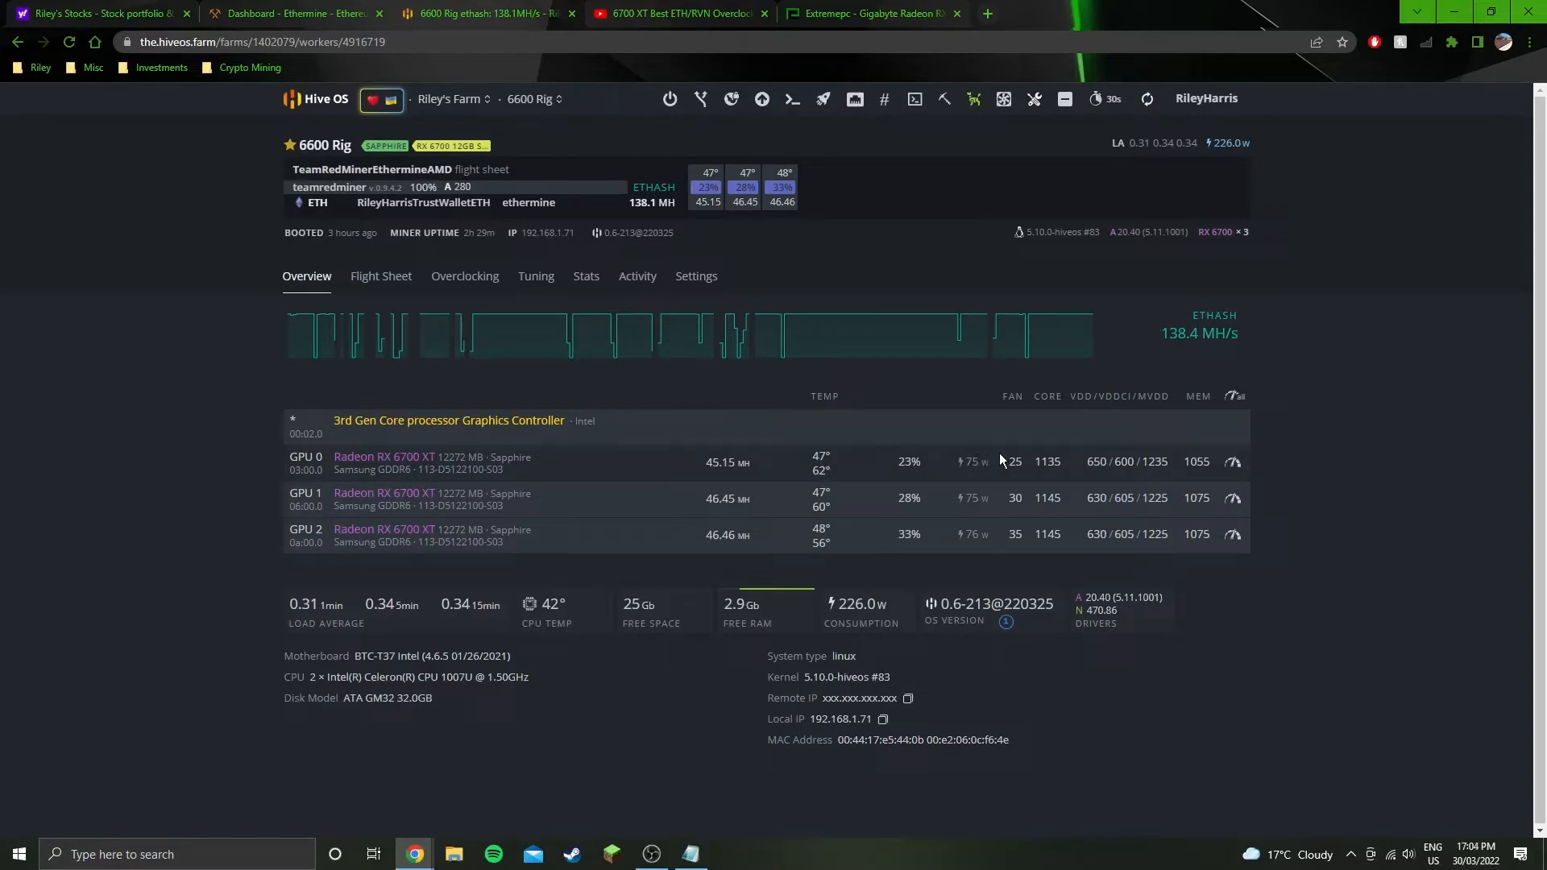
mouse_move(1162, 474)
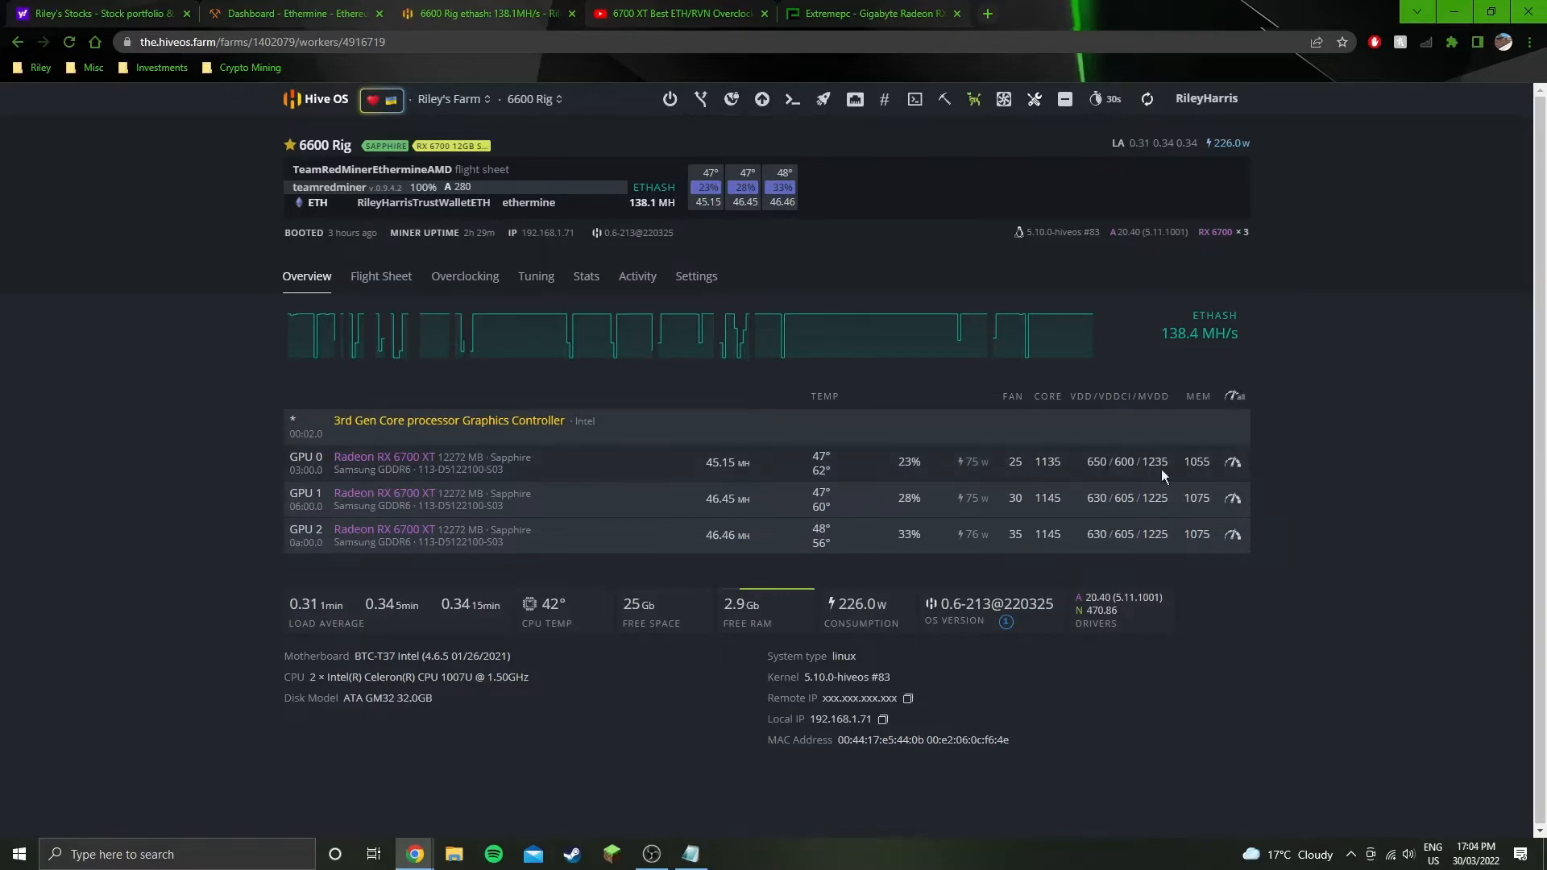
mouse_move(716, 480)
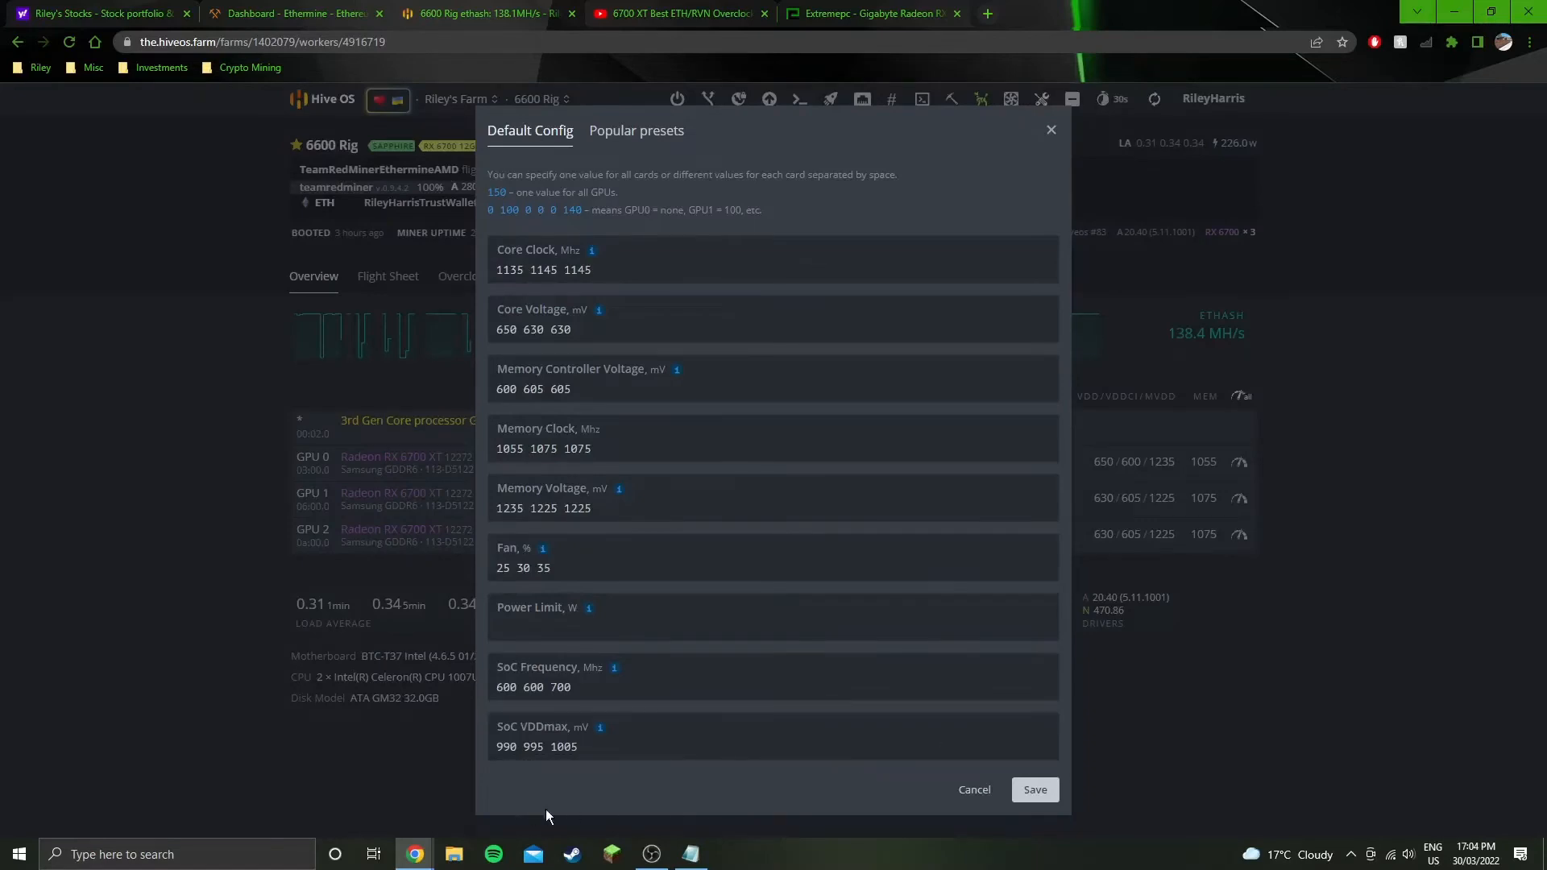
mouse_move(974, 790)
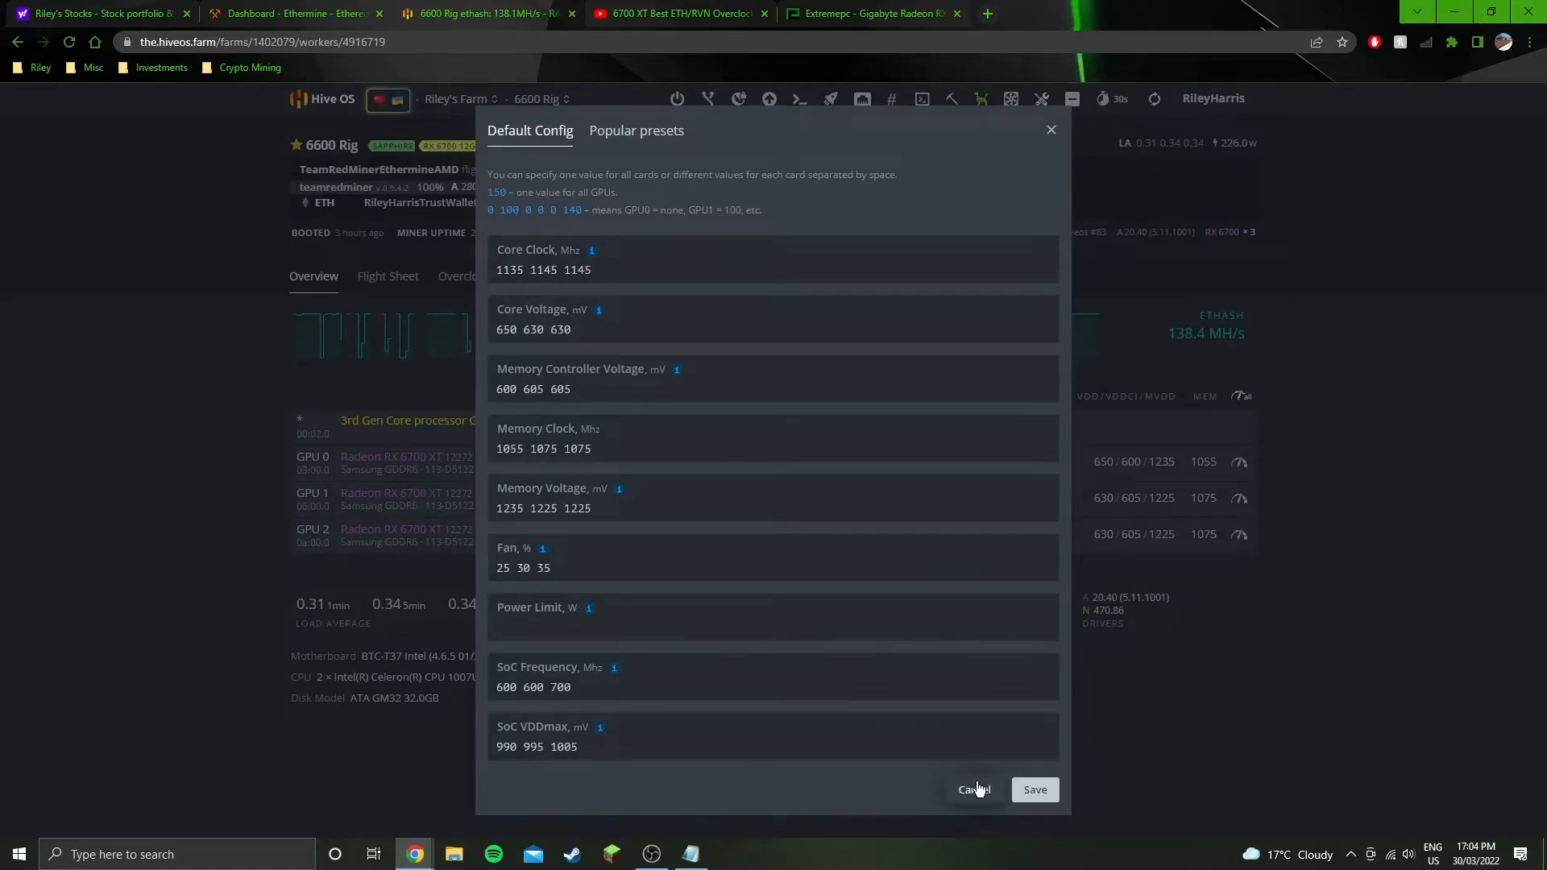
click(975, 789)
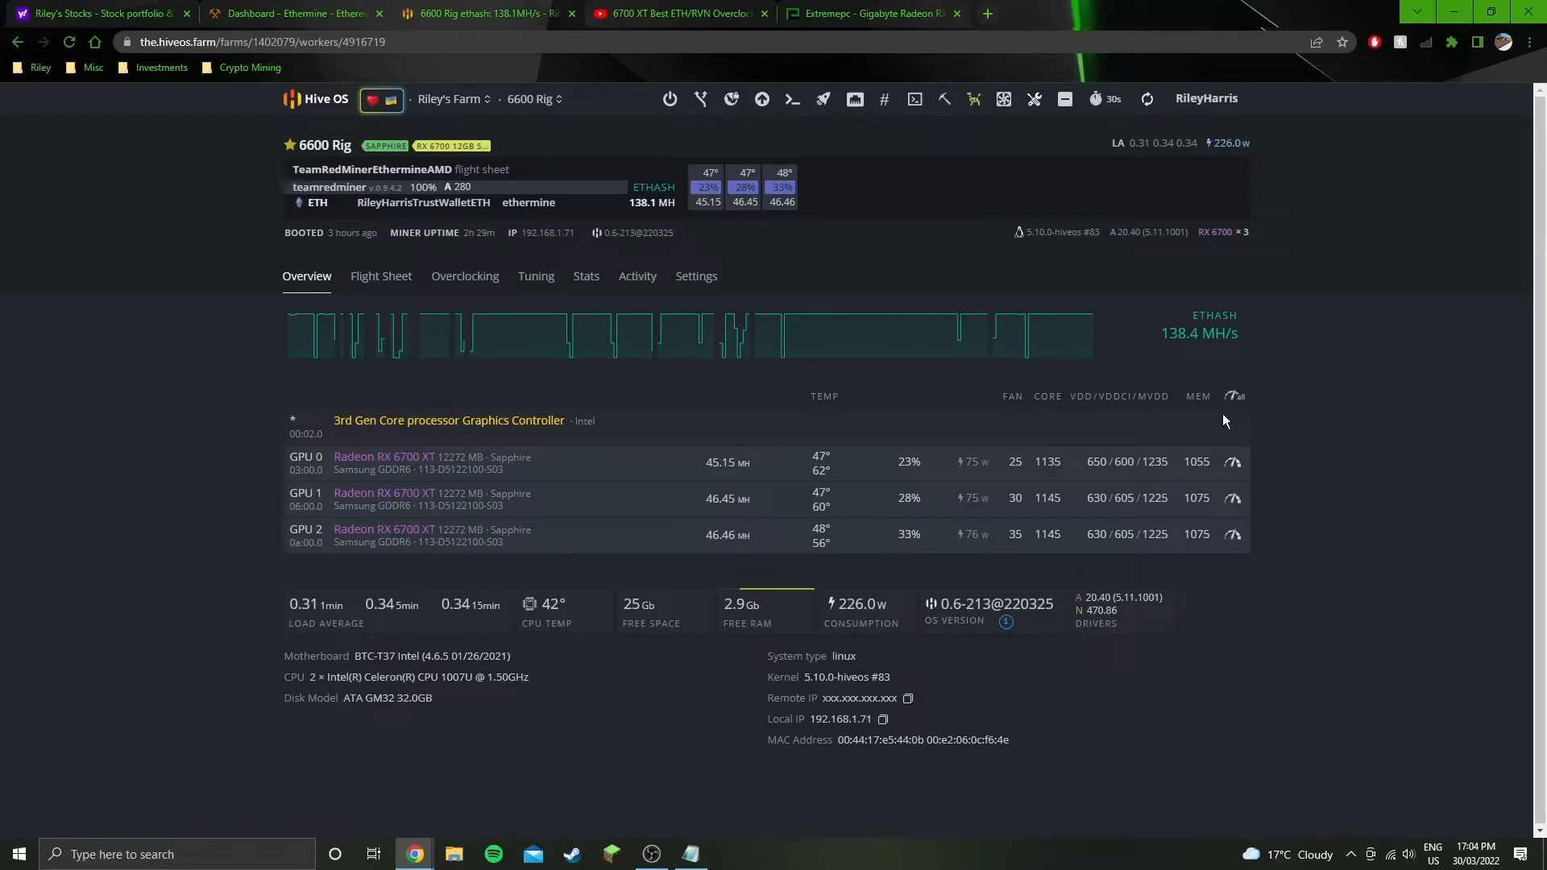
click(690, 854)
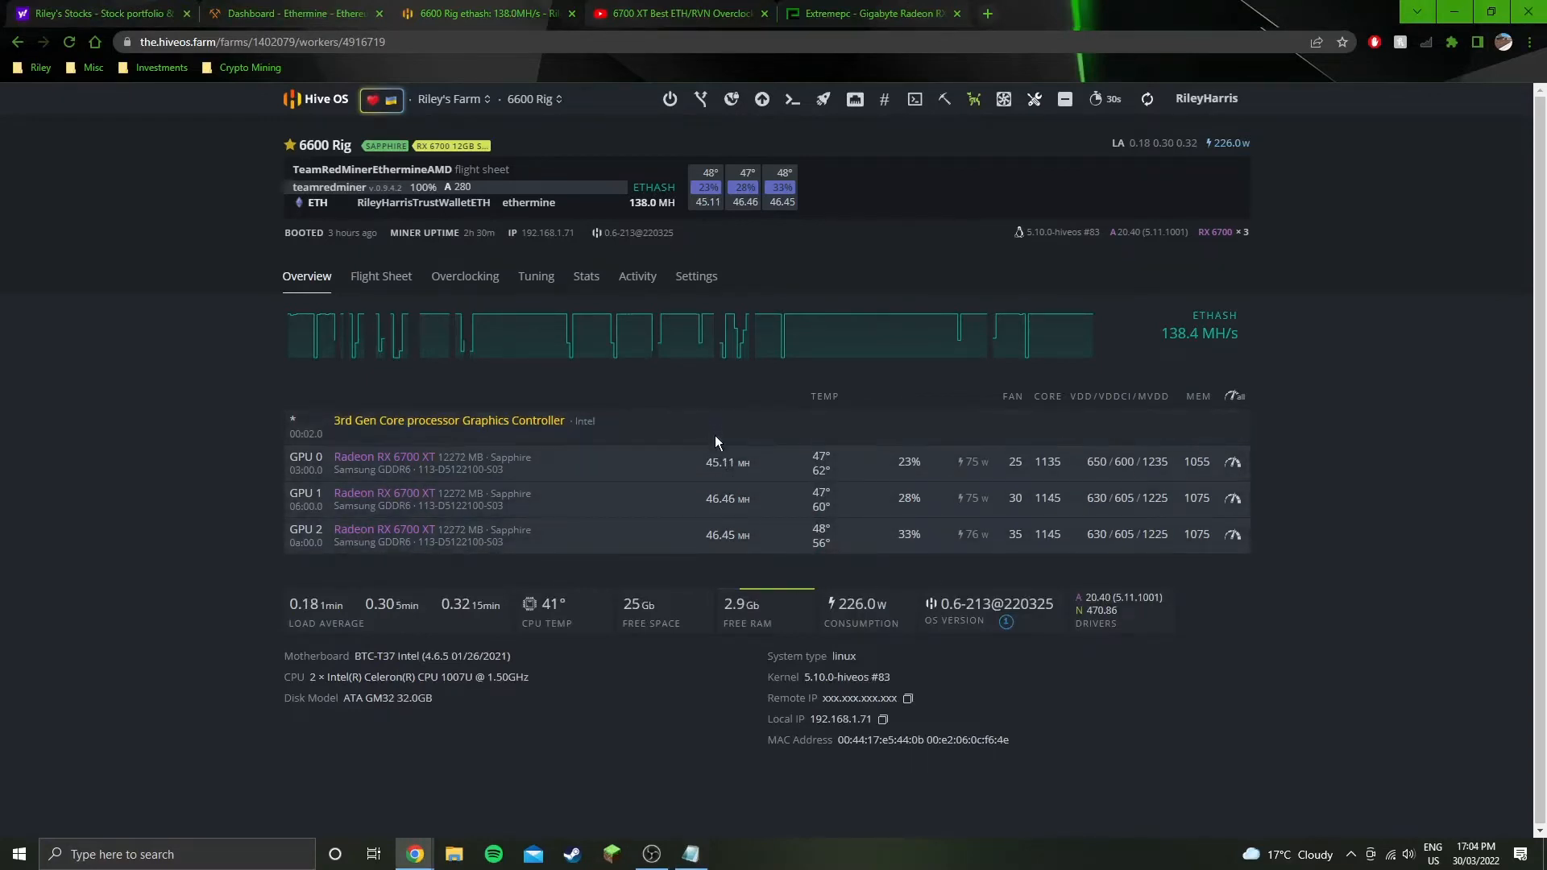
mouse_move(771, 546)
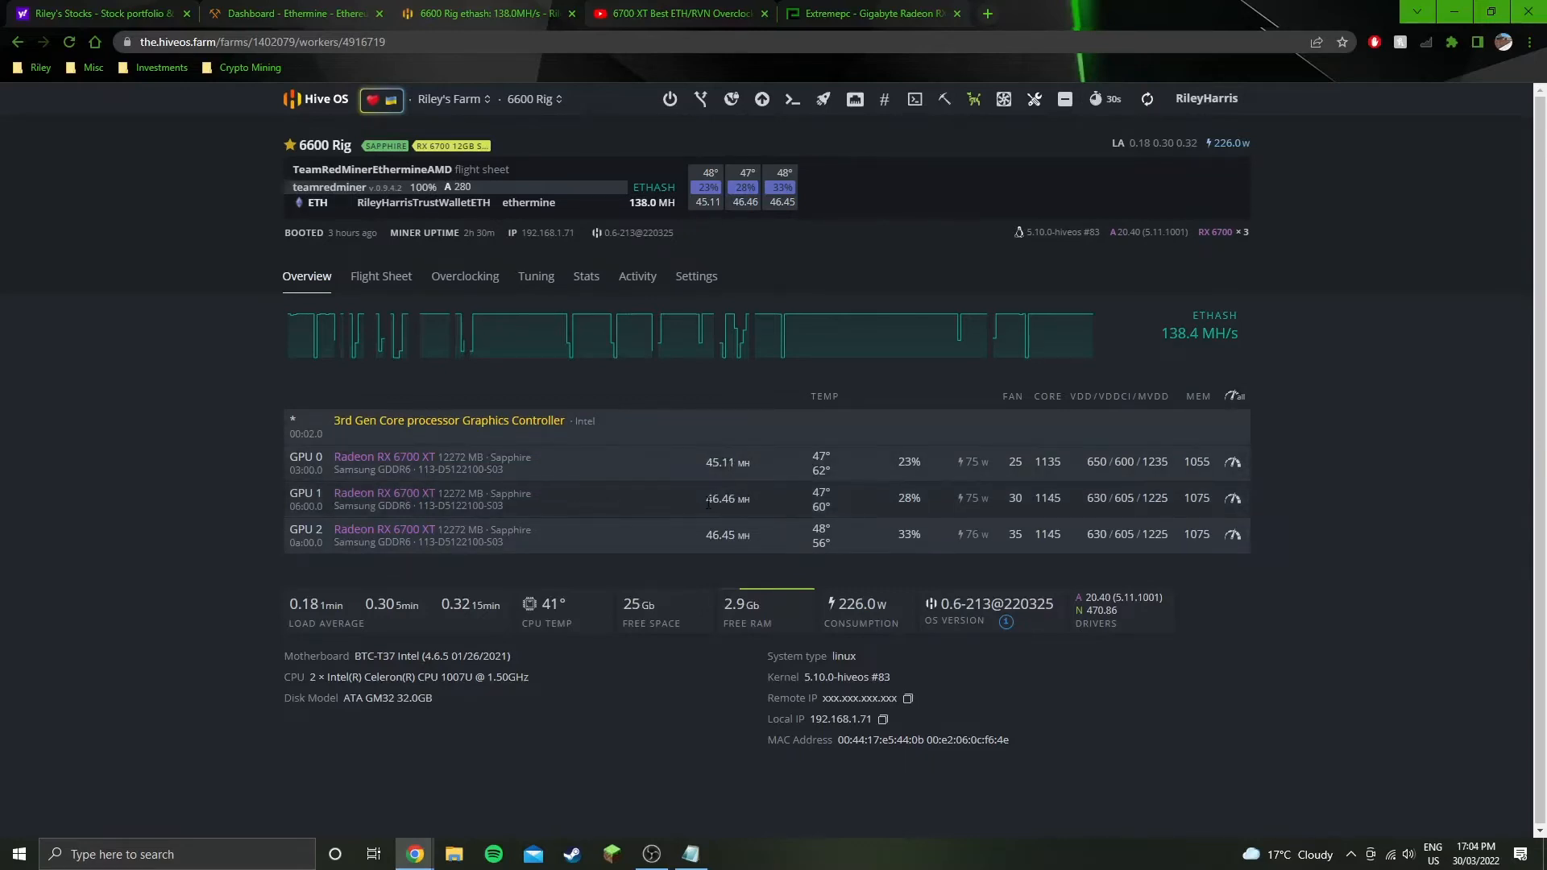
click(1234, 395)
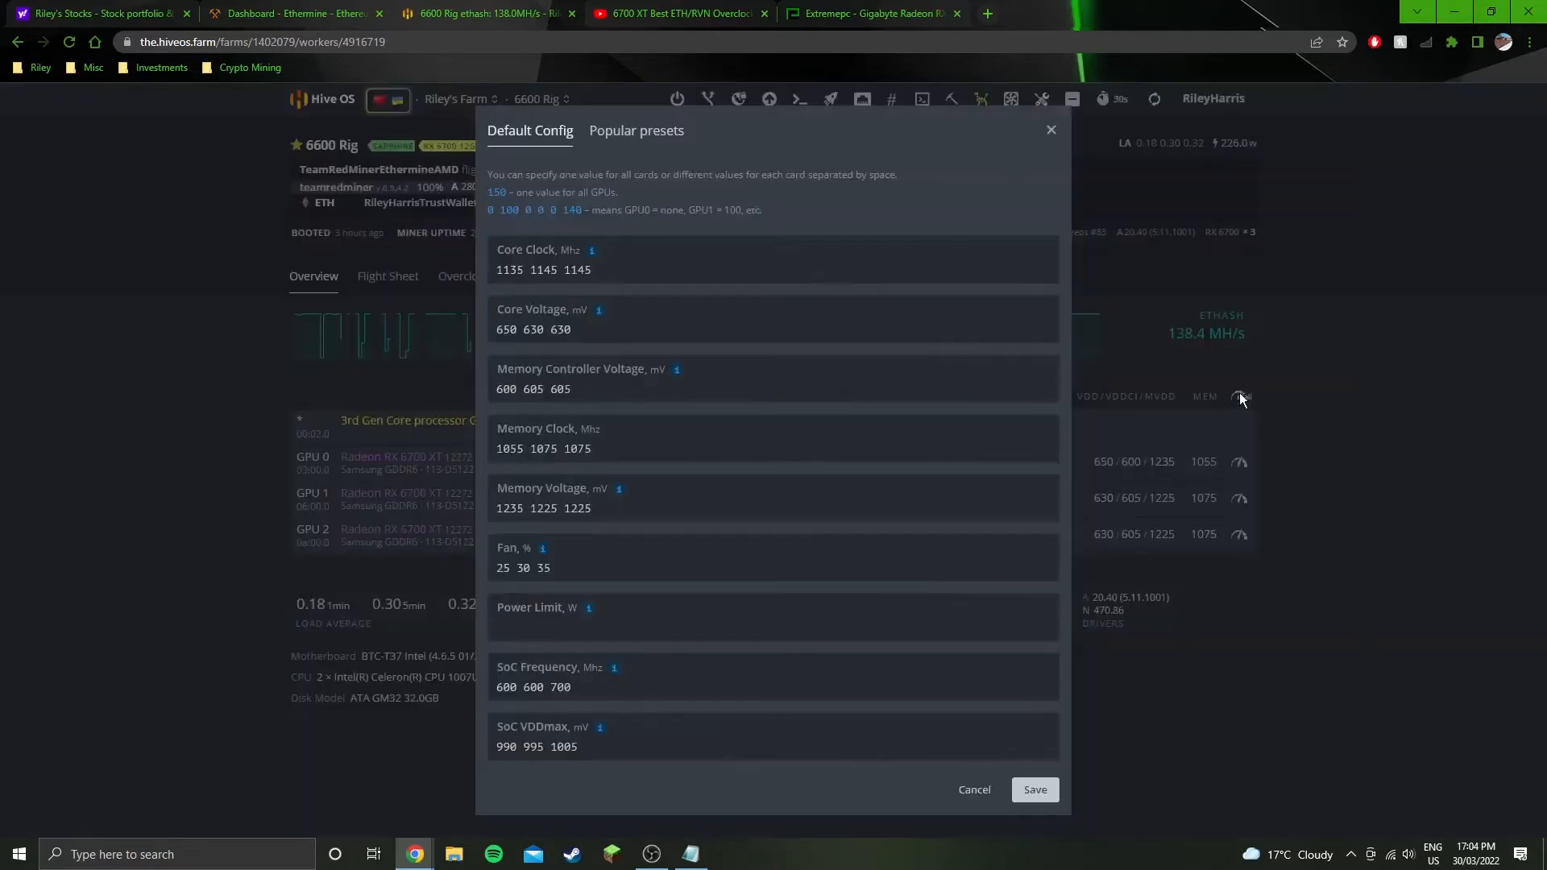
mouse_move(648, 809)
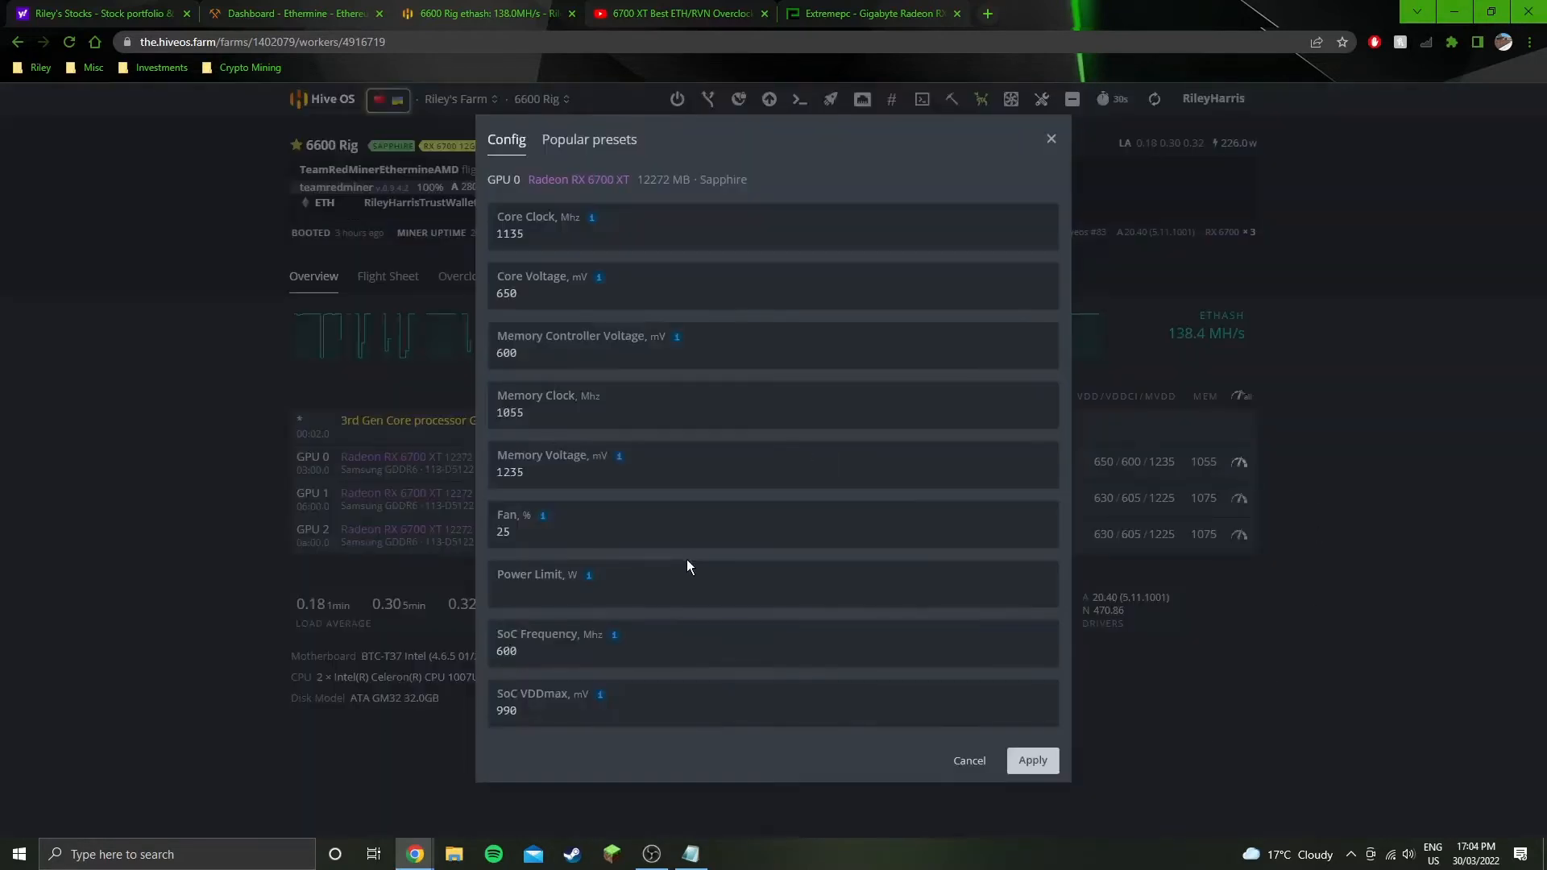
mouse_move(548, 443)
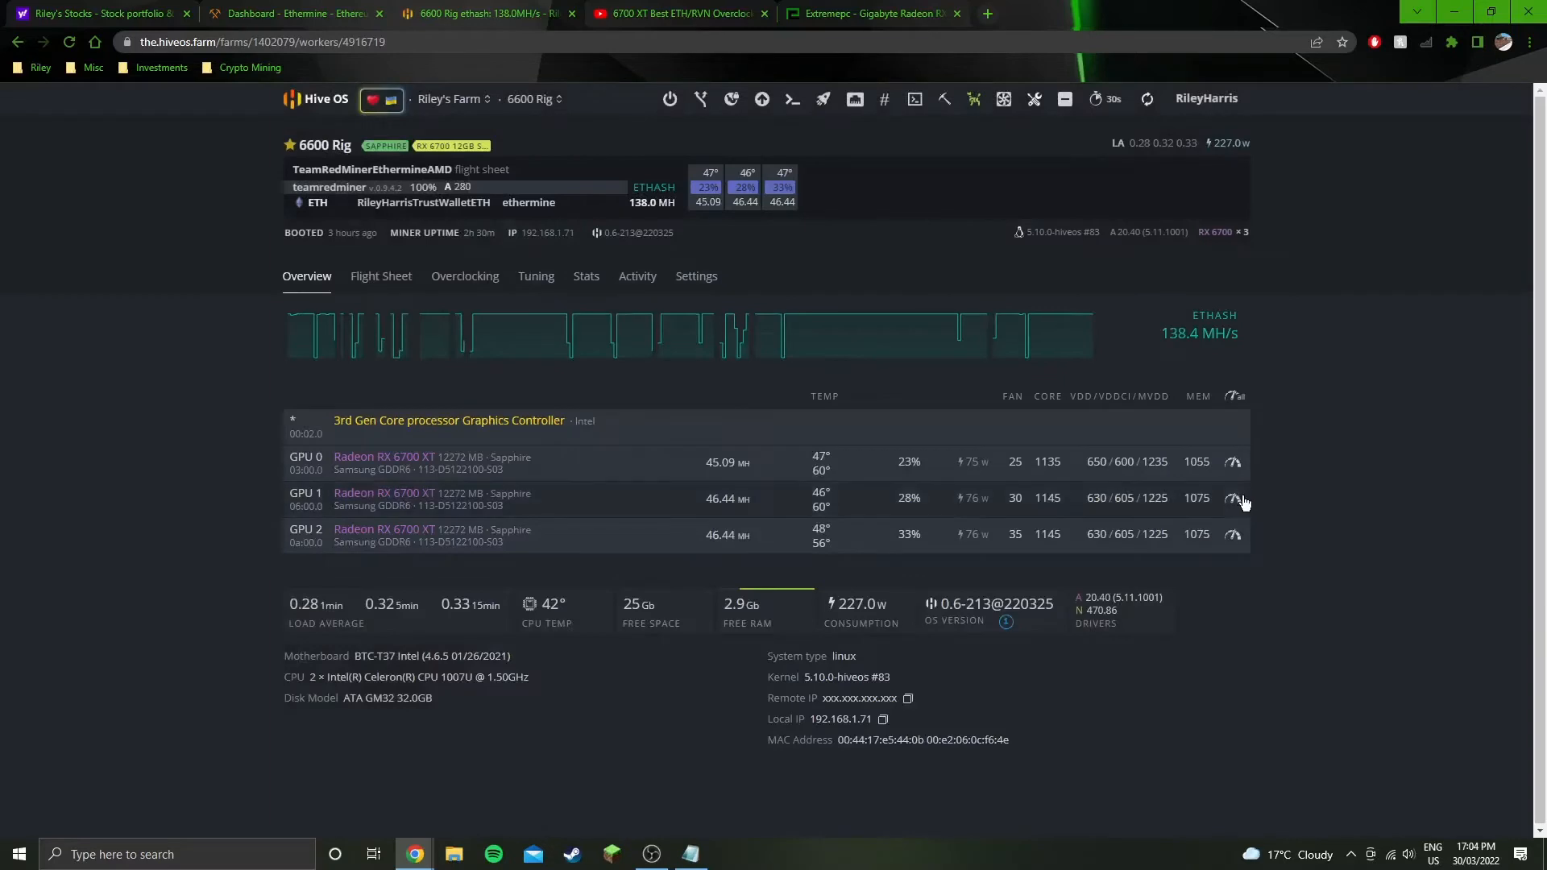
click(1232, 498)
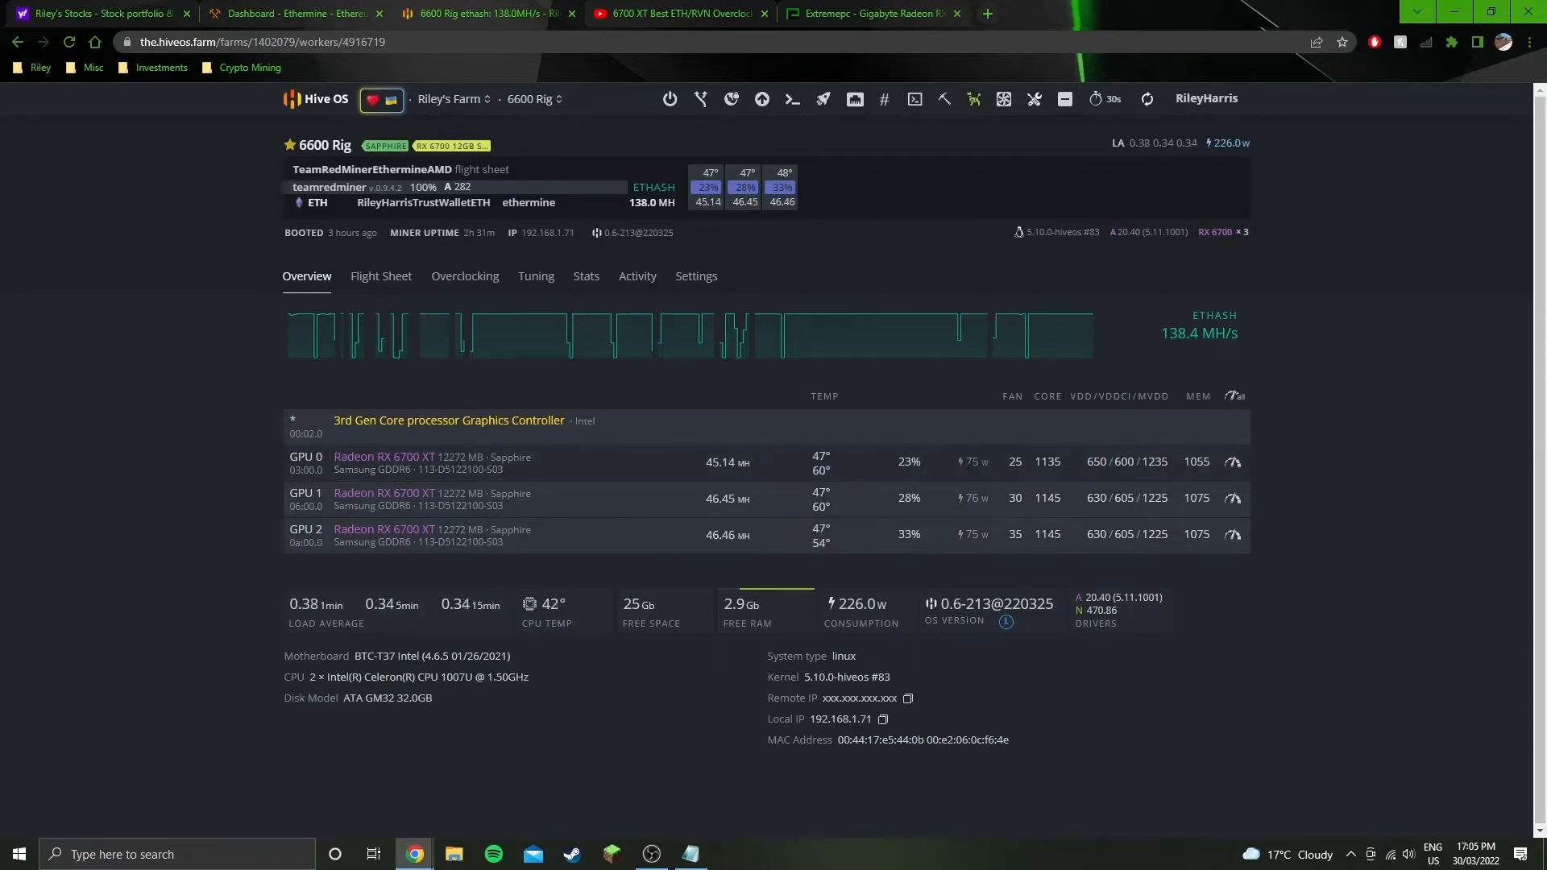
mouse_move(1048, 526)
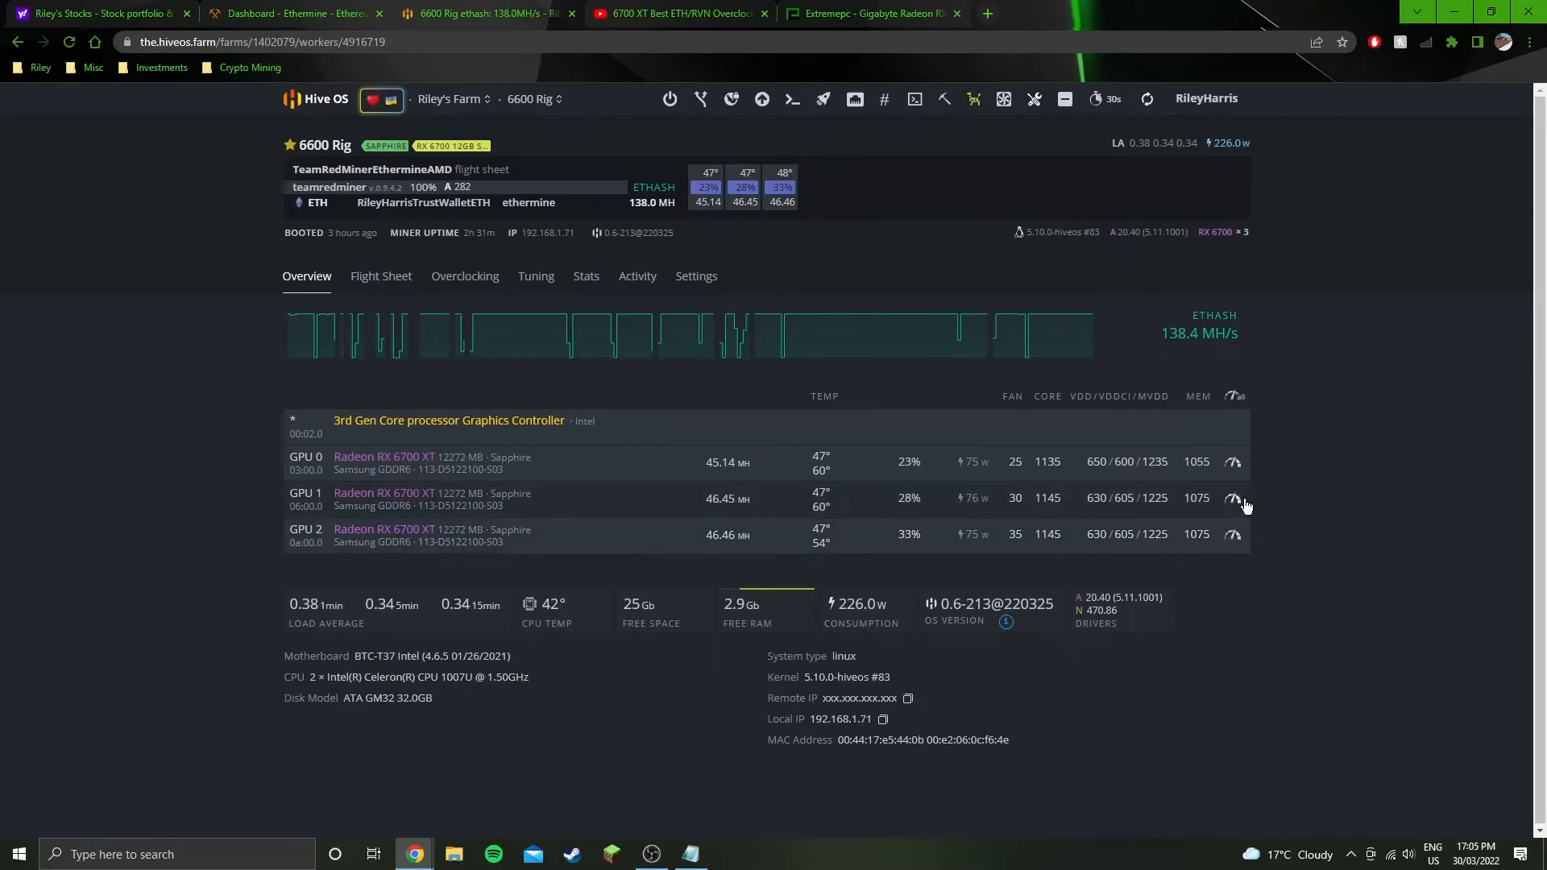
Open GPU 1's overclock settings and look over its values
click(1232, 498)
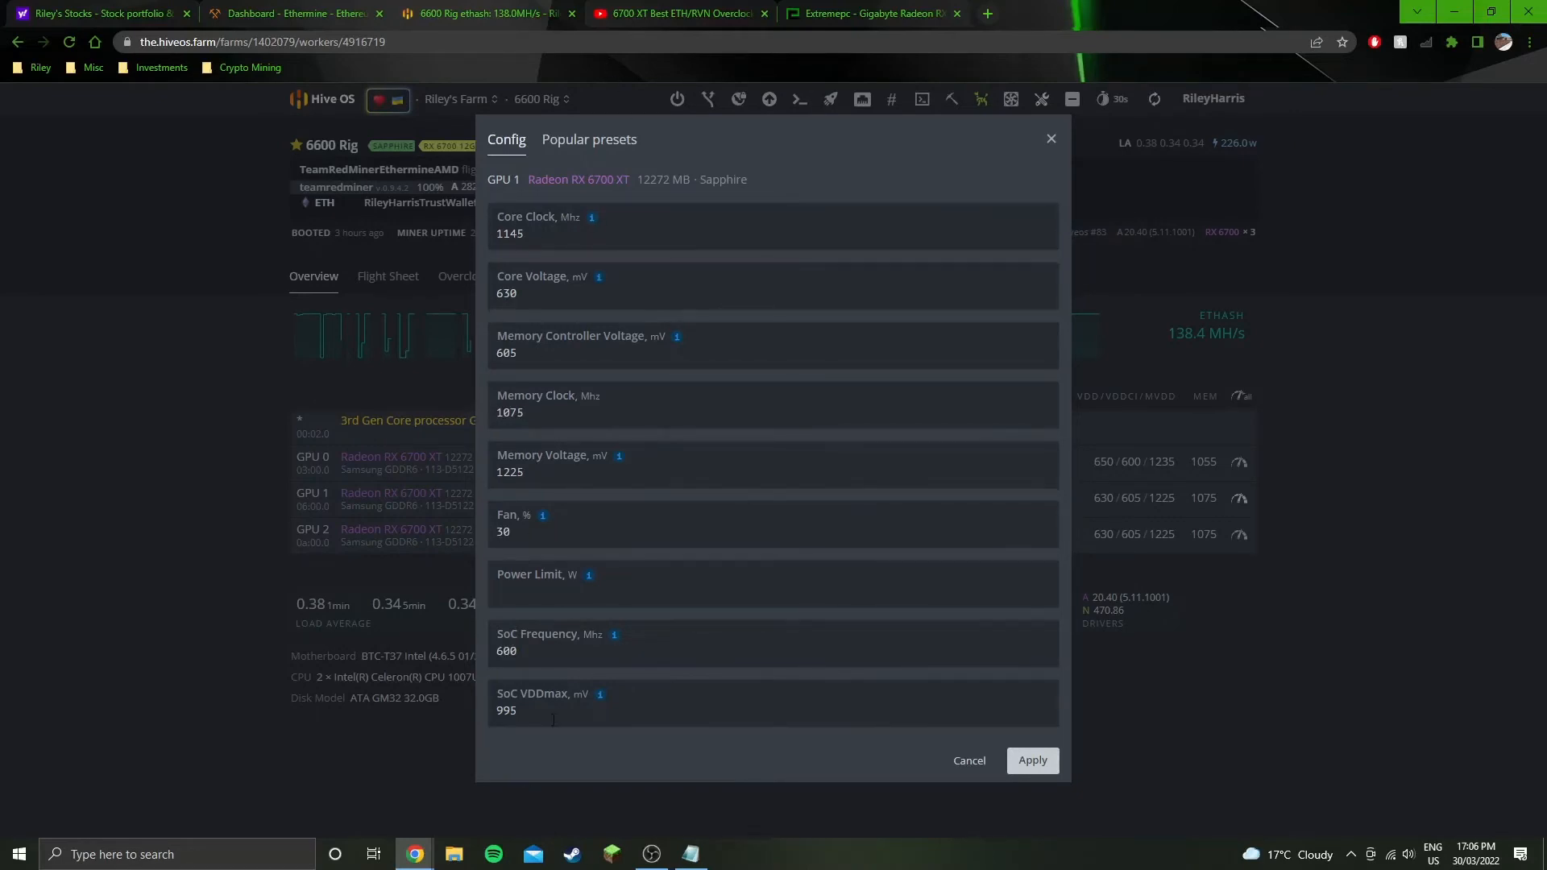
mouse_move(698, 446)
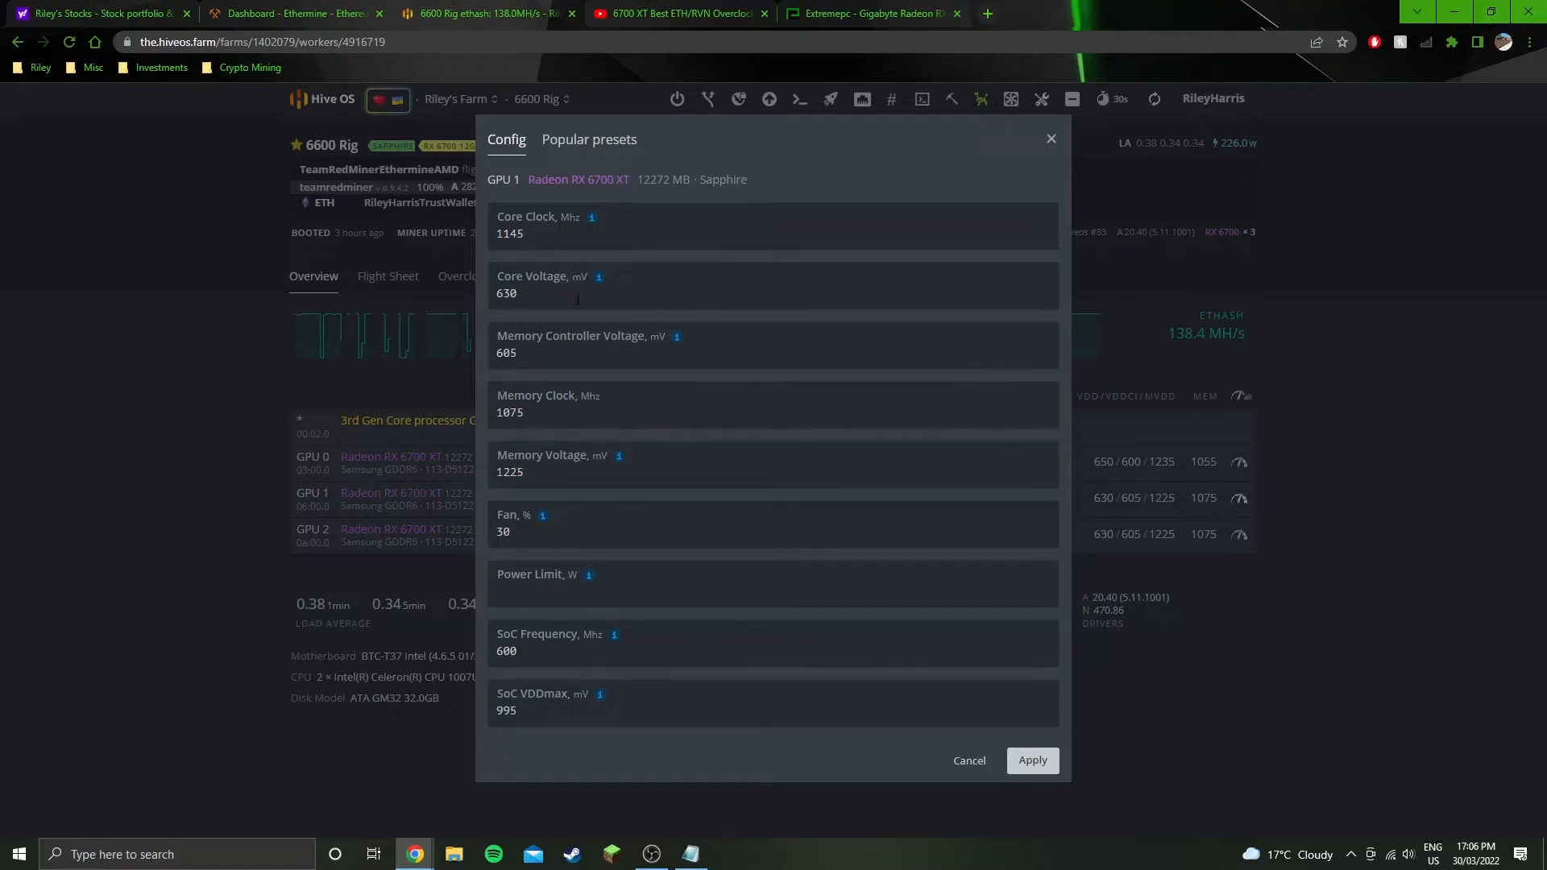
click(773, 225)
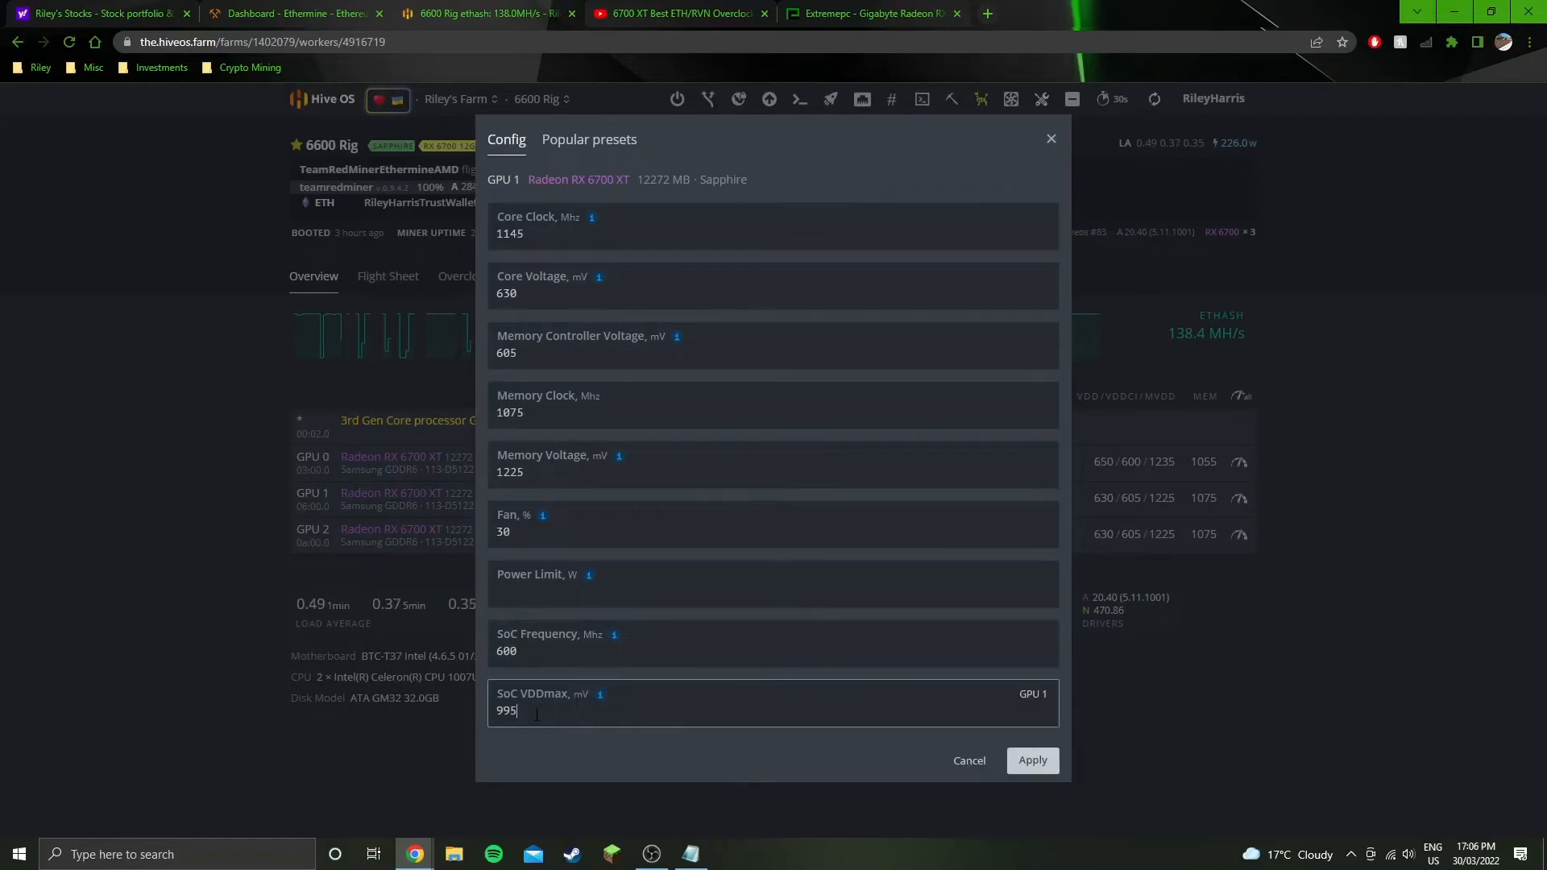
click(691, 471)
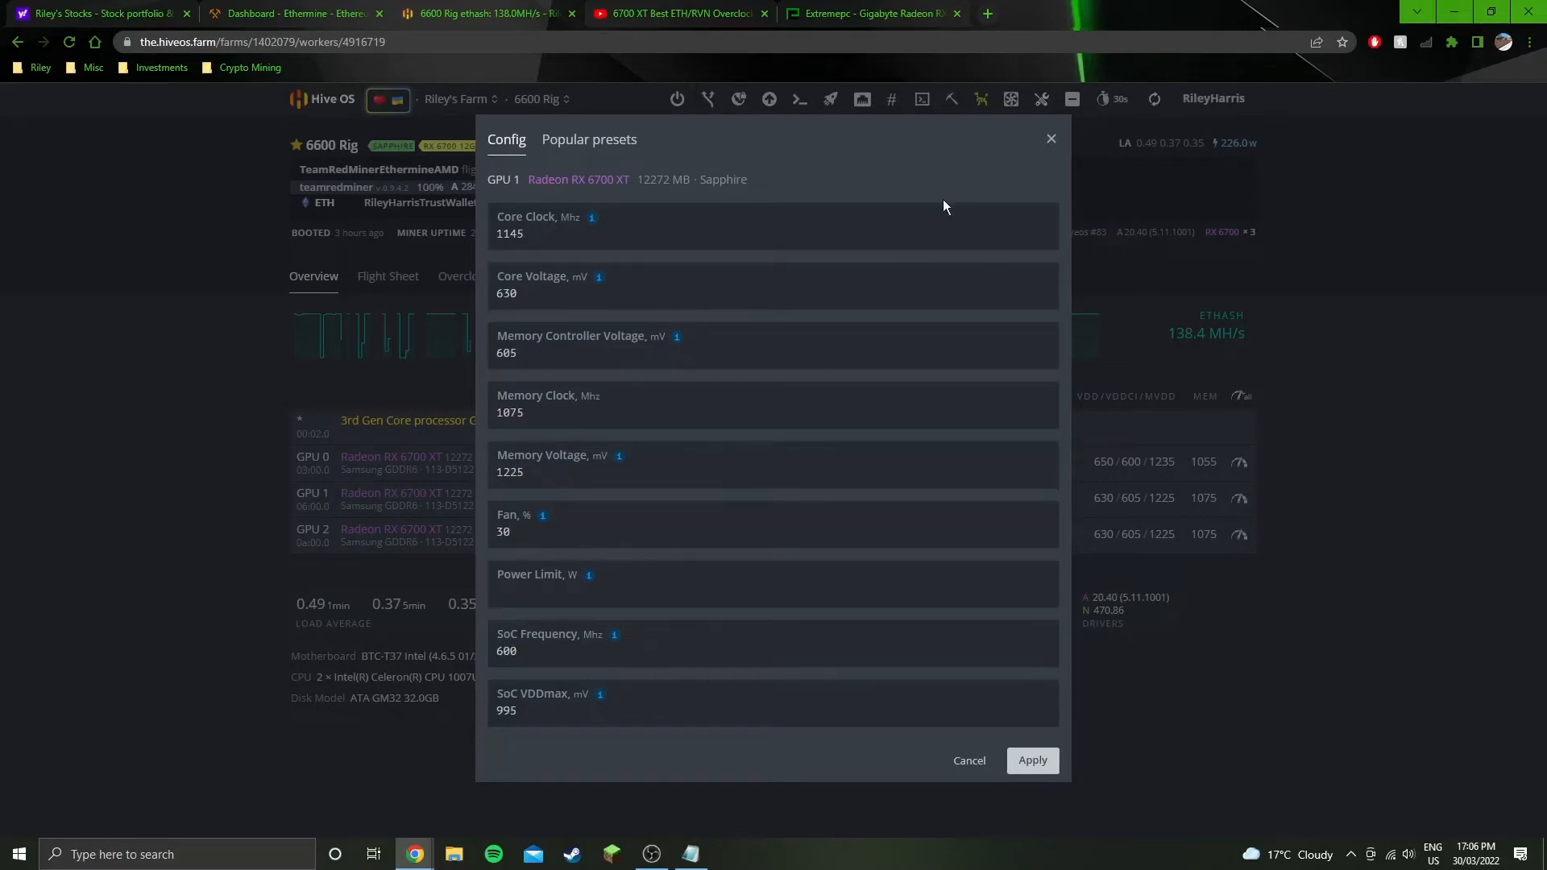
mouse_move(908, 158)
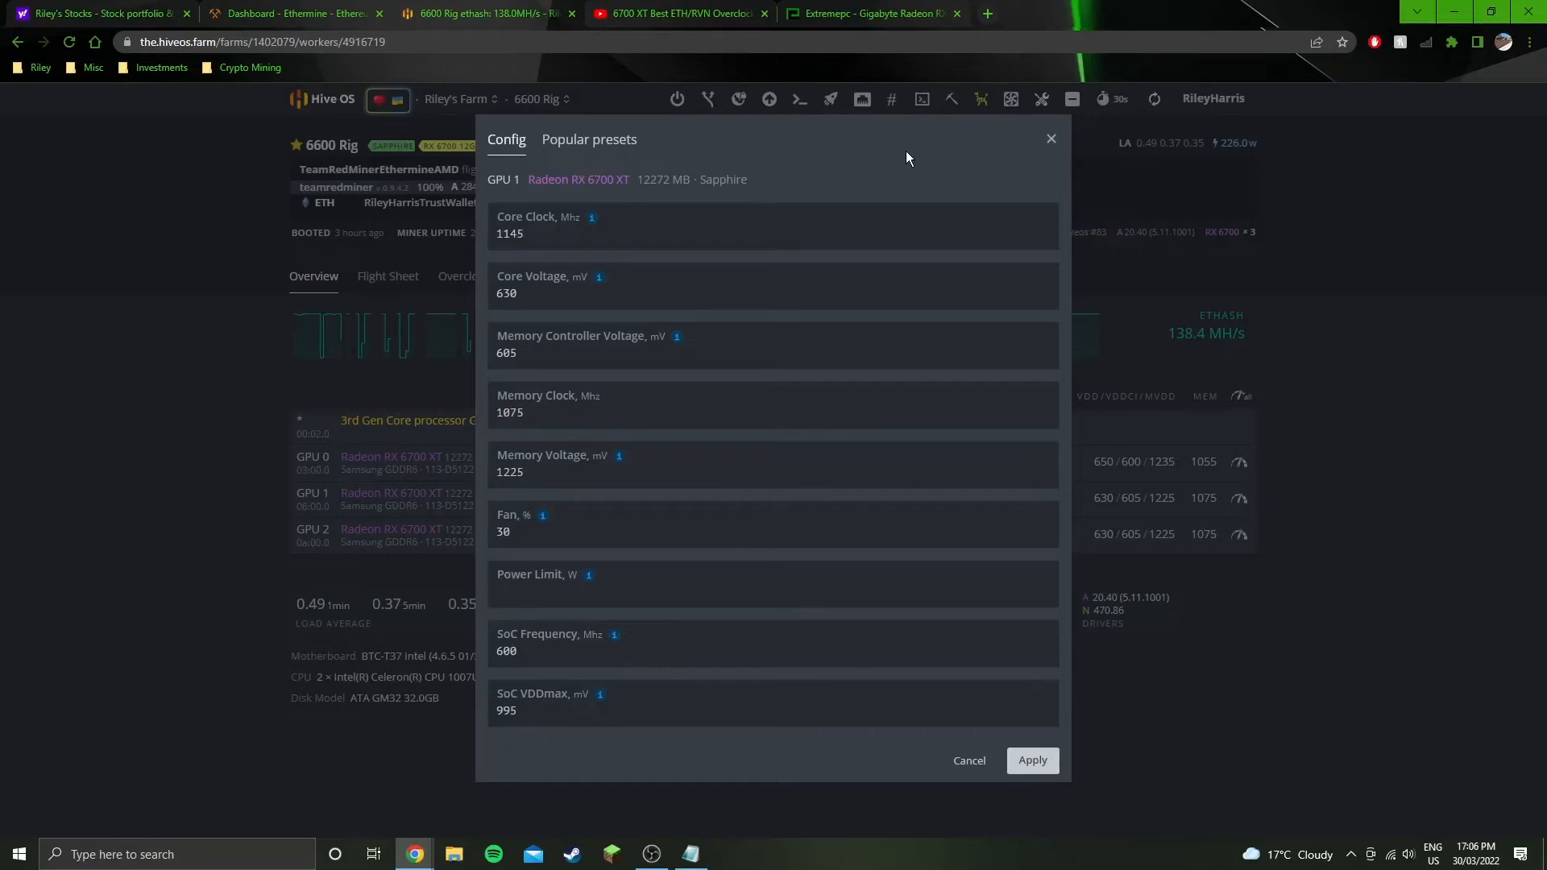
mouse_move(552, 742)
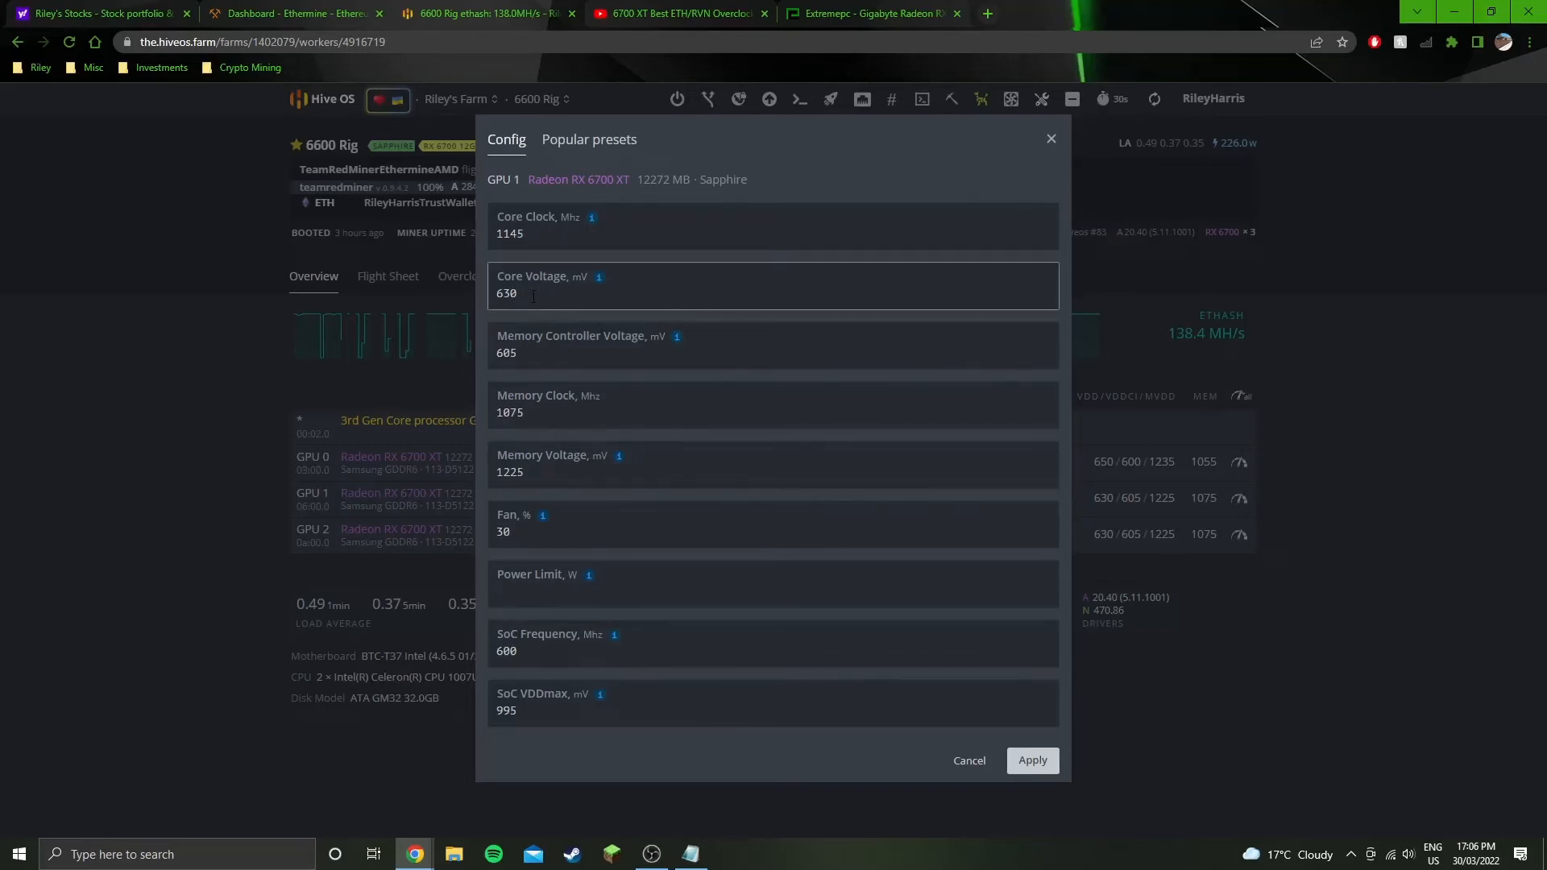
Inspect GPU 1's memory controller and core voltages, then open GPU 2's overclock config
click(773, 353)
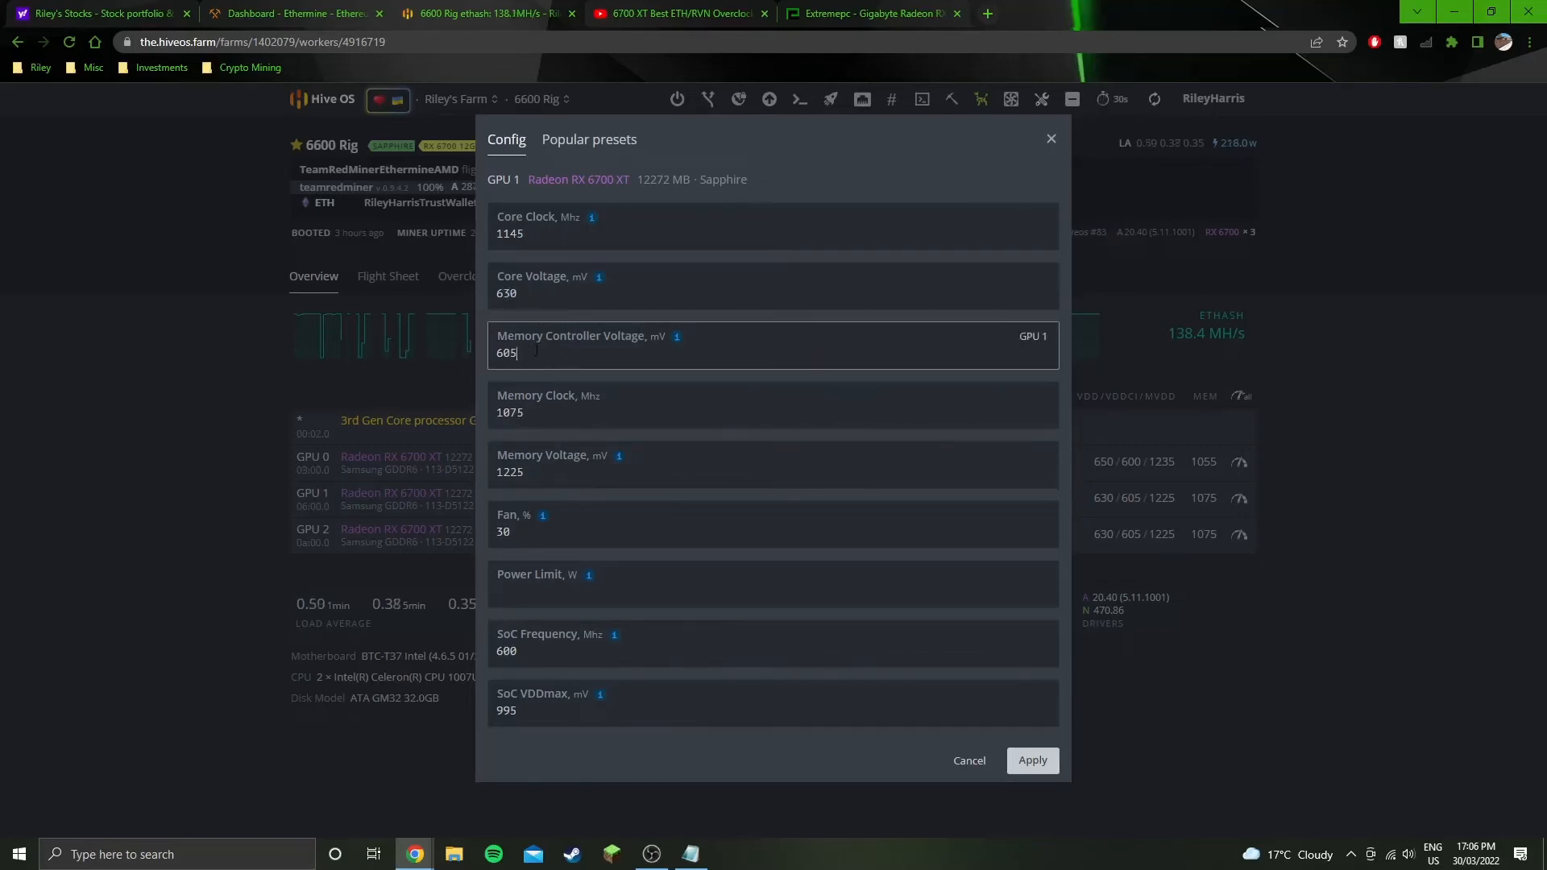
click(639, 464)
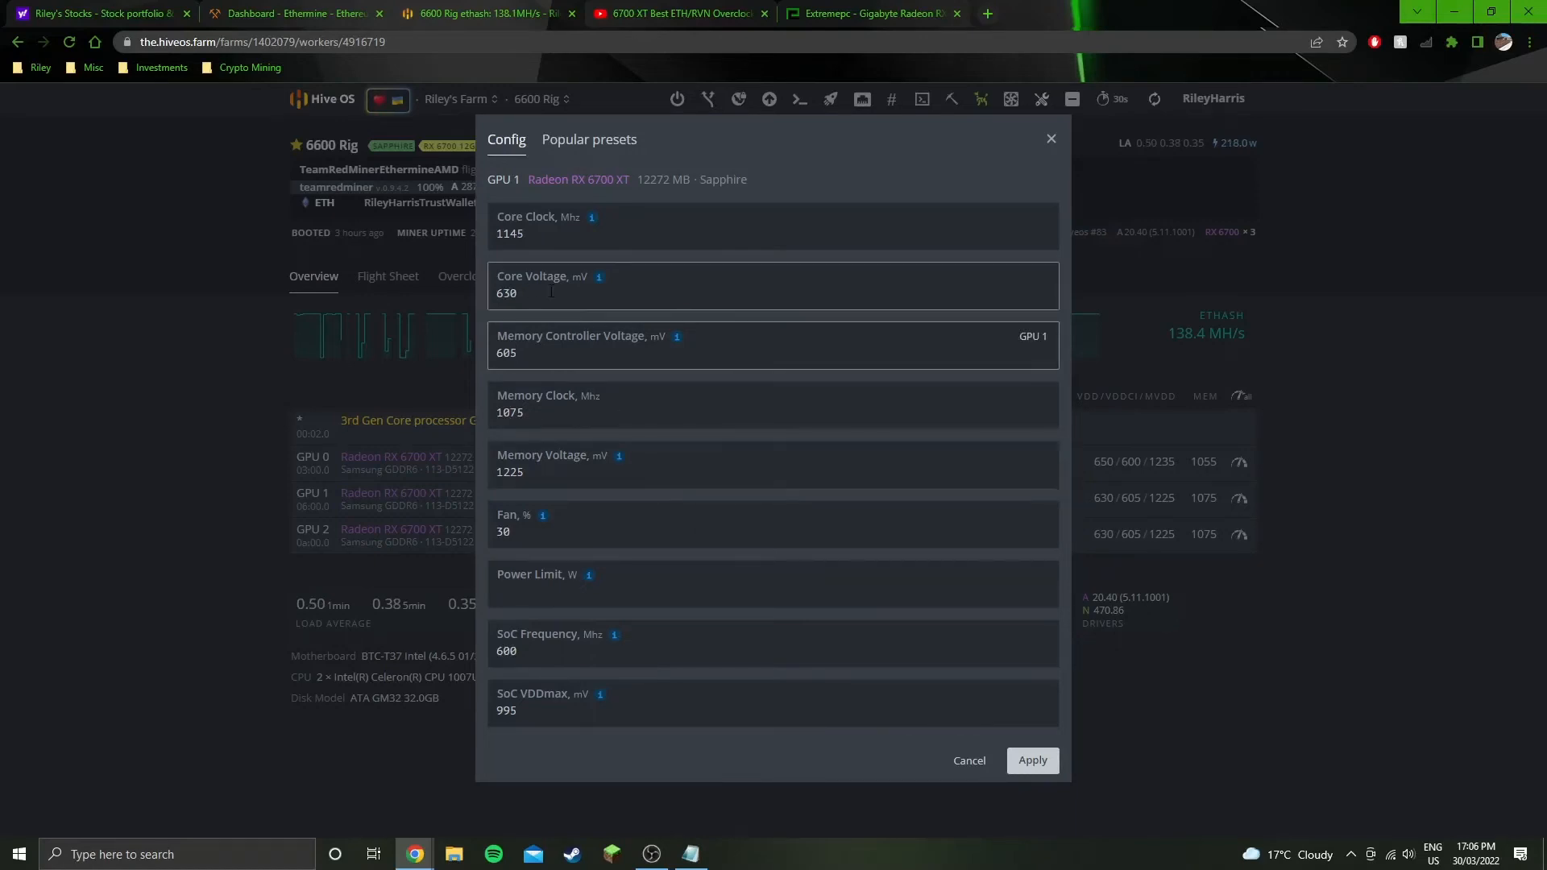
click(775, 292)
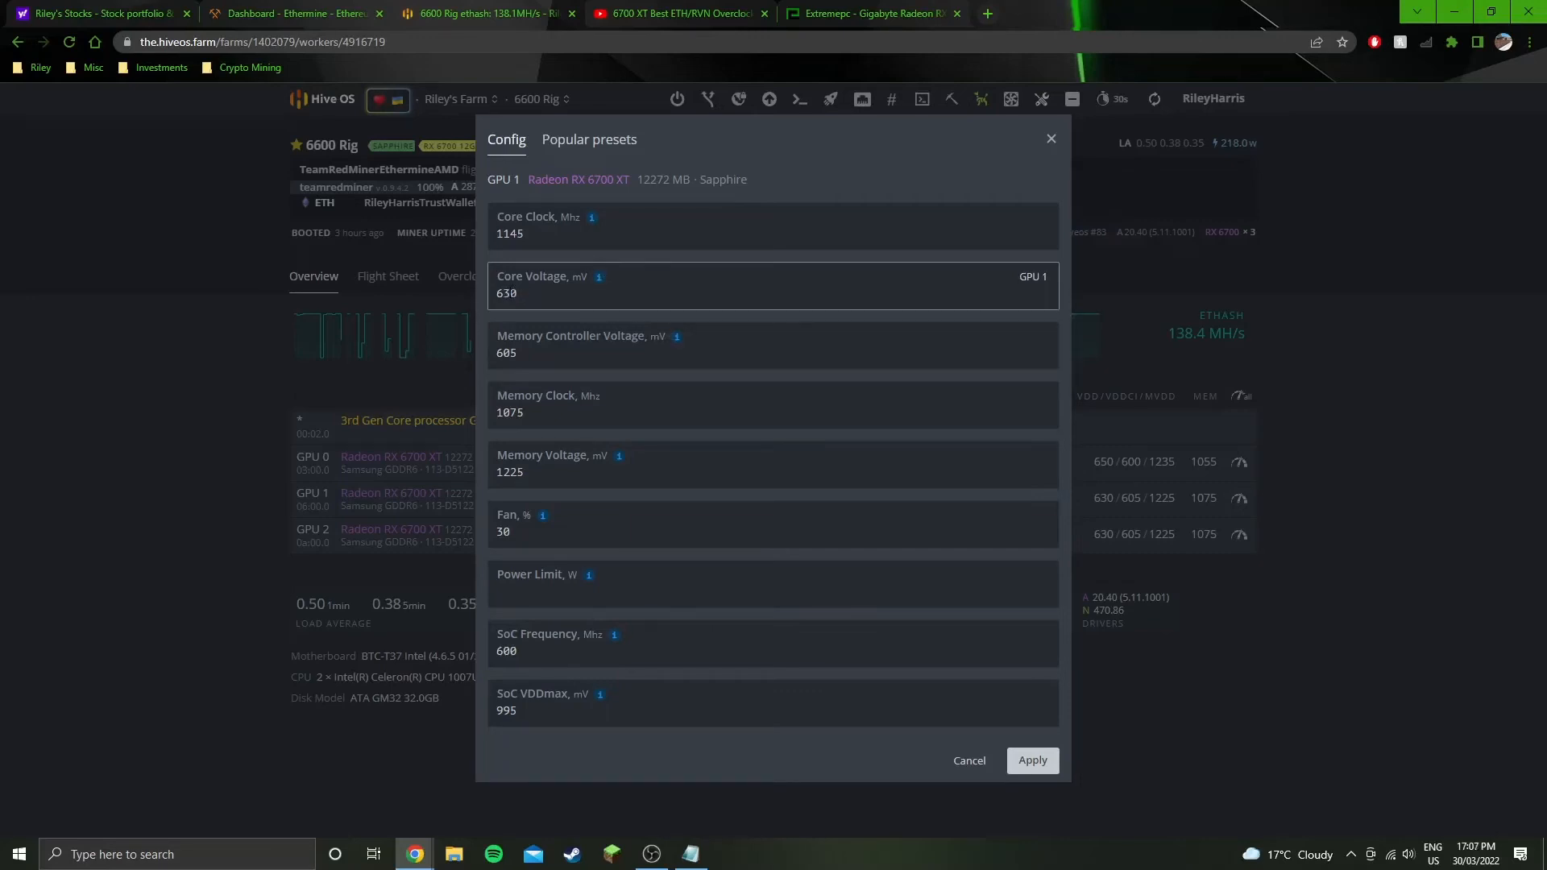
click(773, 352)
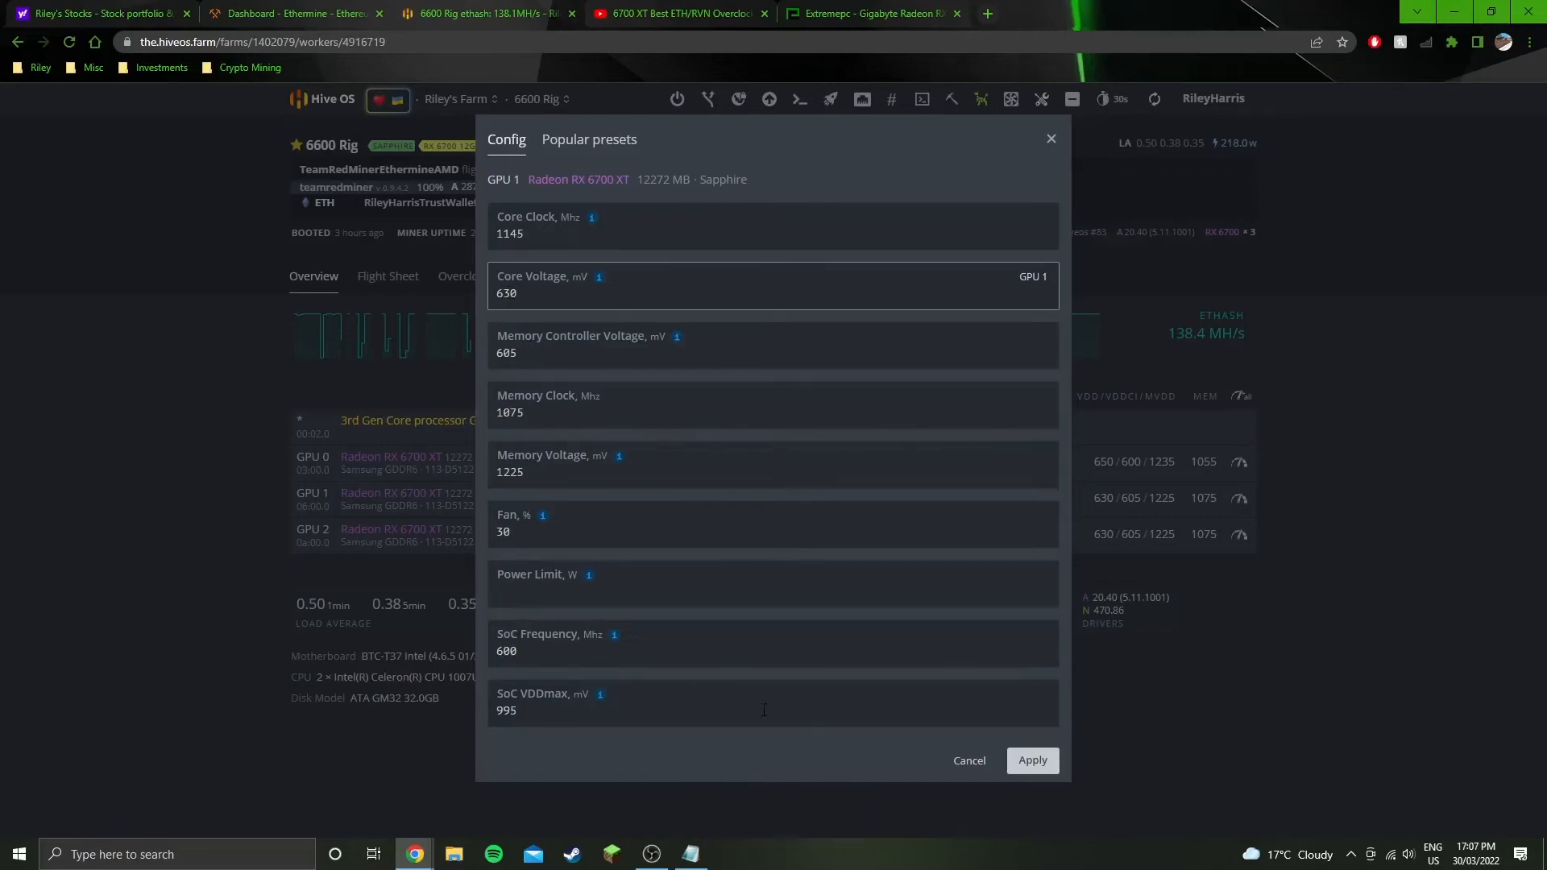
click(532, 293)
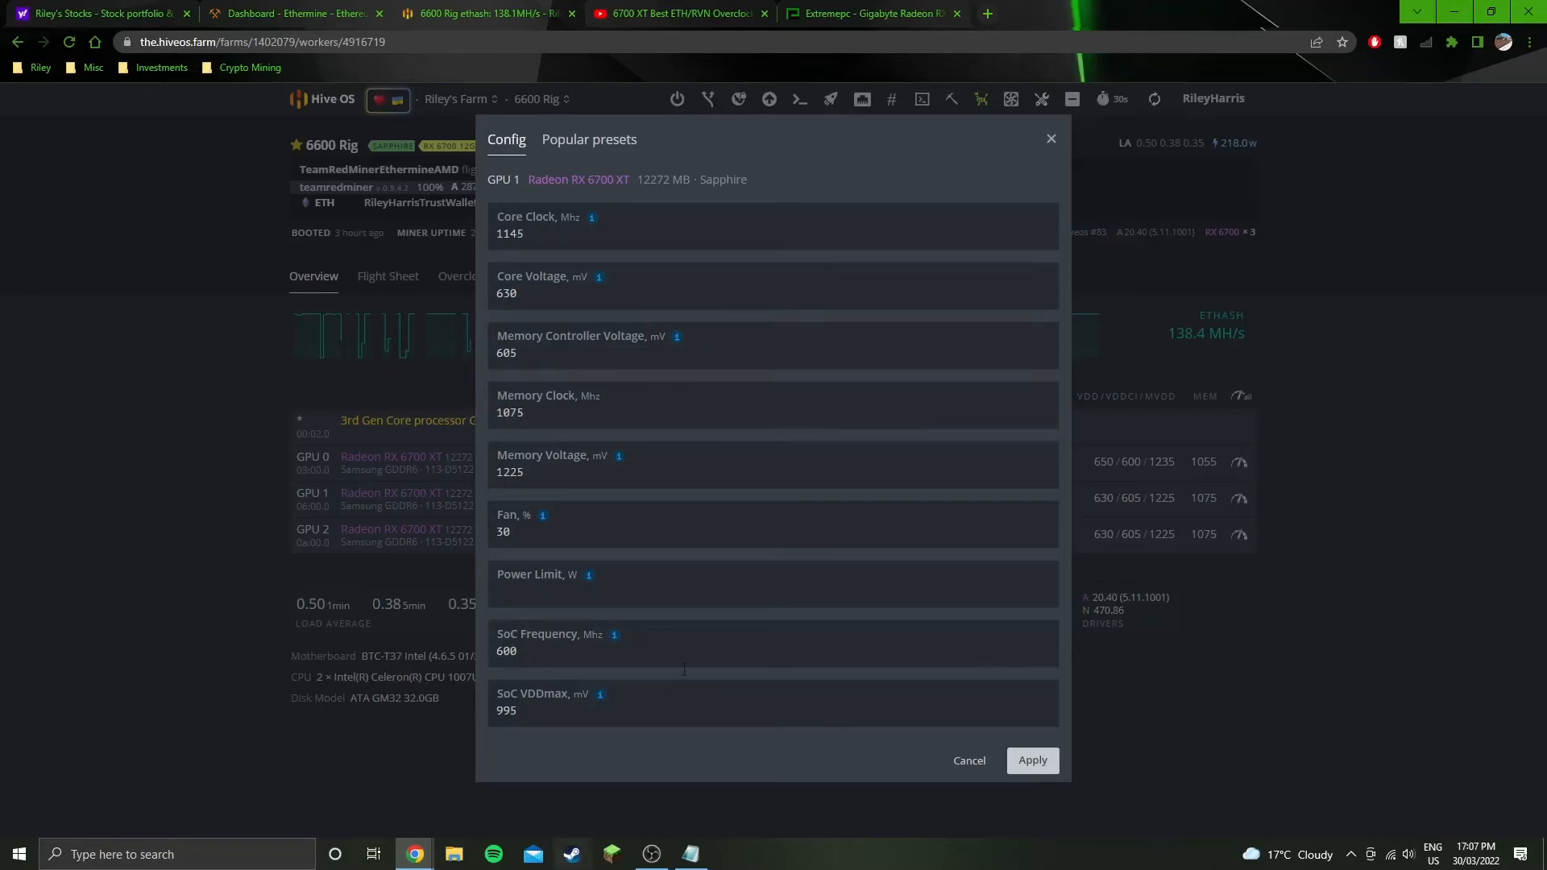
click(700, 703)
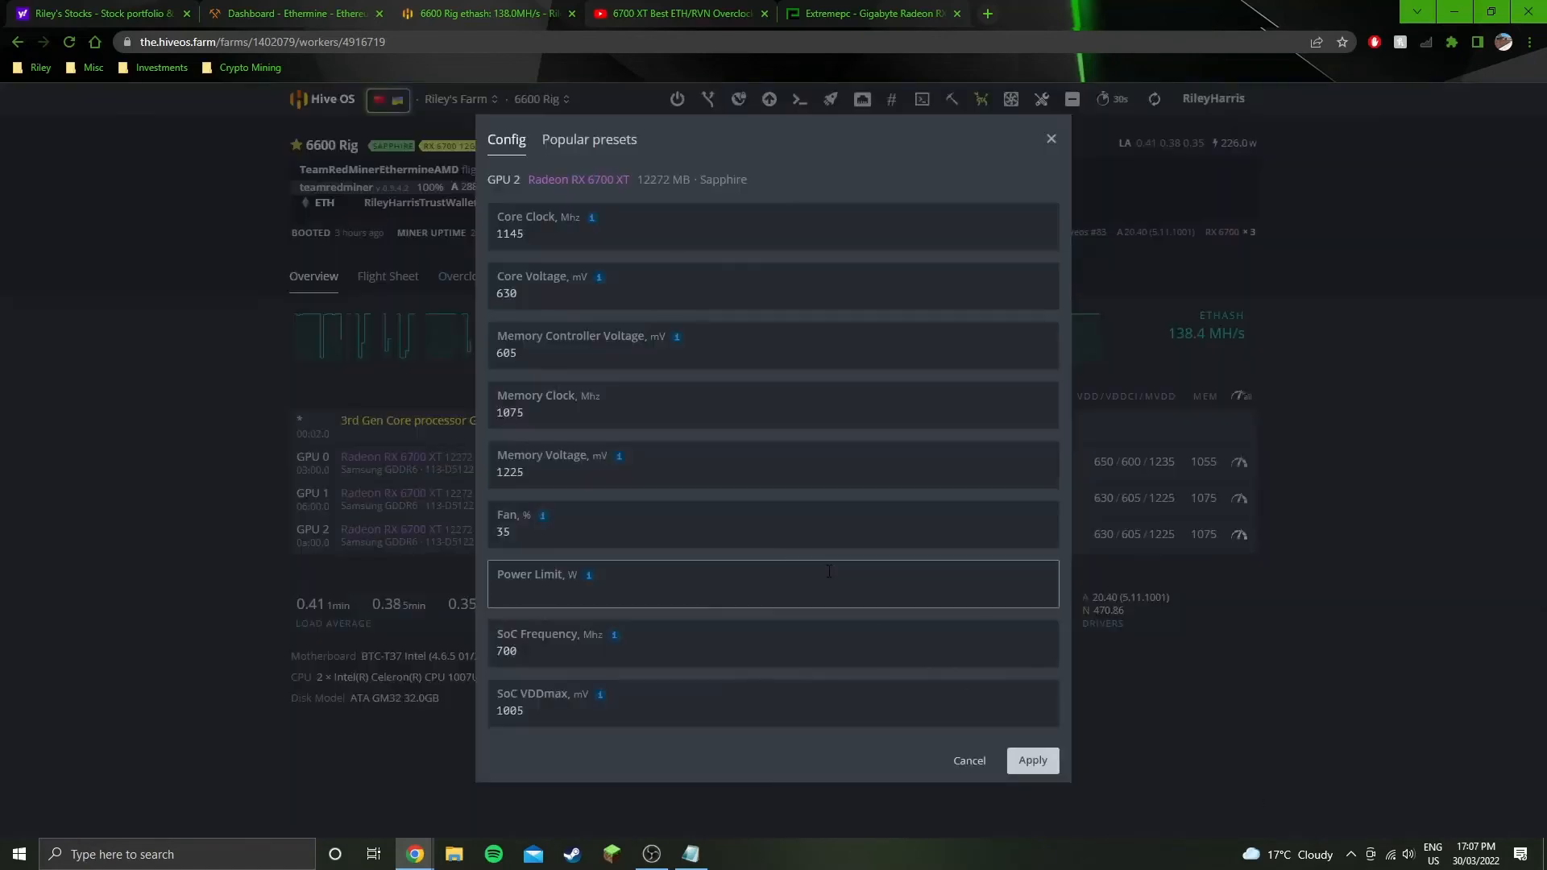
Retype 1005 as GPU 2's SoC VDDmax, then cancel without applying
click(773, 702)
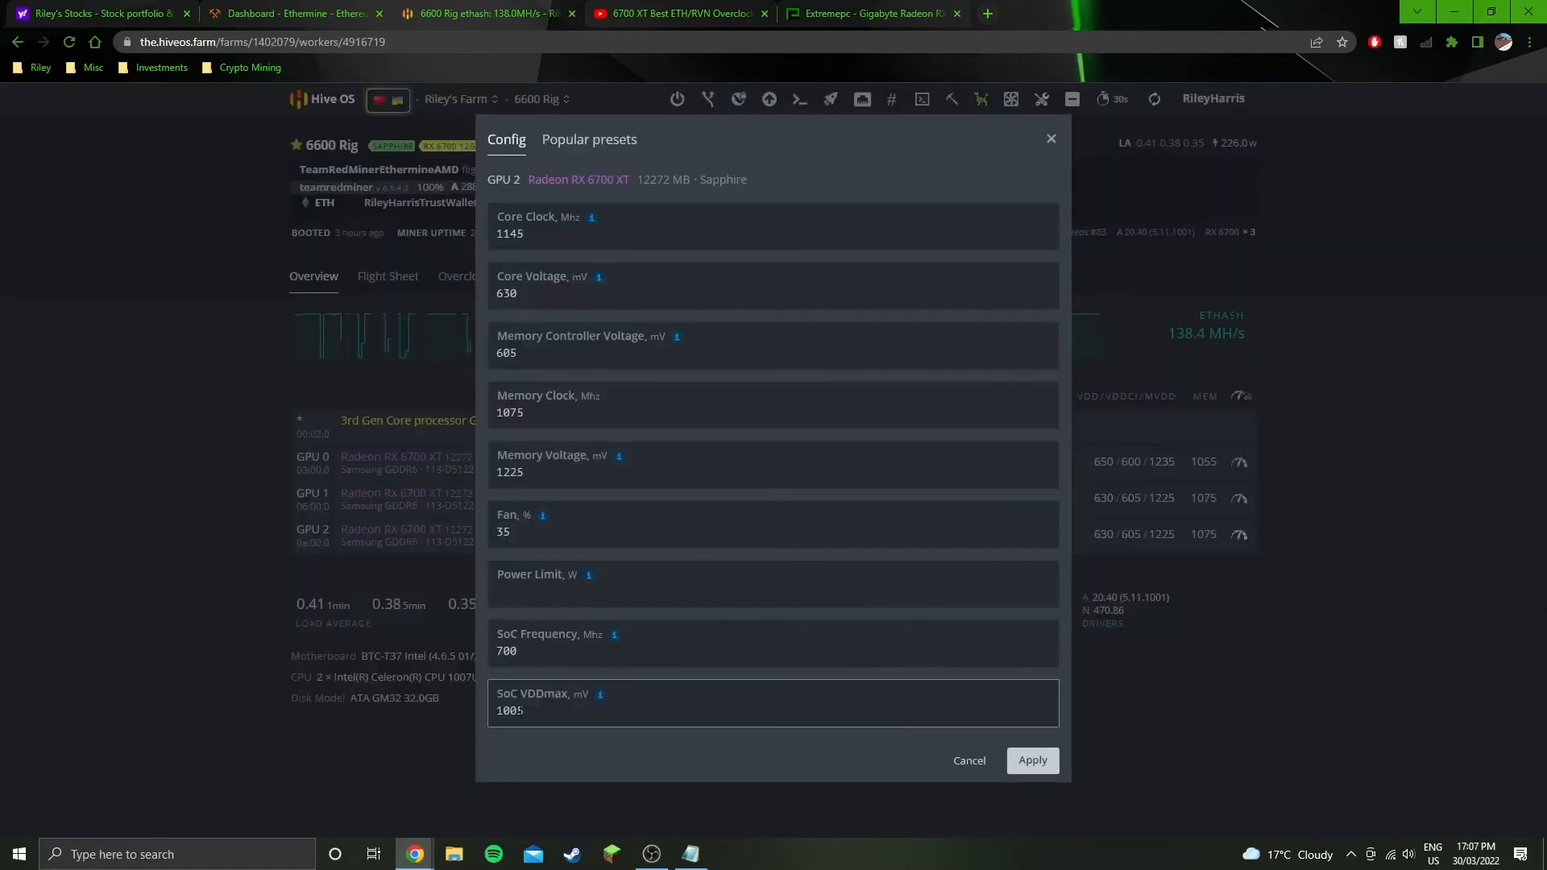
click(592, 710)
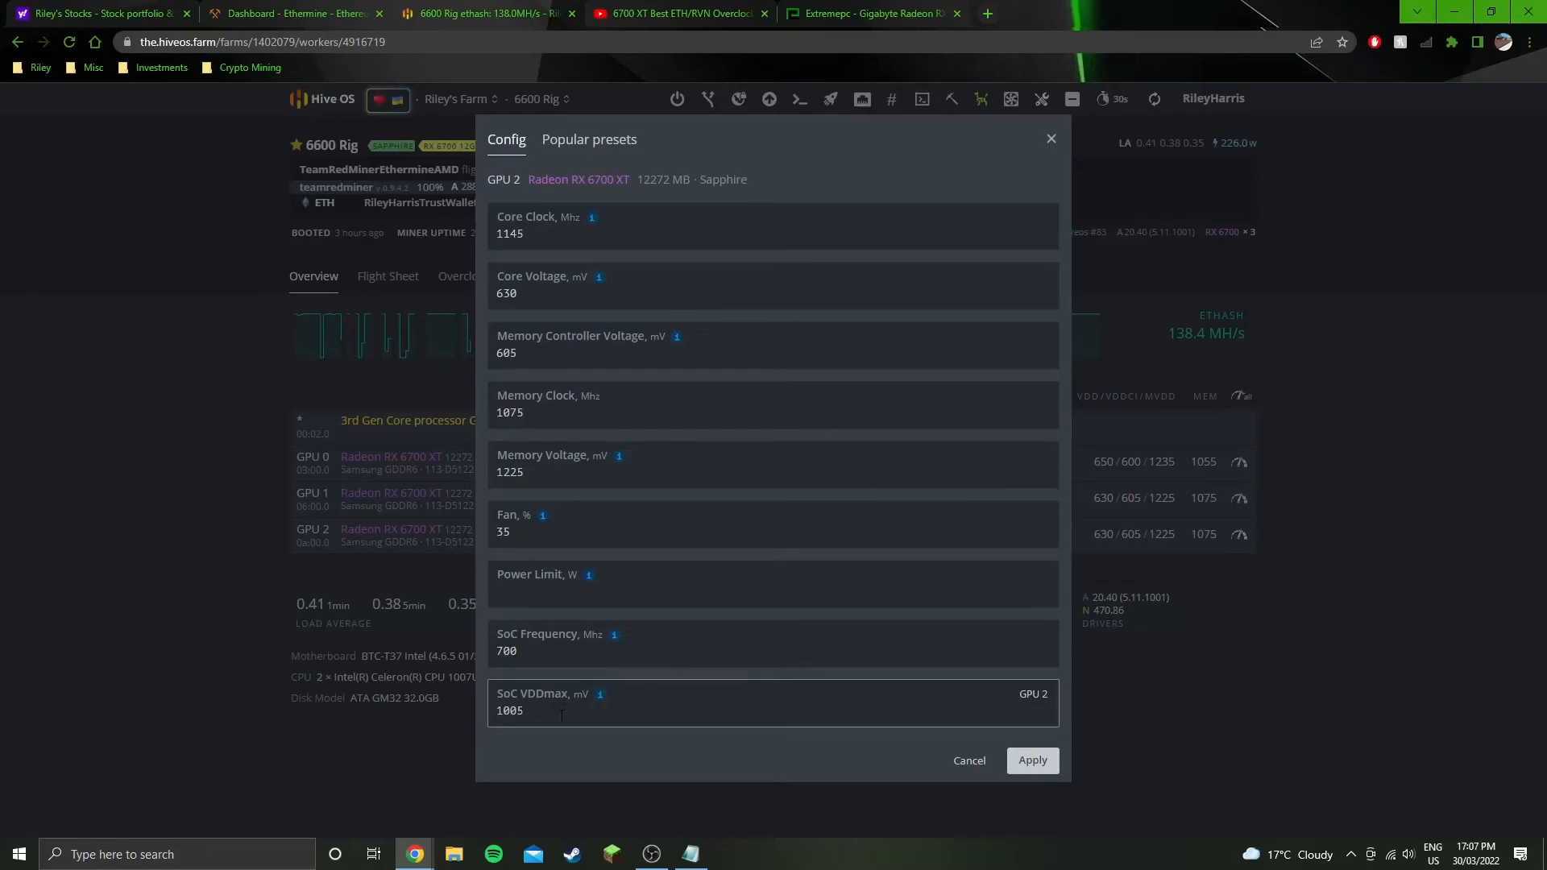
triple_click(510, 711)
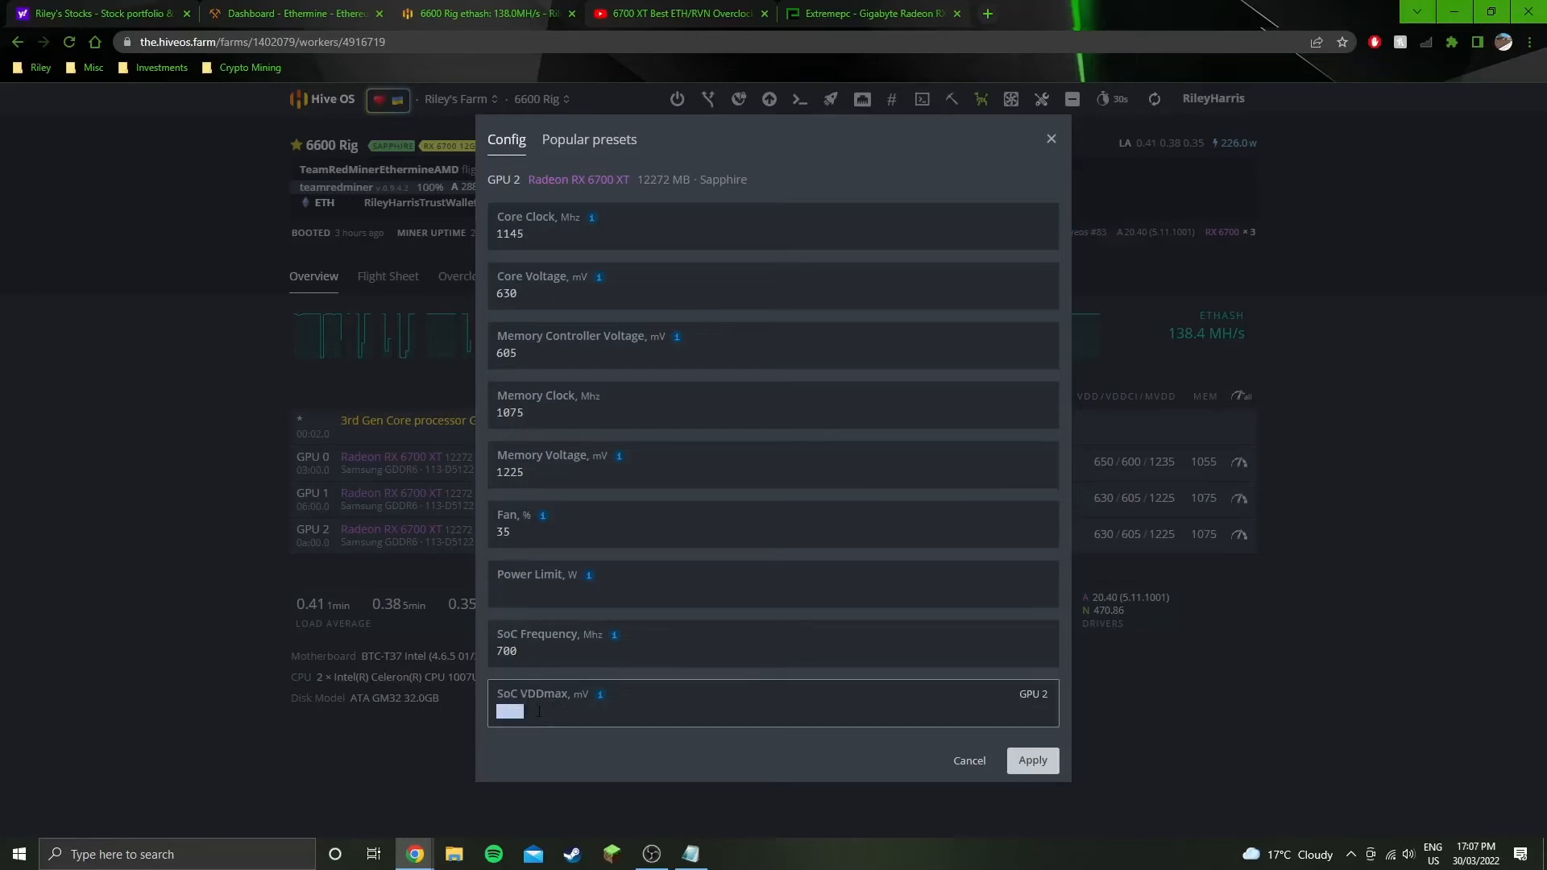
text(1005)
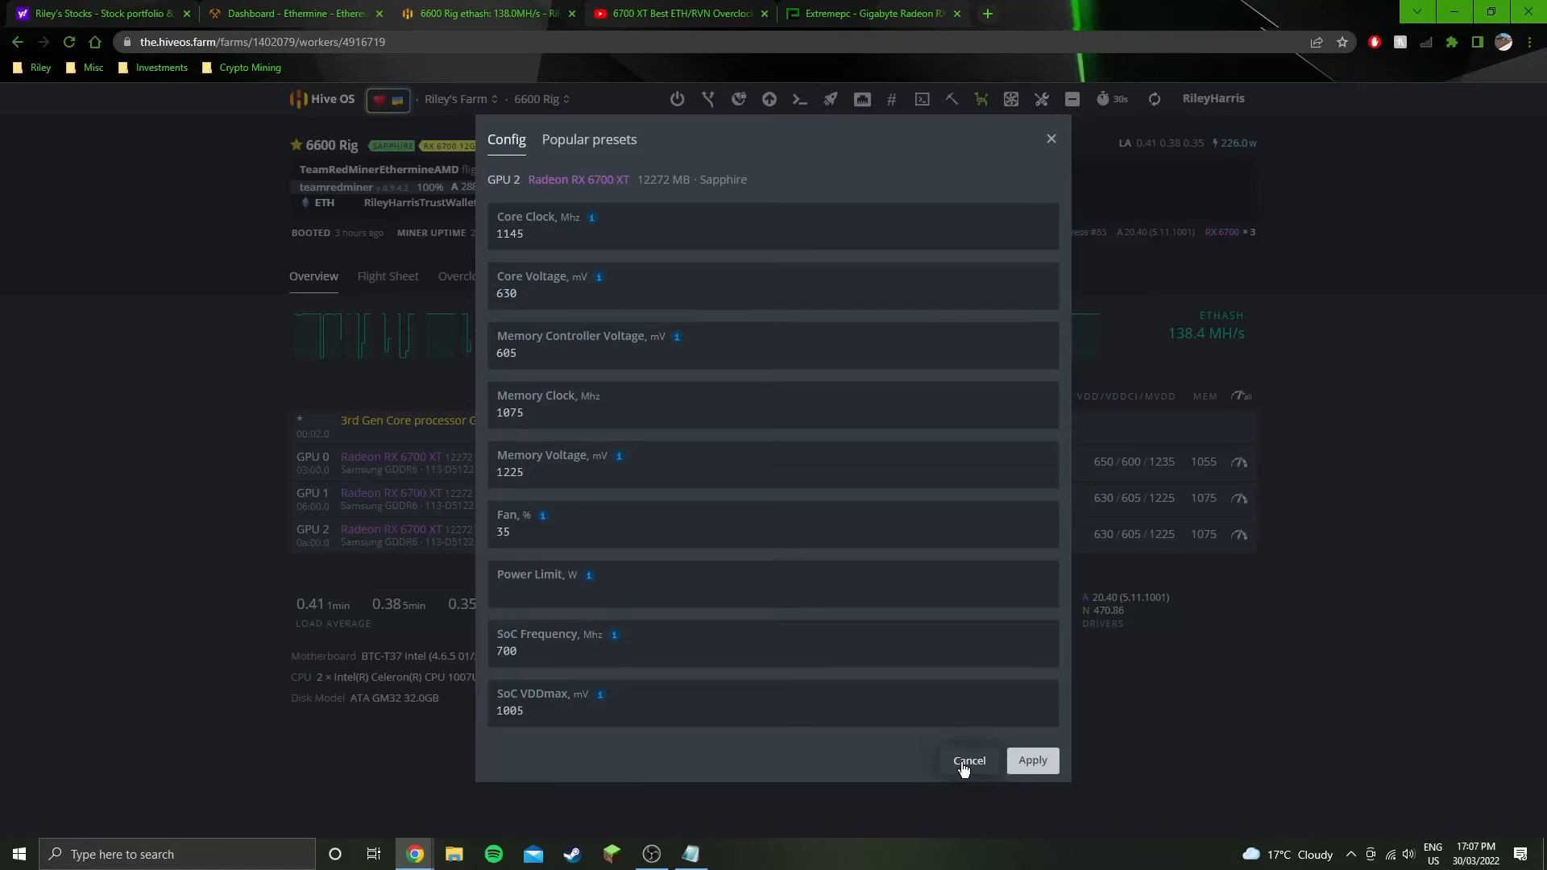
click(968, 761)
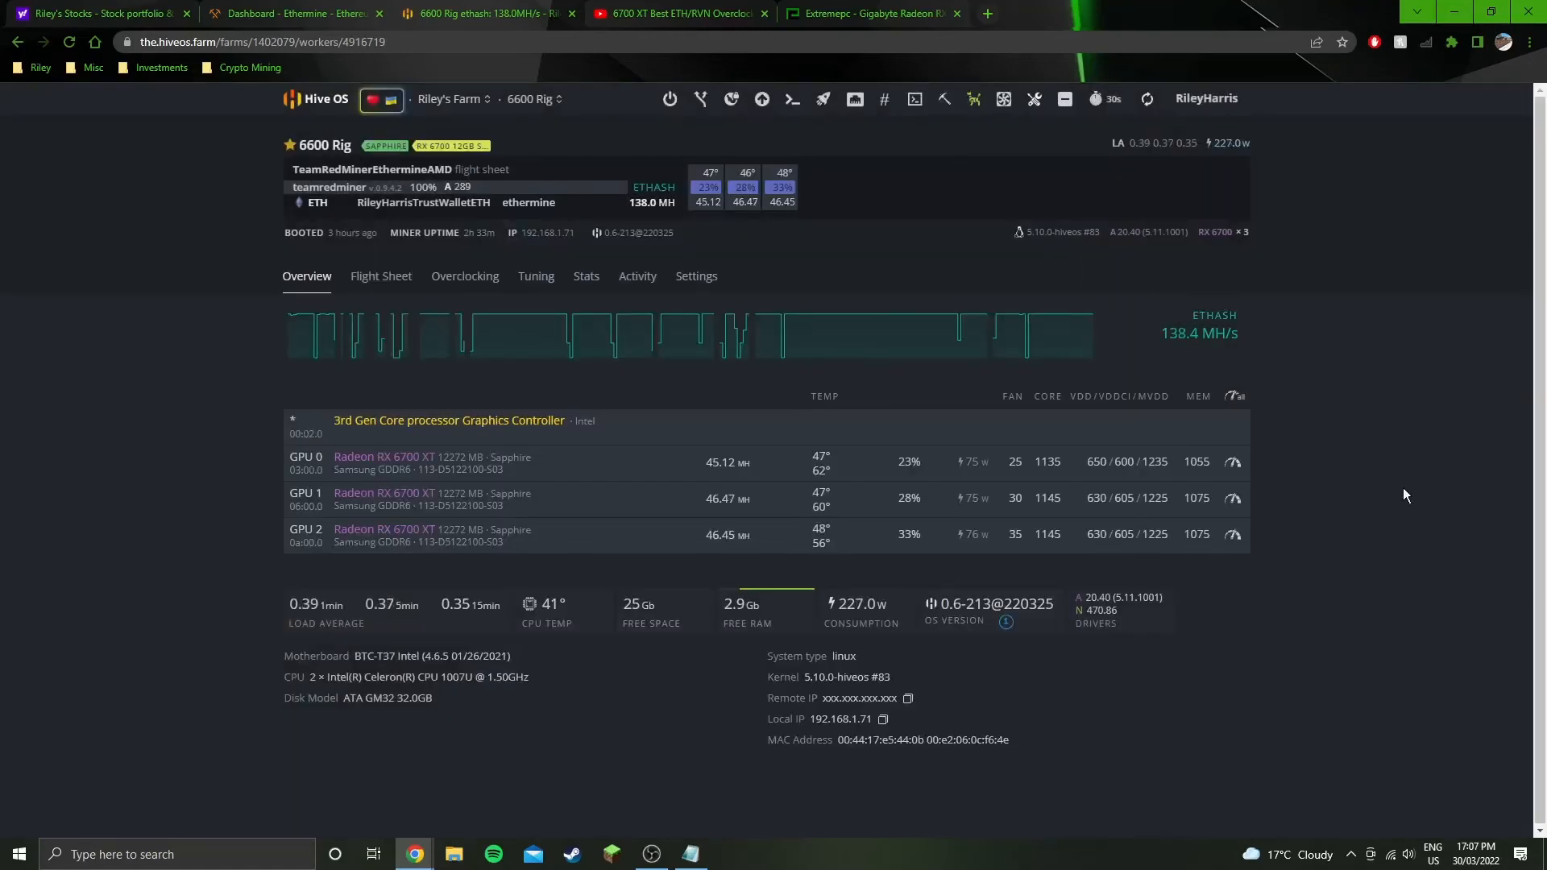
mouse_move(1327, 536)
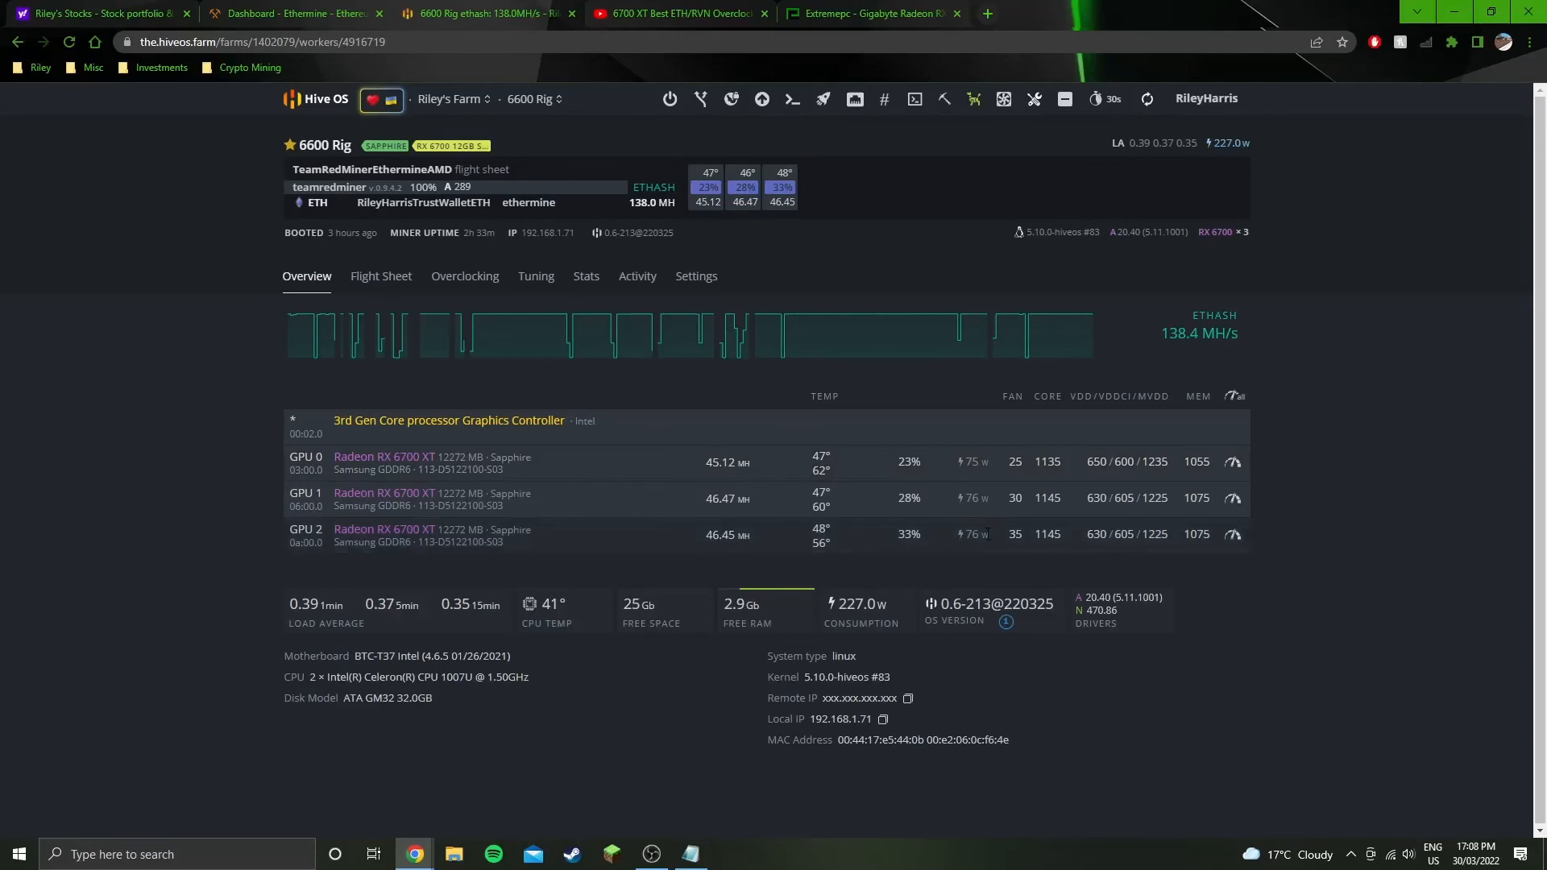
mouse_move(877, 540)
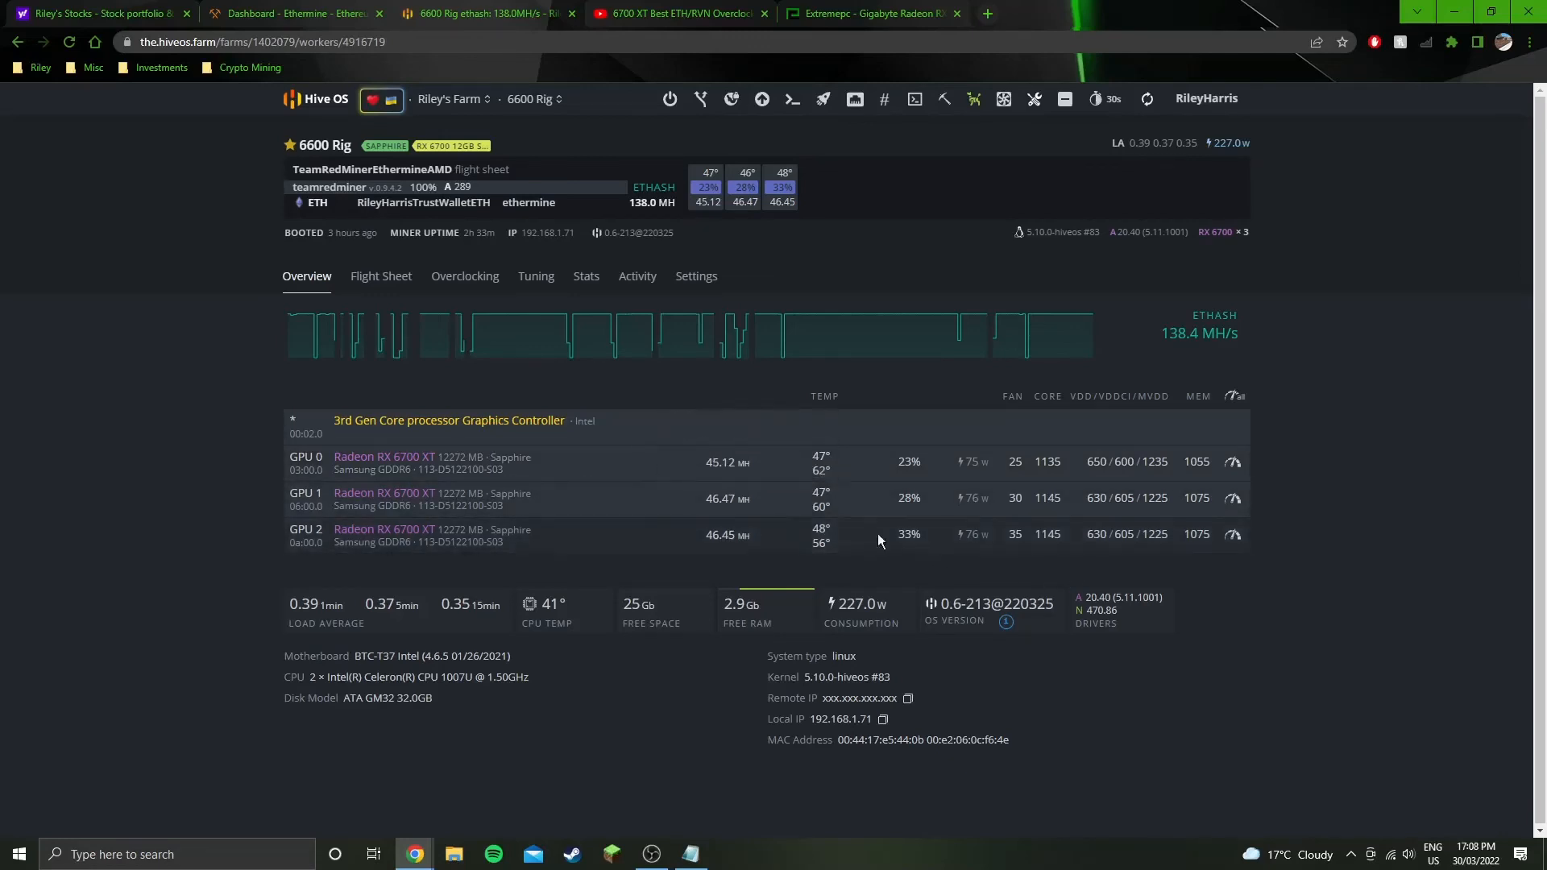
mouse_move(1395, 504)
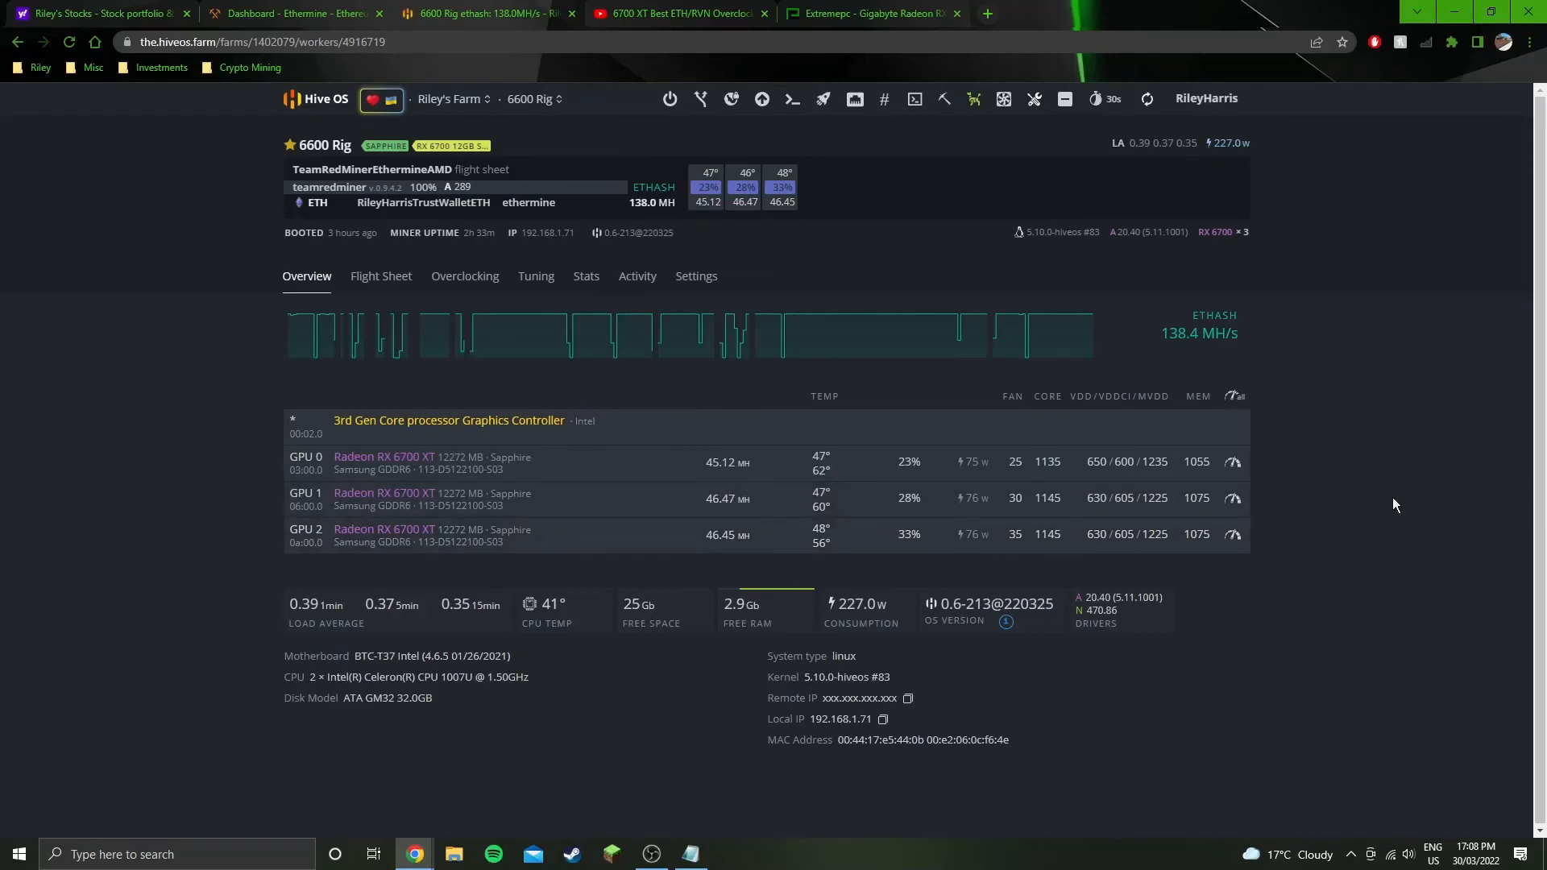
mouse_move(1003, 395)
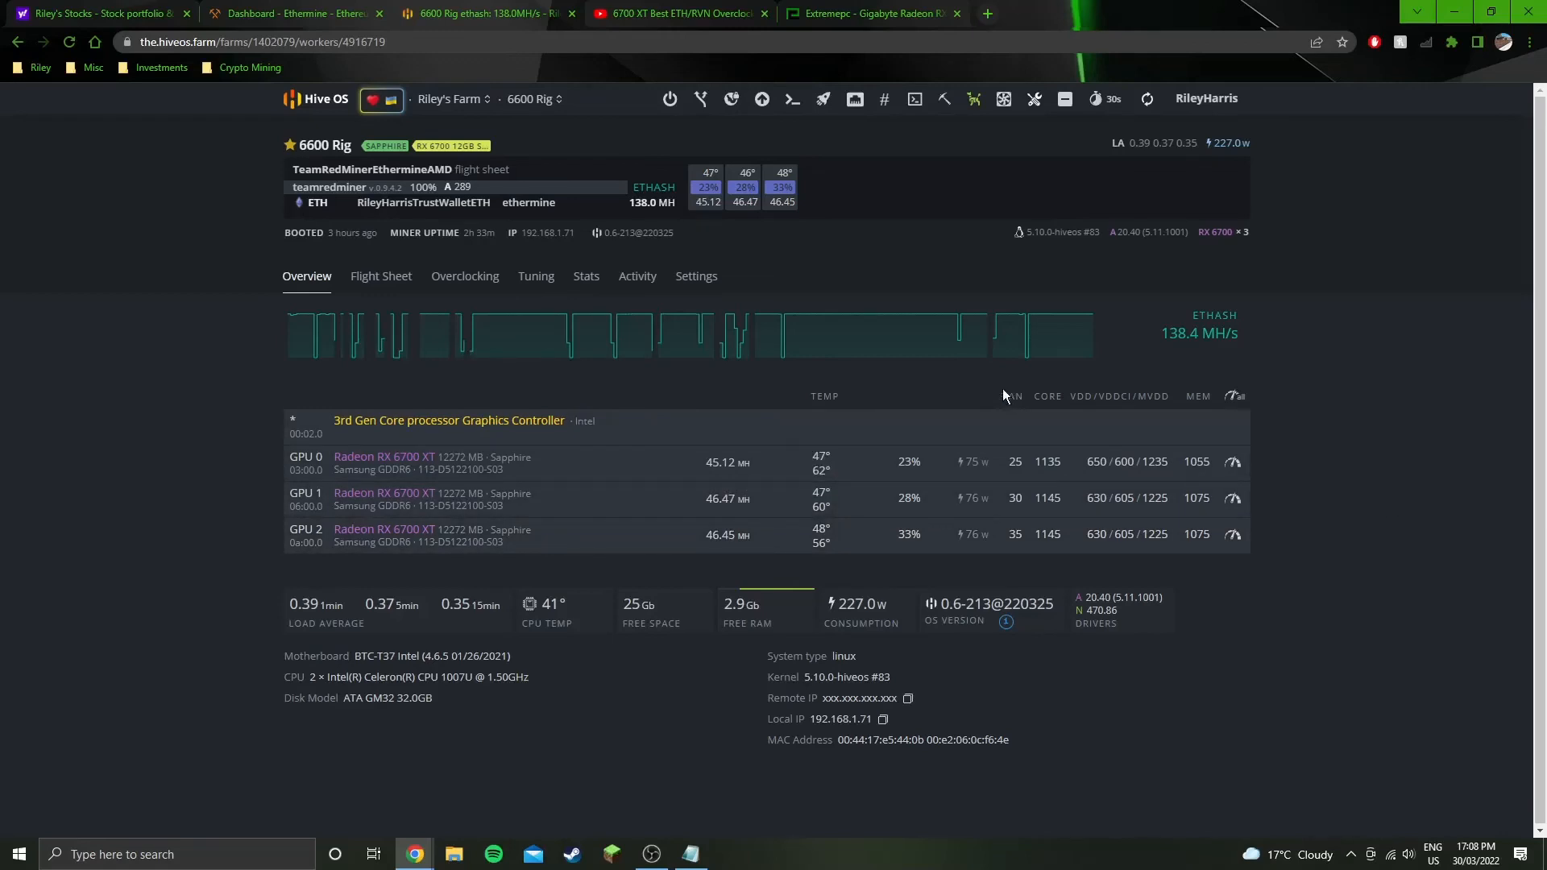
mouse_move(1005, 396)
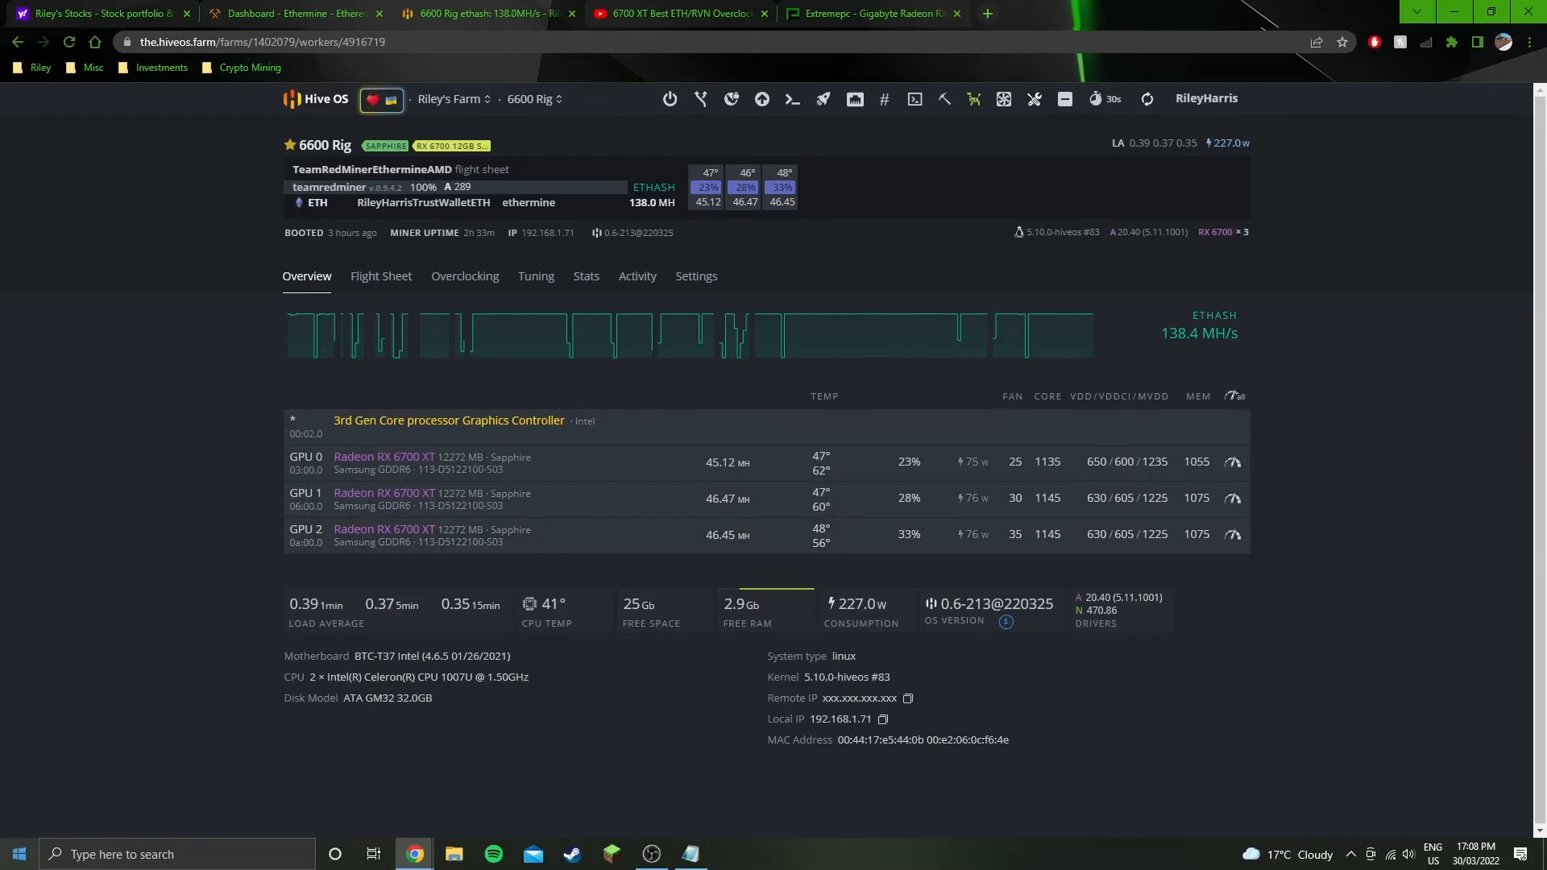
mouse_move(18, 855)
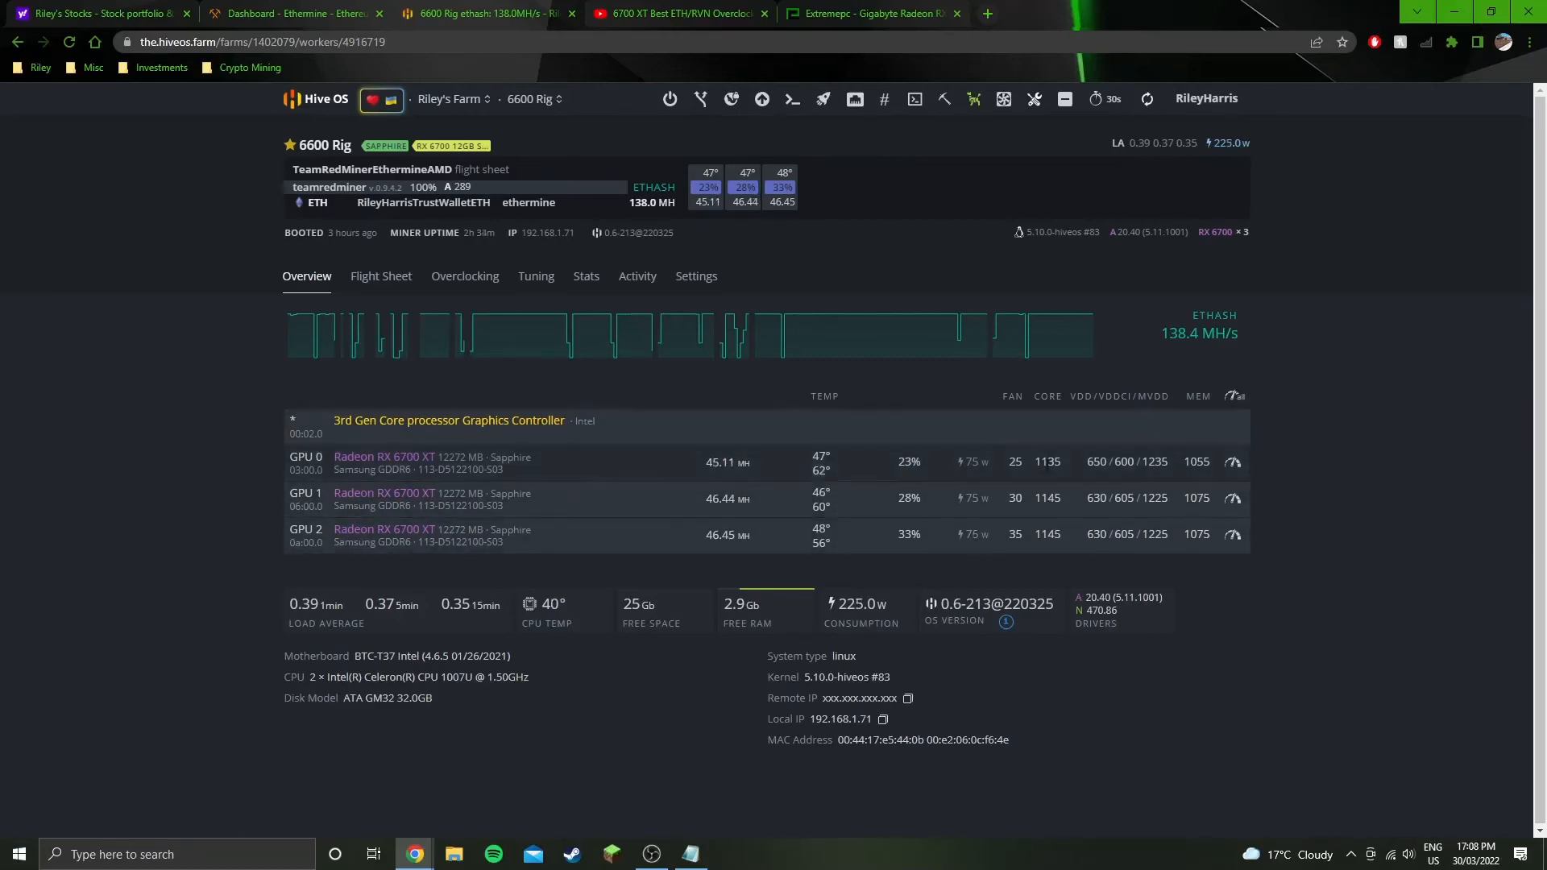
mouse_move(1356, 475)
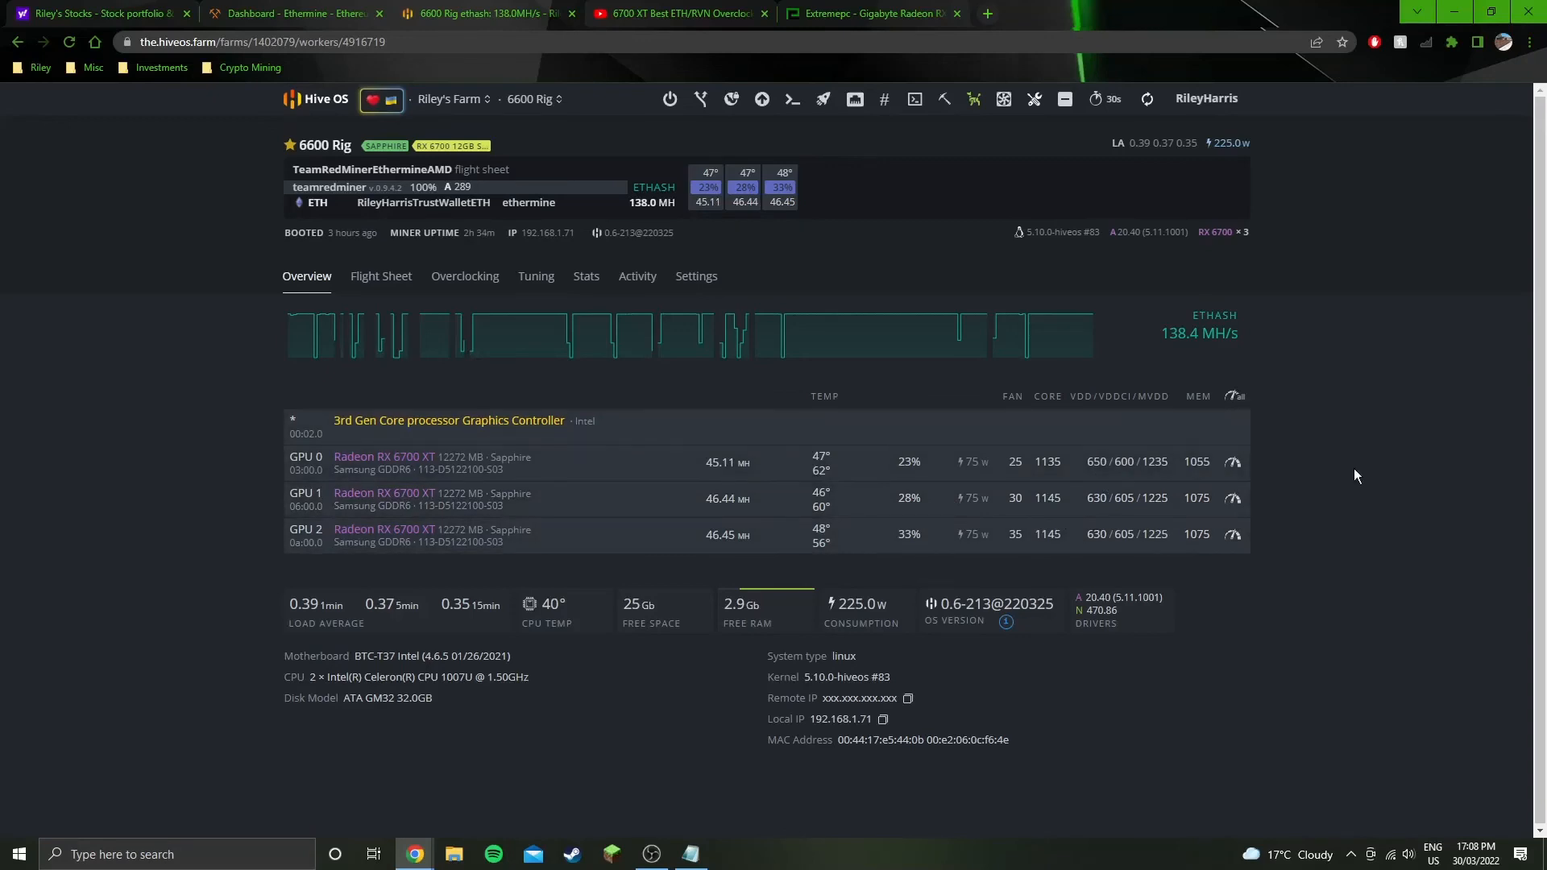
mouse_move(1301, 482)
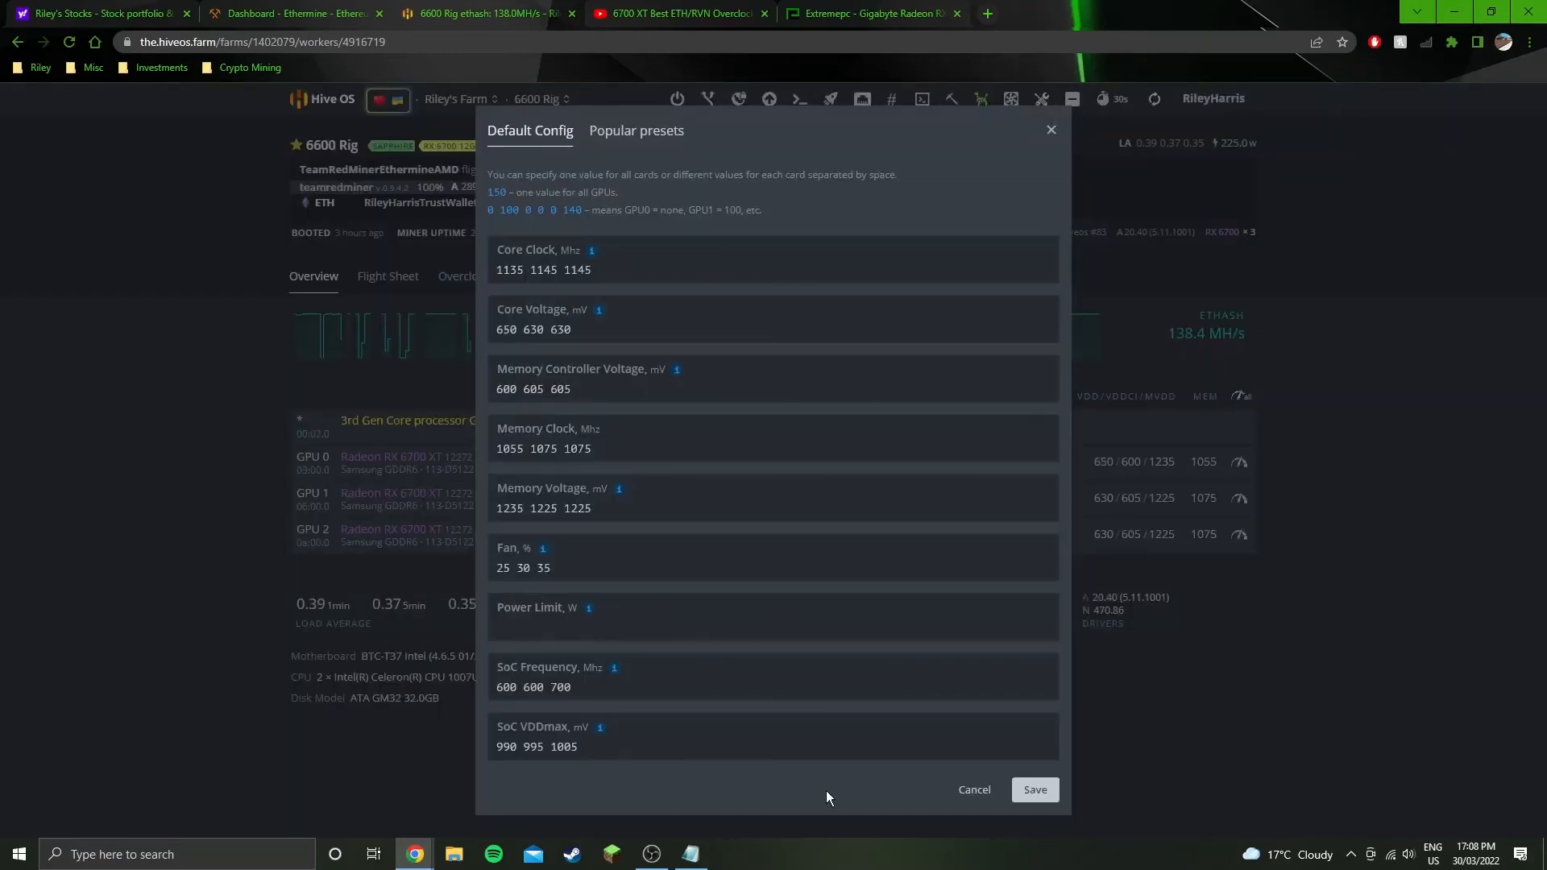
mouse_move(480, 721)
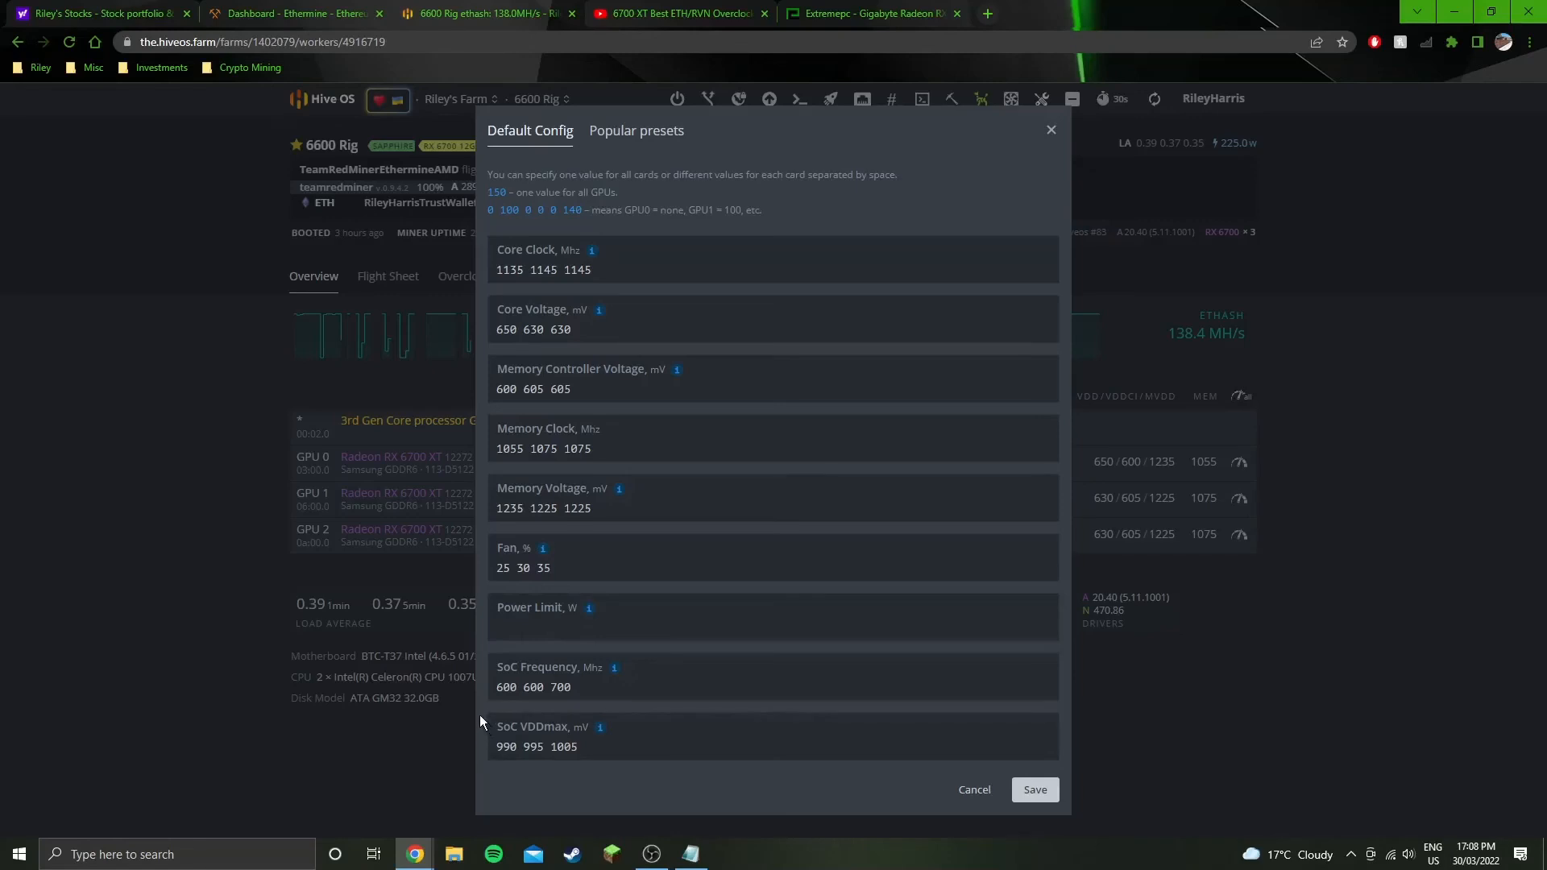
Re-enter SoC frequencies 600 600 700 in the default config, then cancel without saving
click(770, 747)
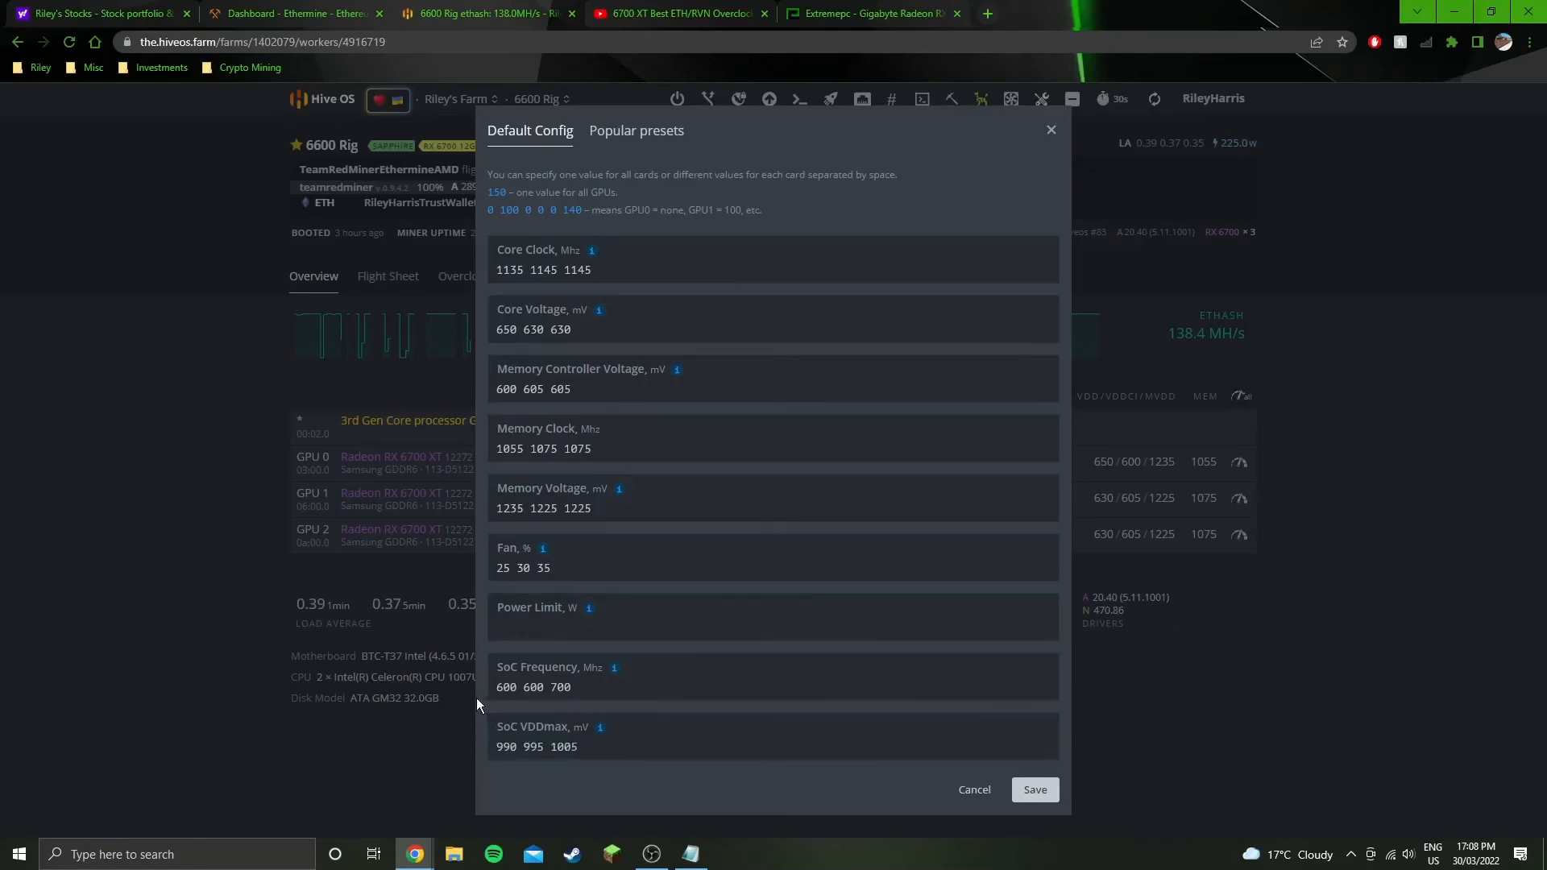
mouse_move(622, 715)
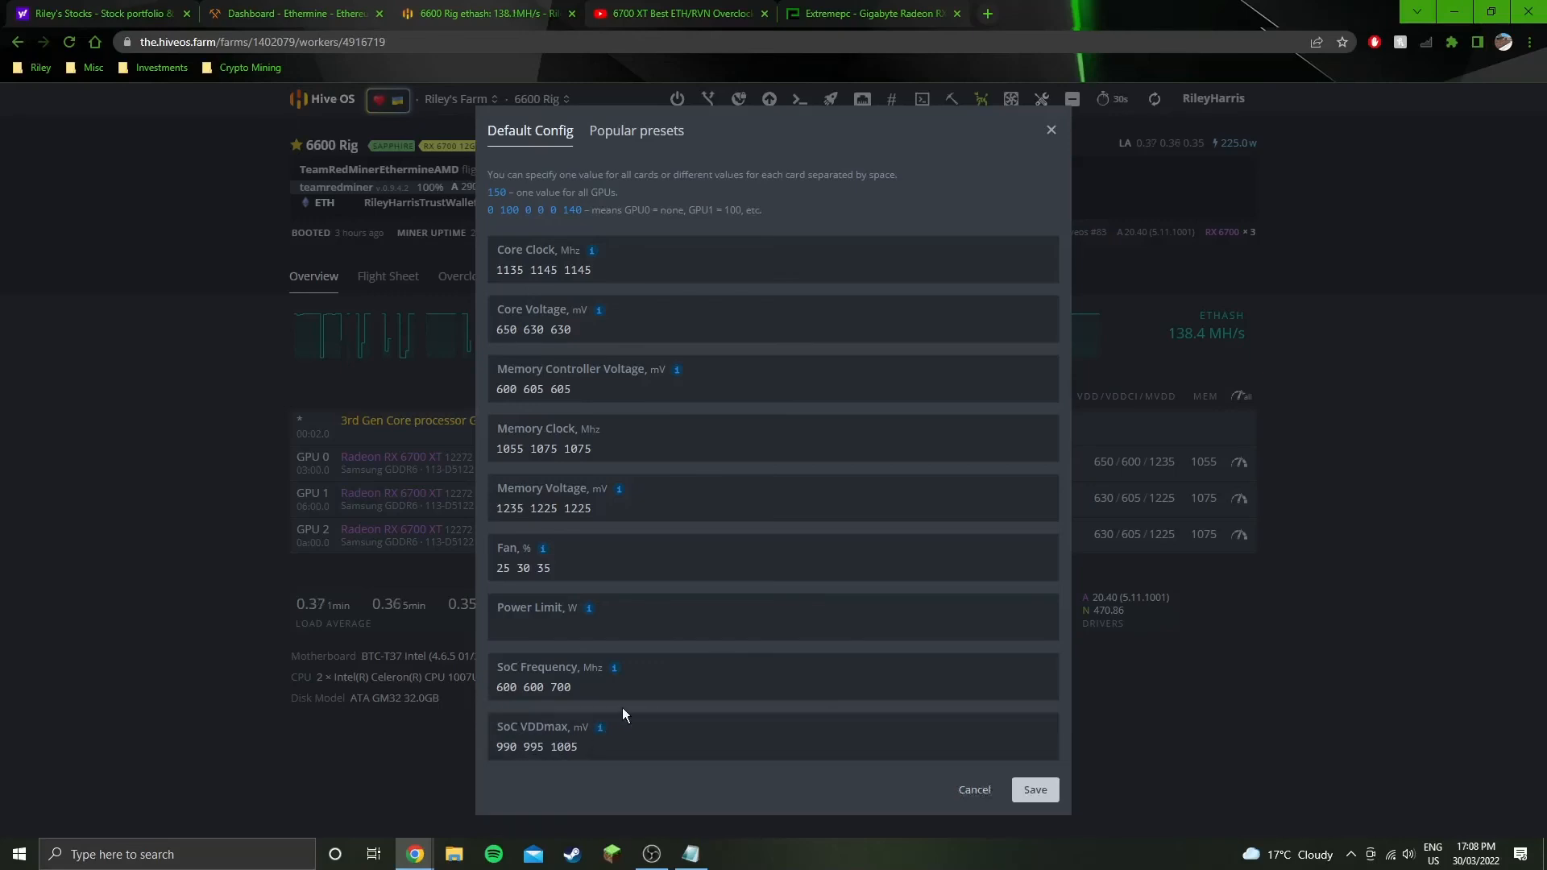
mouse_move(619, 708)
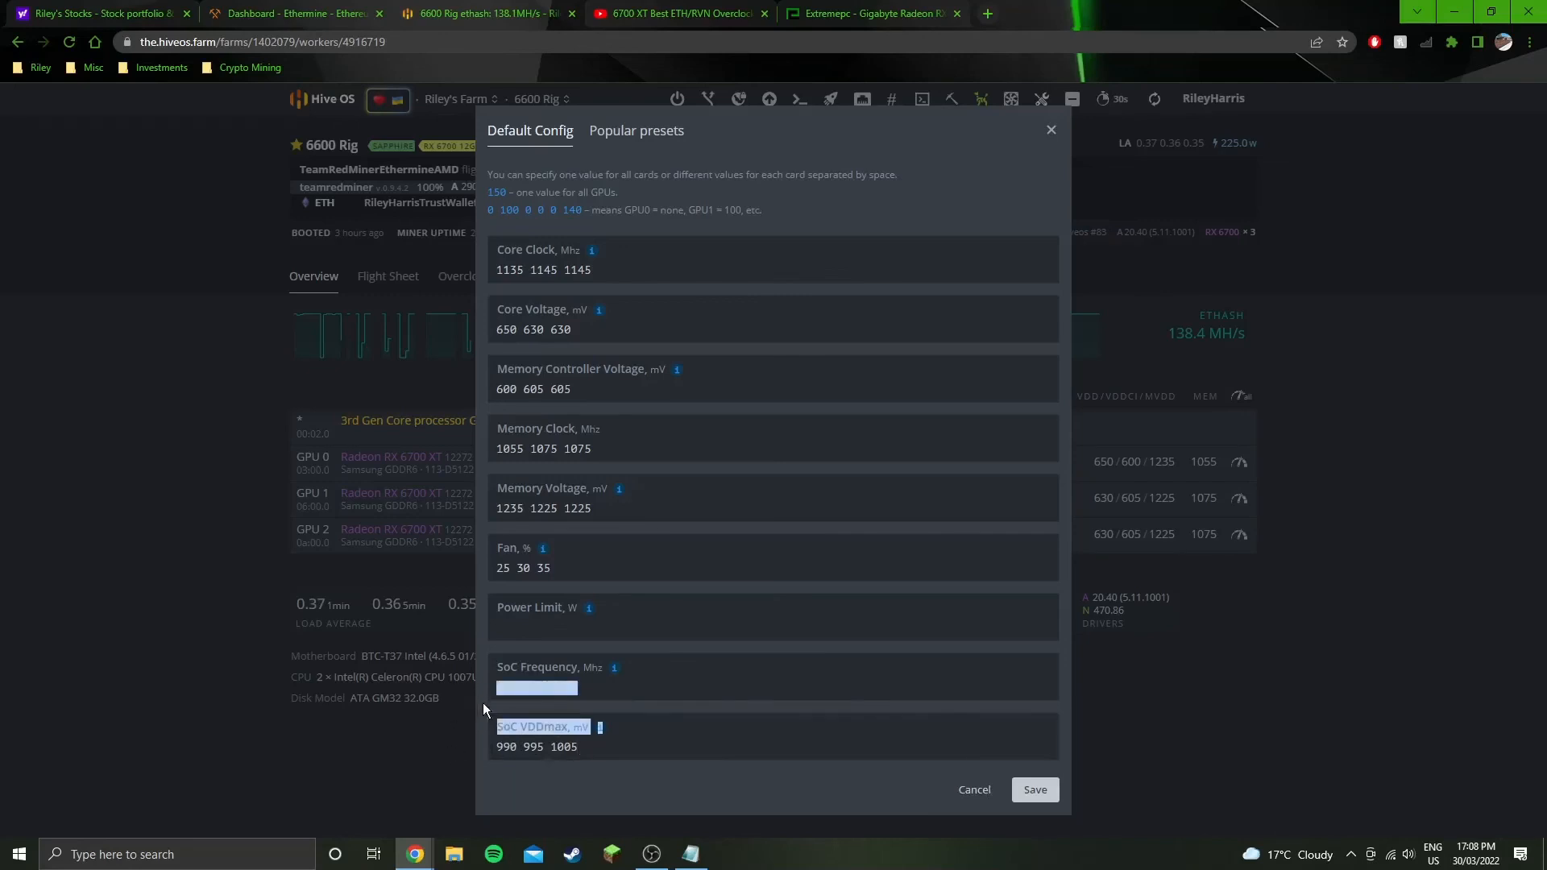
text(600 600 700)
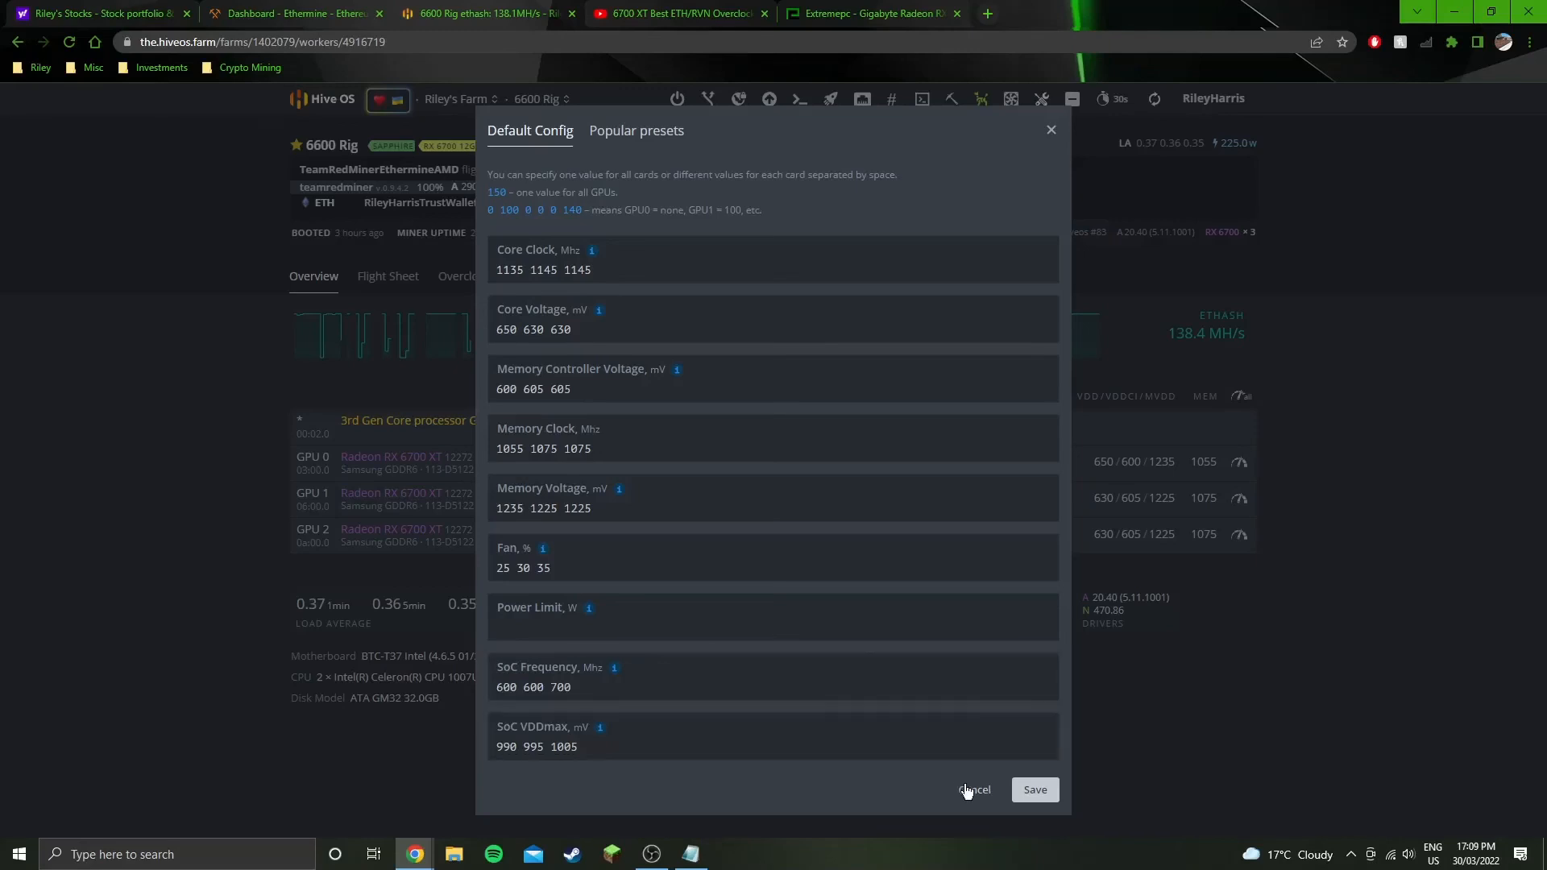
click(974, 790)
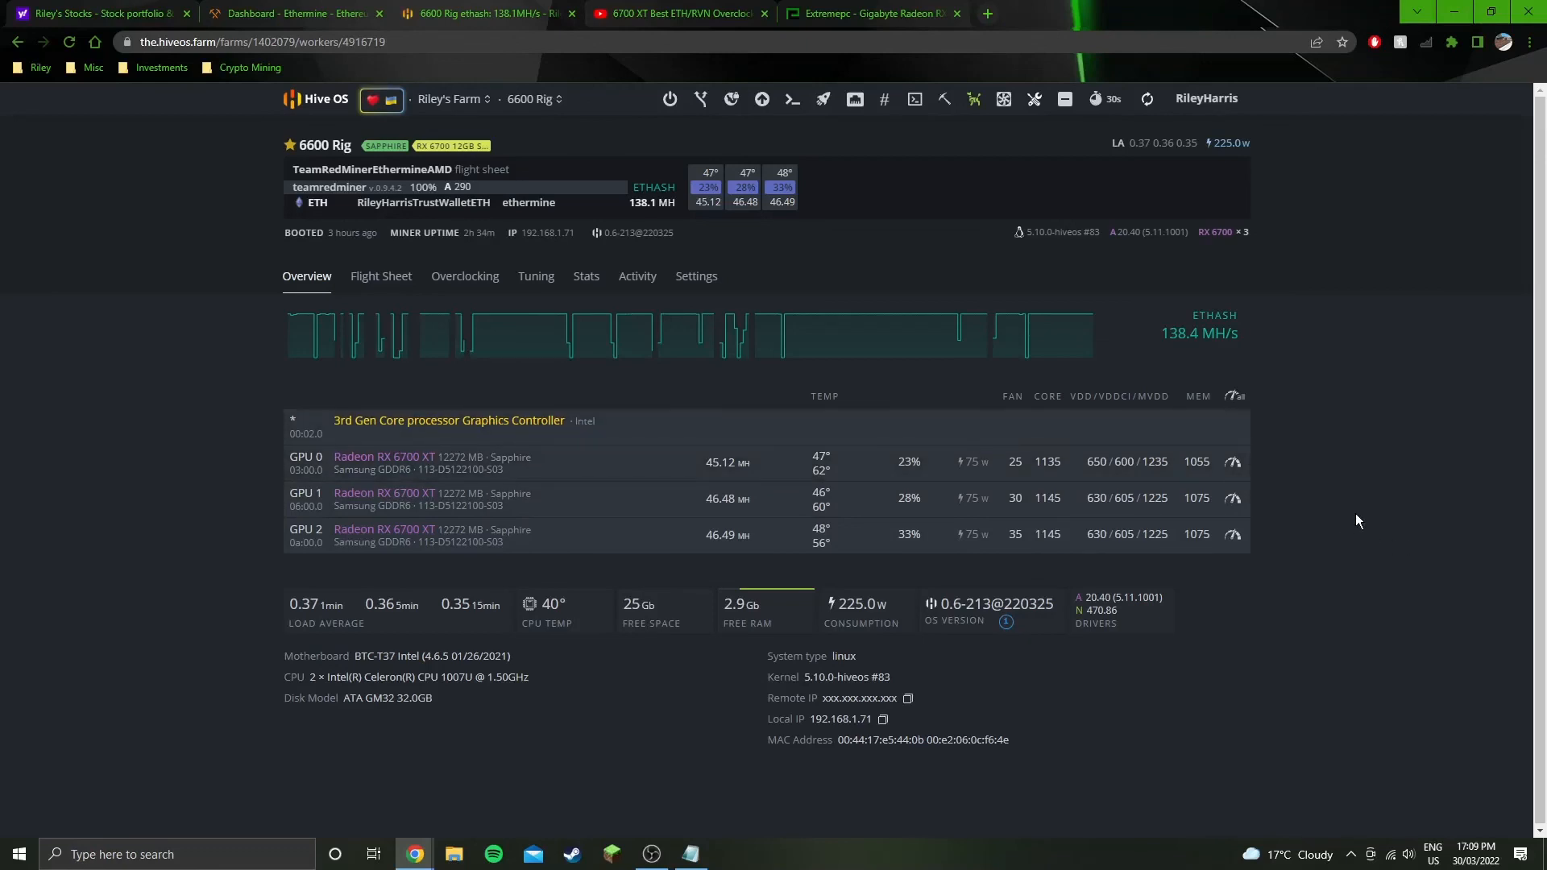
mouse_move(1192, 574)
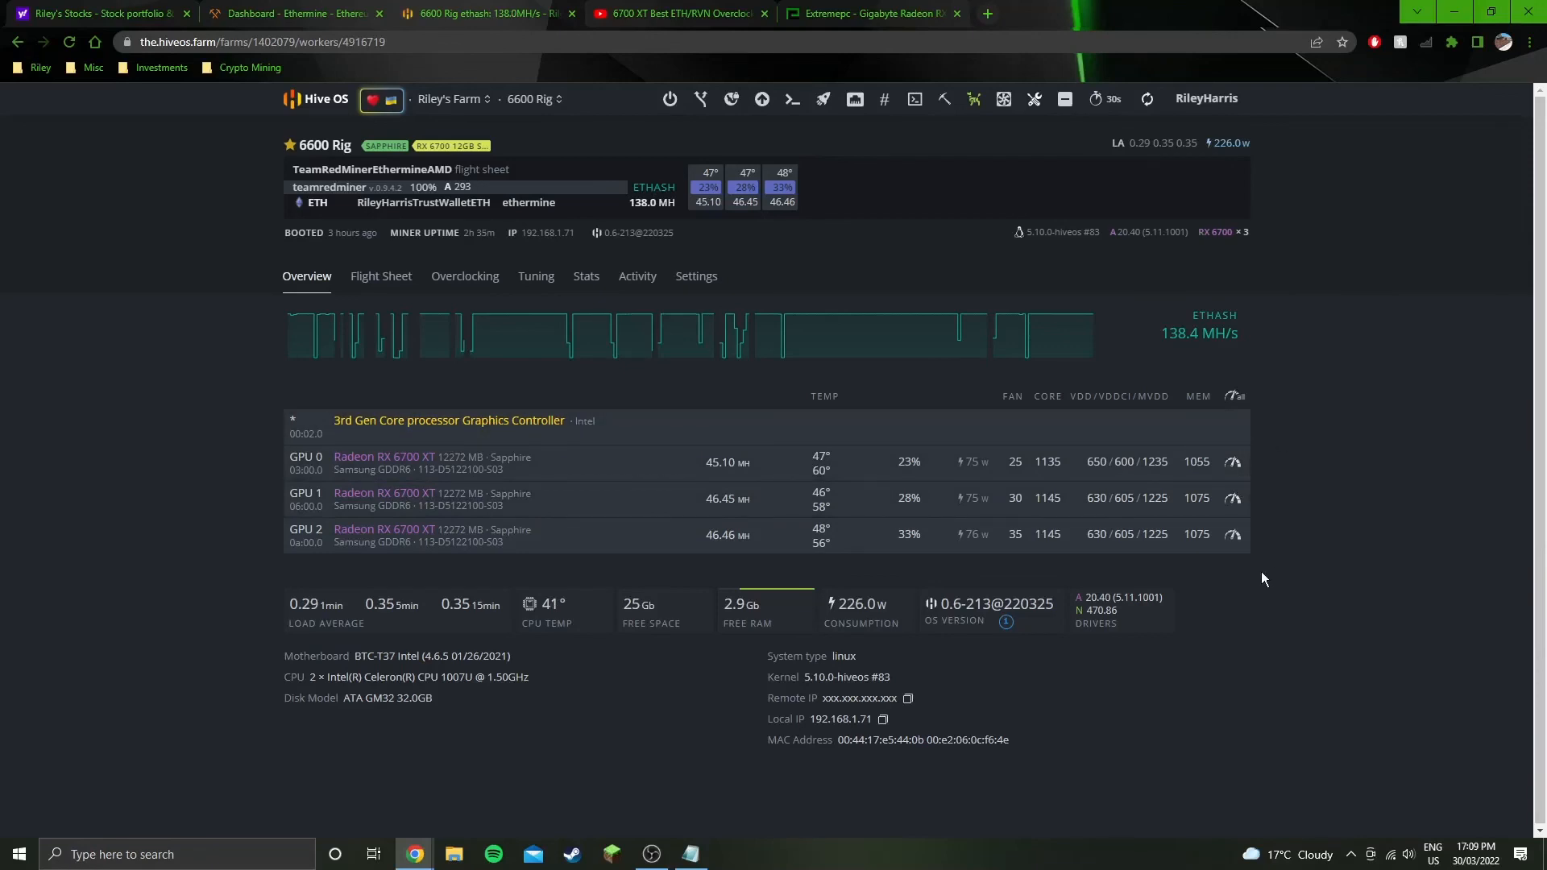
mouse_move(915, 98)
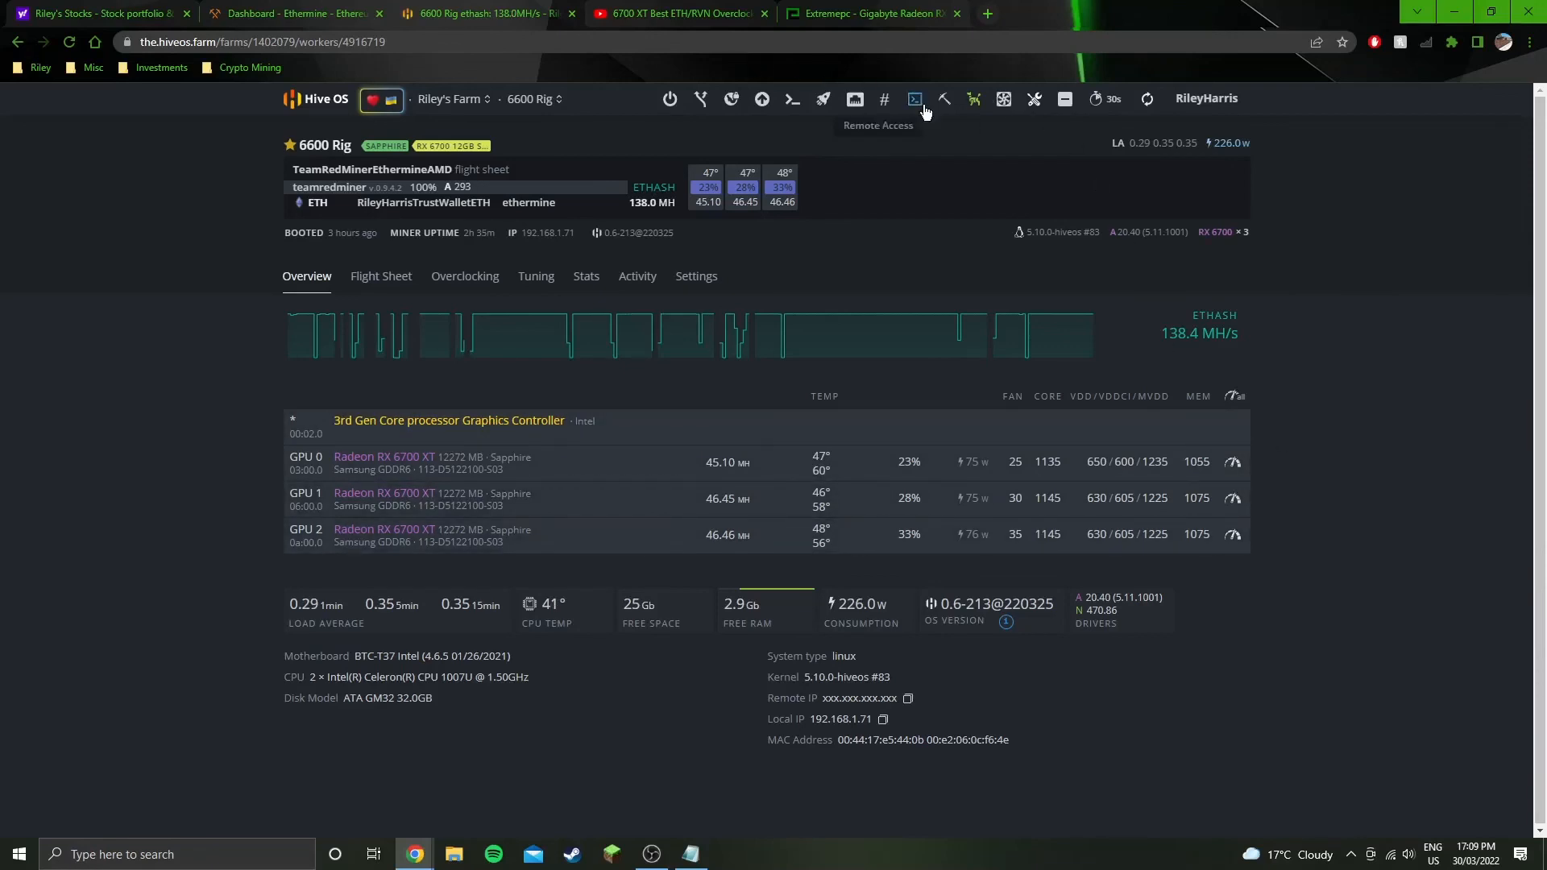
click(972, 98)
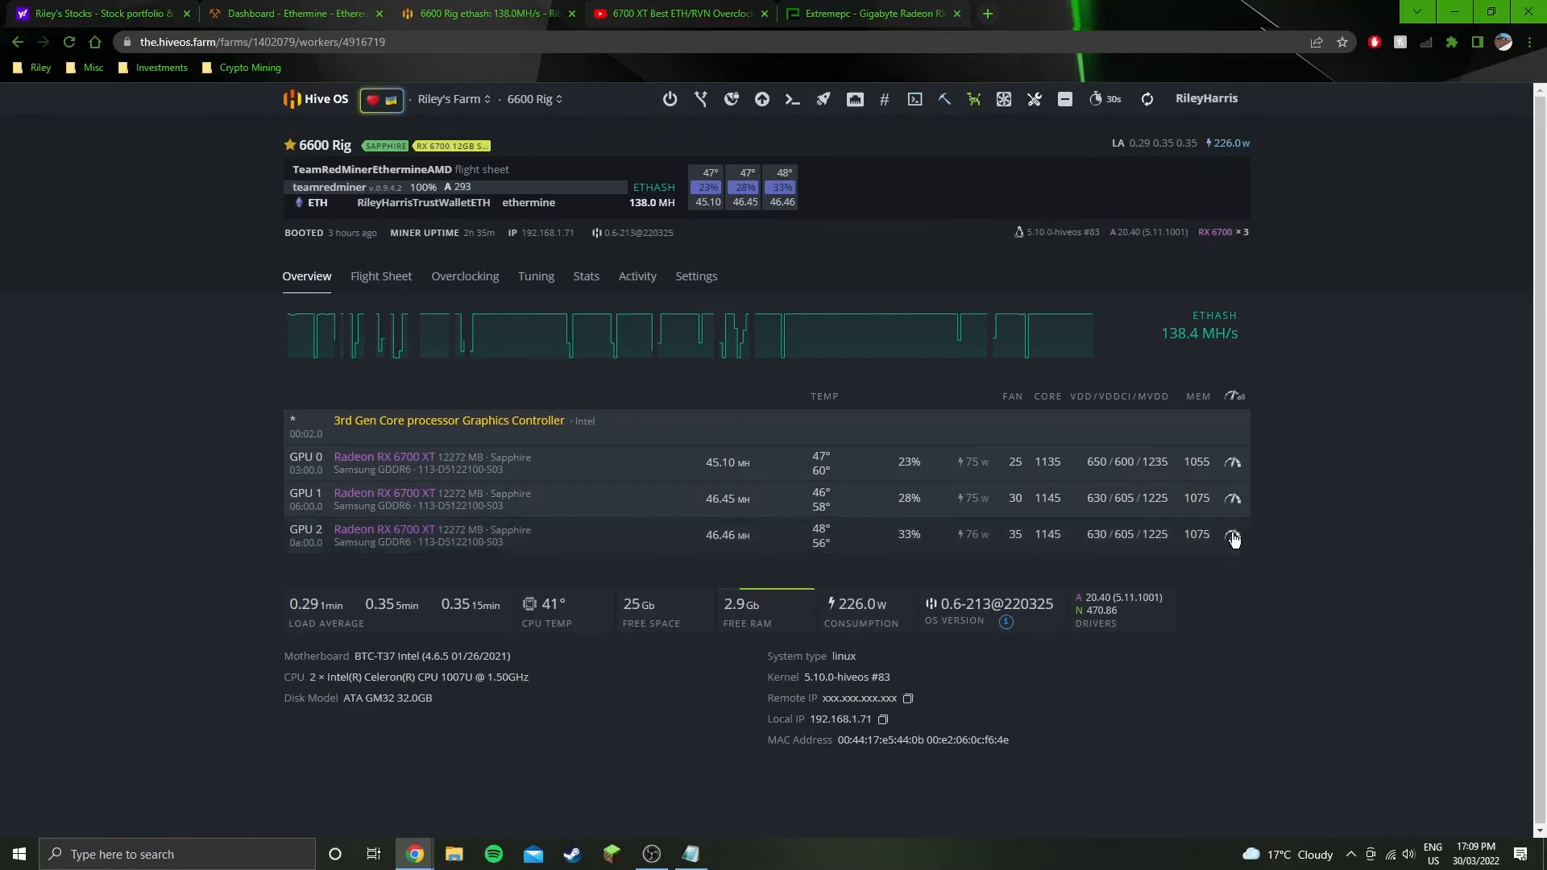
click(1232, 534)
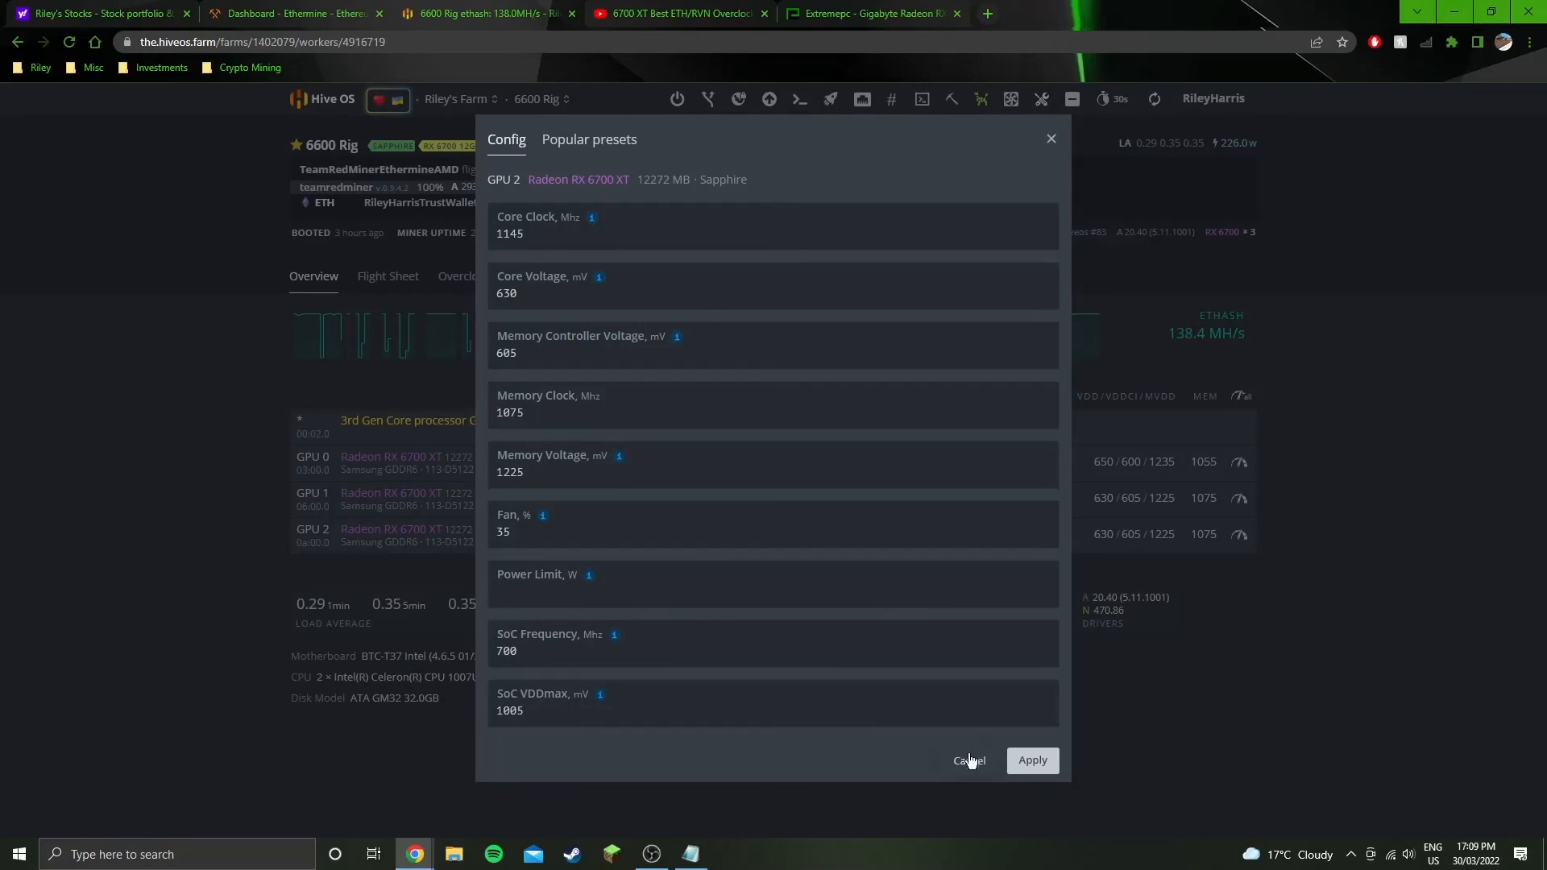
click(967, 760)
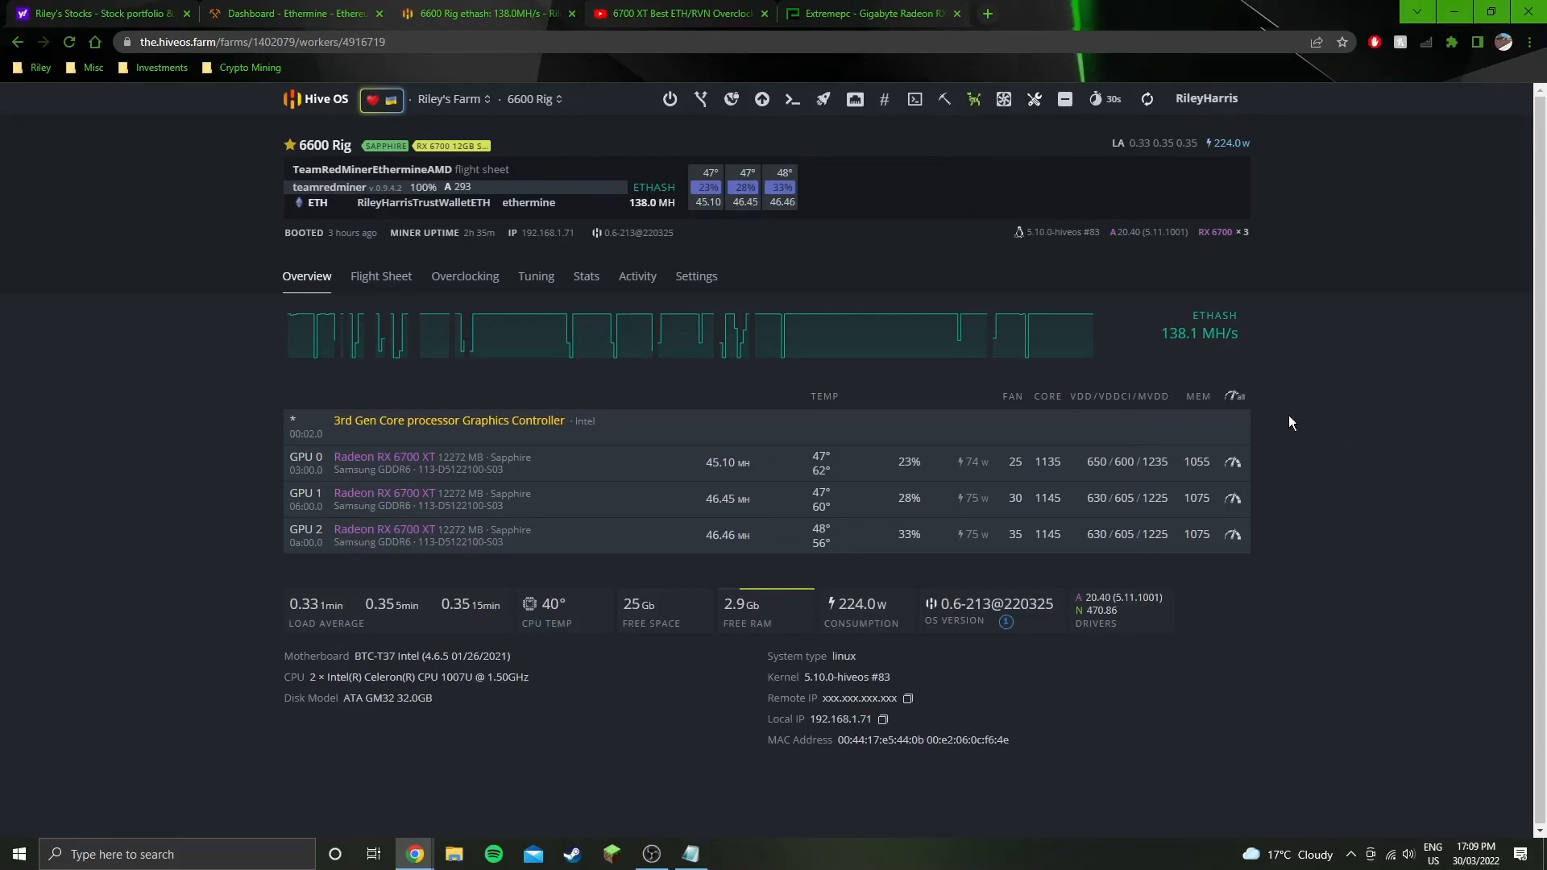
mouse_move(1278, 440)
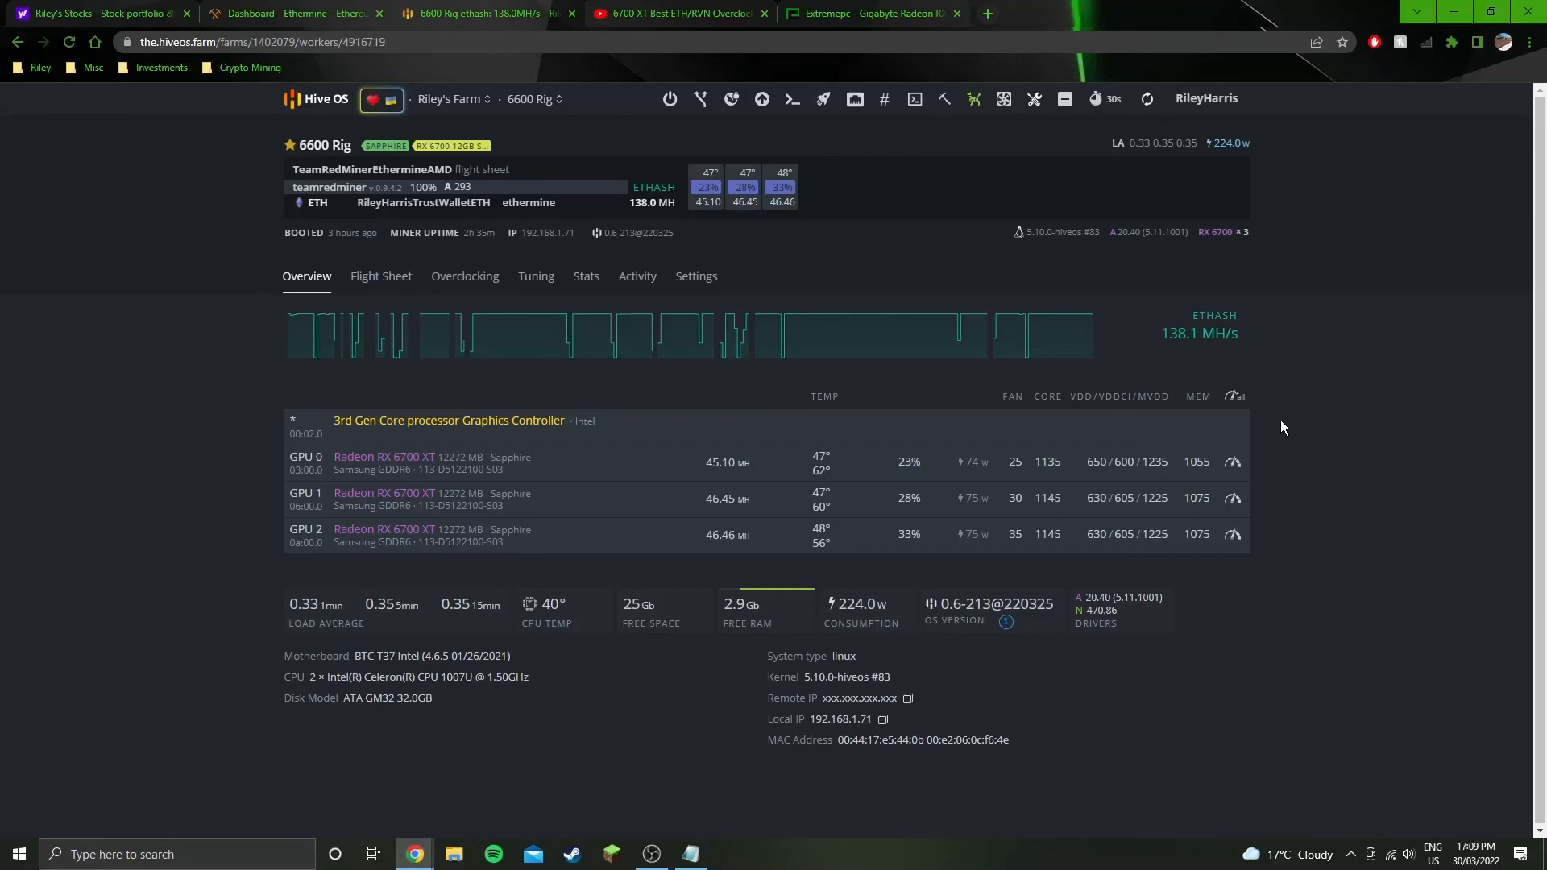
mouse_move(1327, 352)
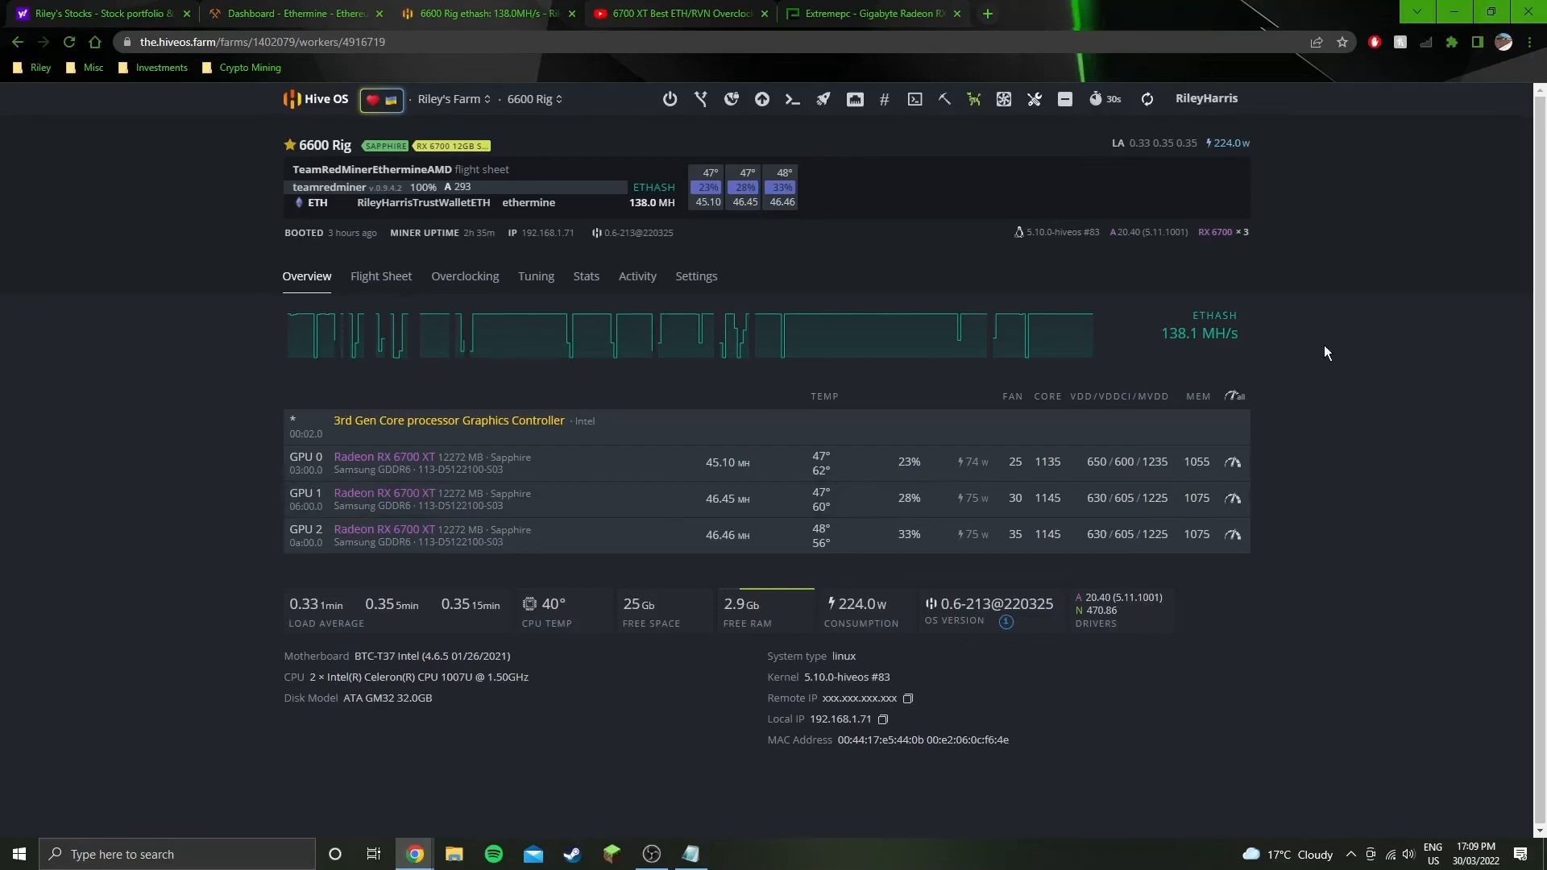
mouse_move(1320, 434)
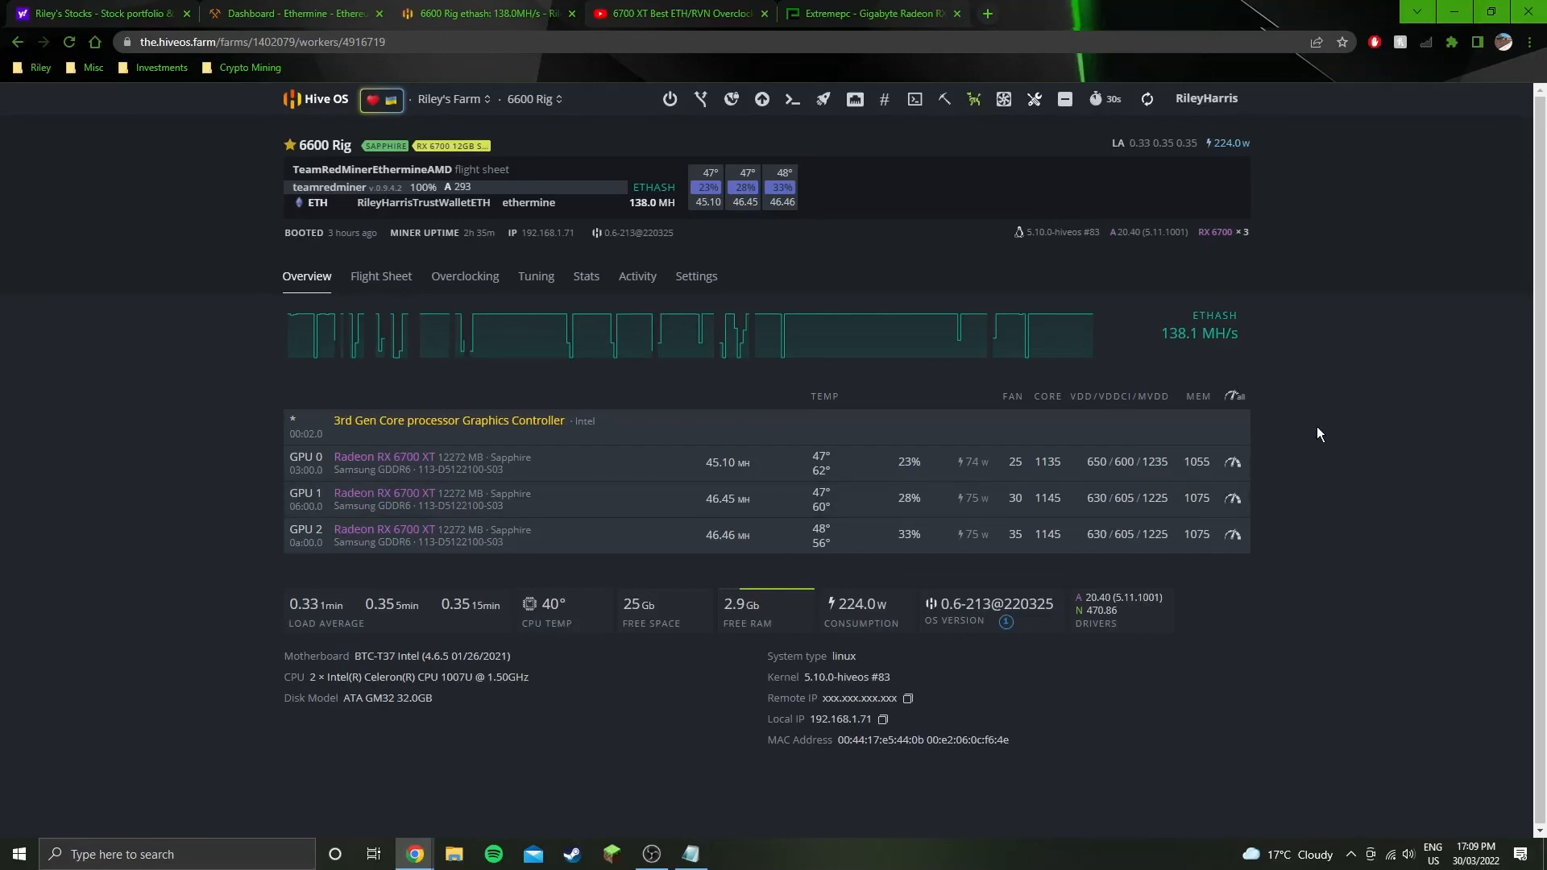